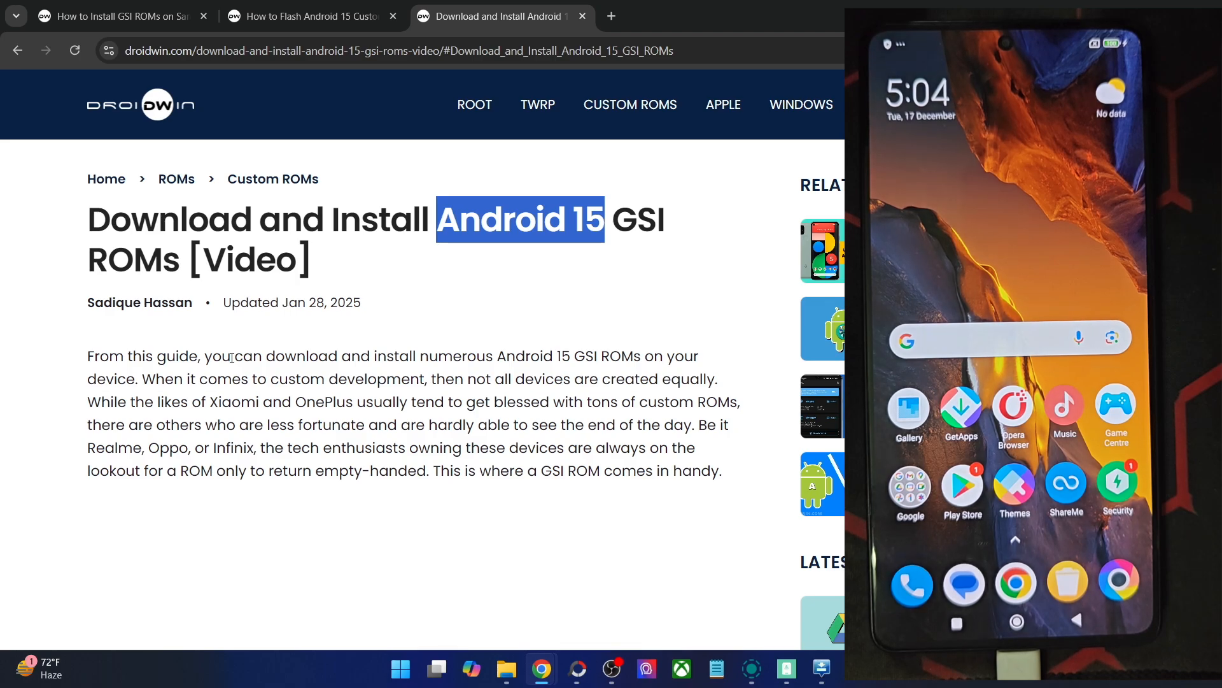
Bring up the platform-tools folder on the computer and select all of its files.
scroll("down", 3)
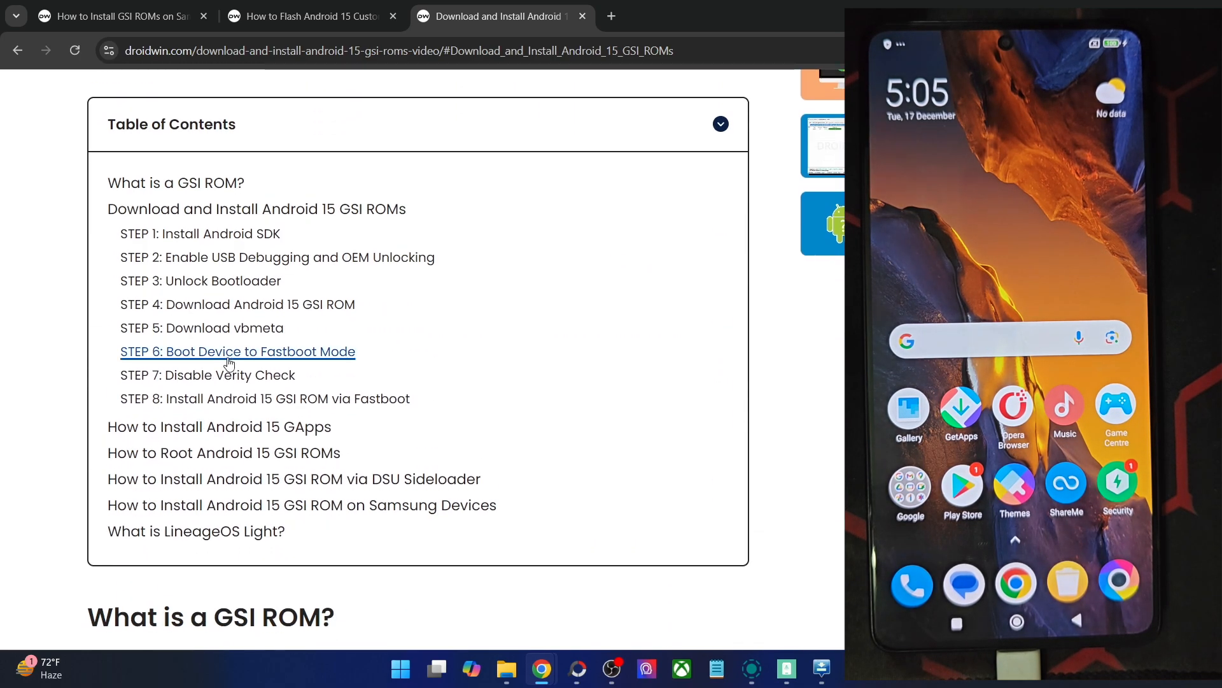
scroll("down", 3)
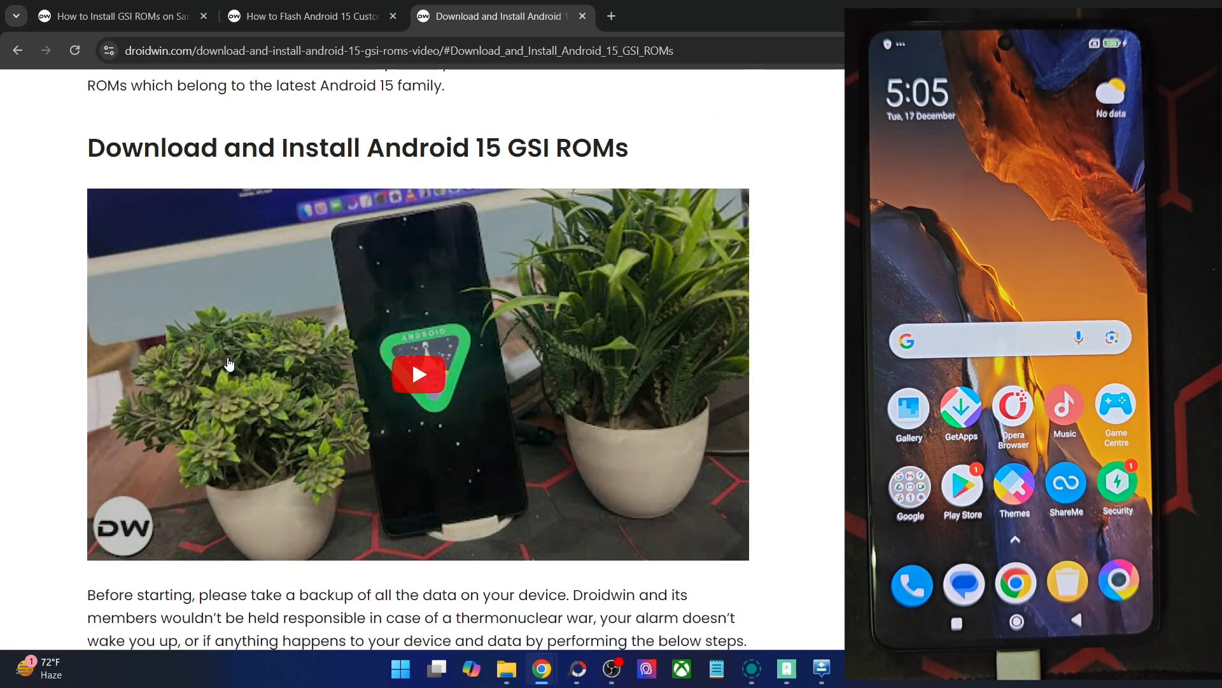
scroll("down", 3)
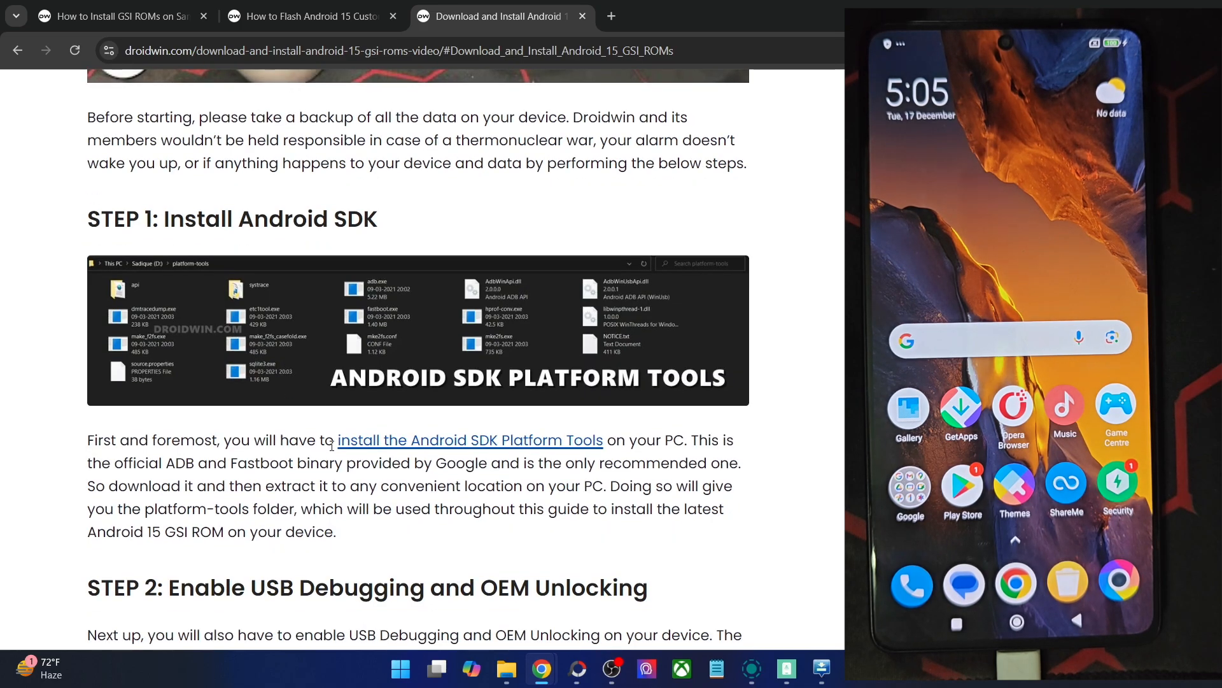
double_click(468, 439)
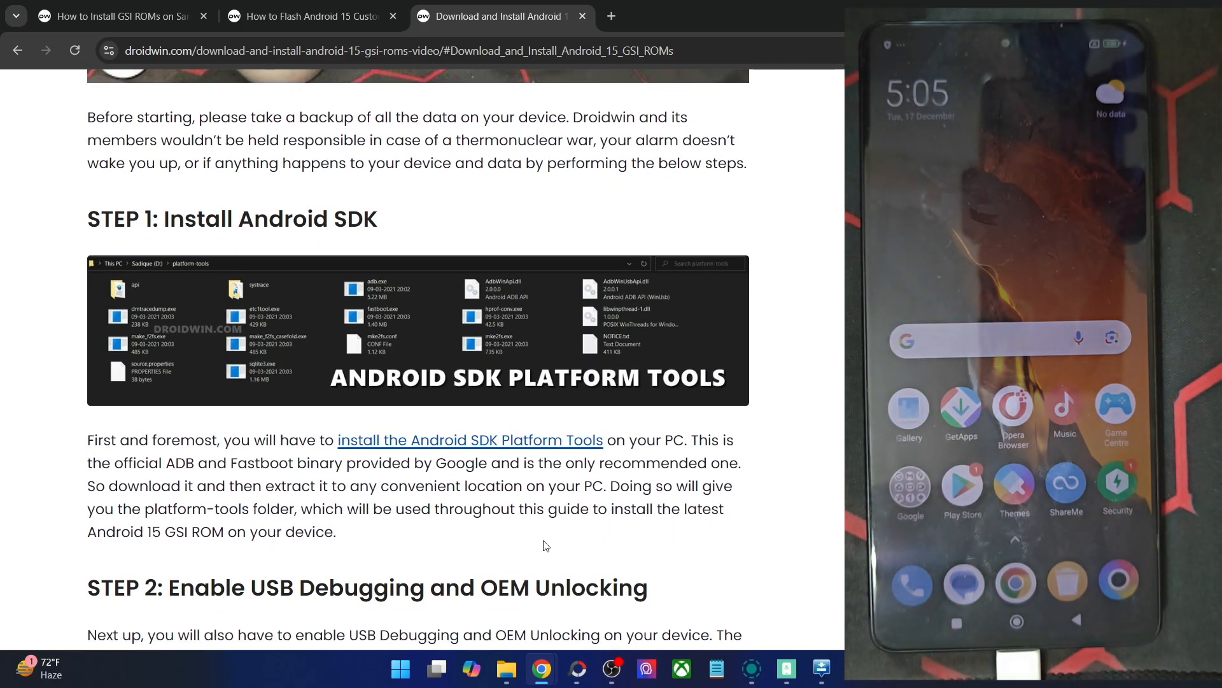
left_click(505, 669)
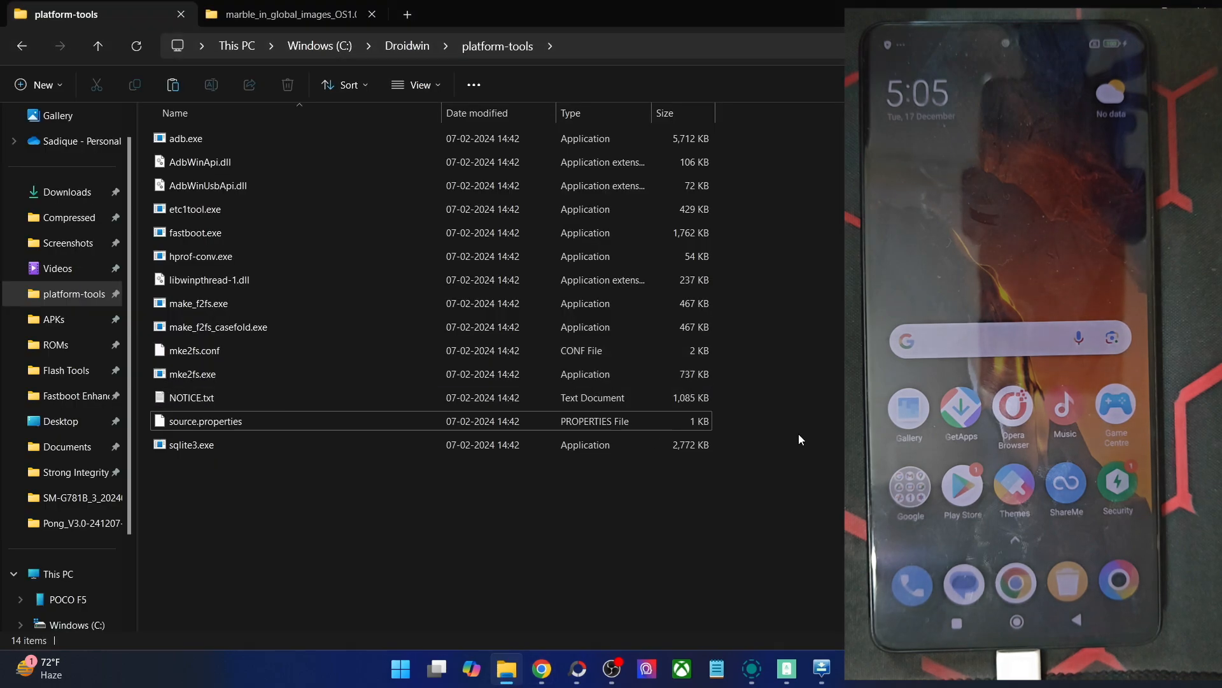
key("ctrl+a")
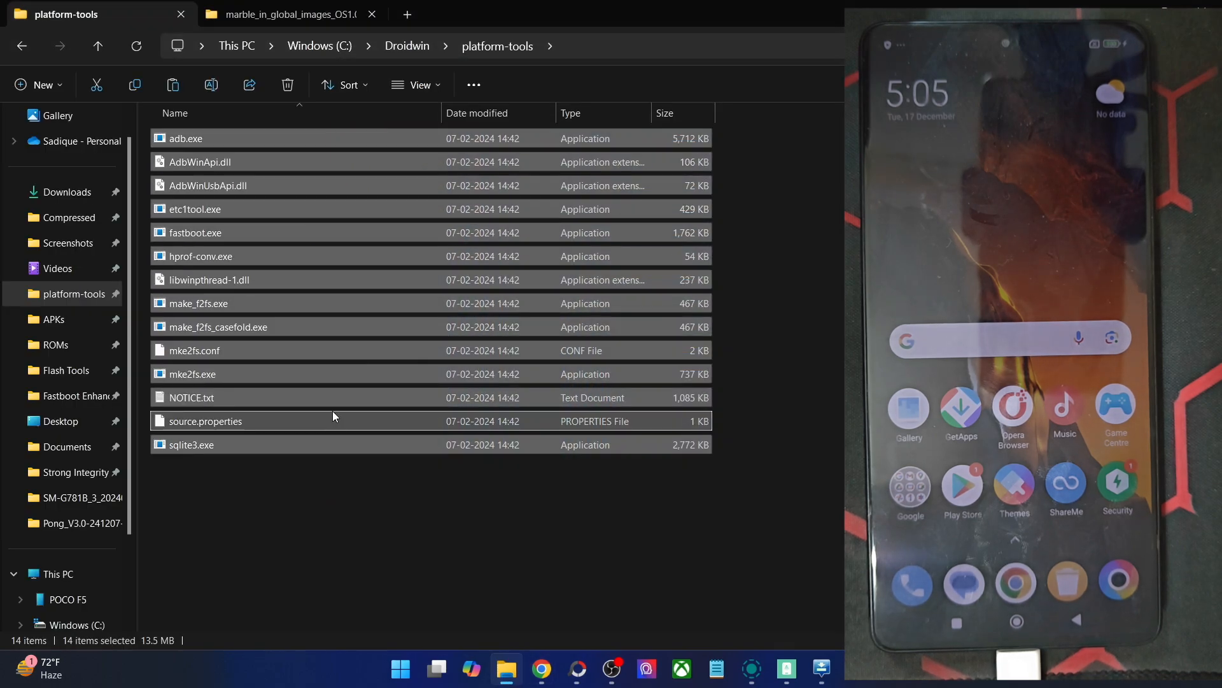
mouse_move(540, 669)
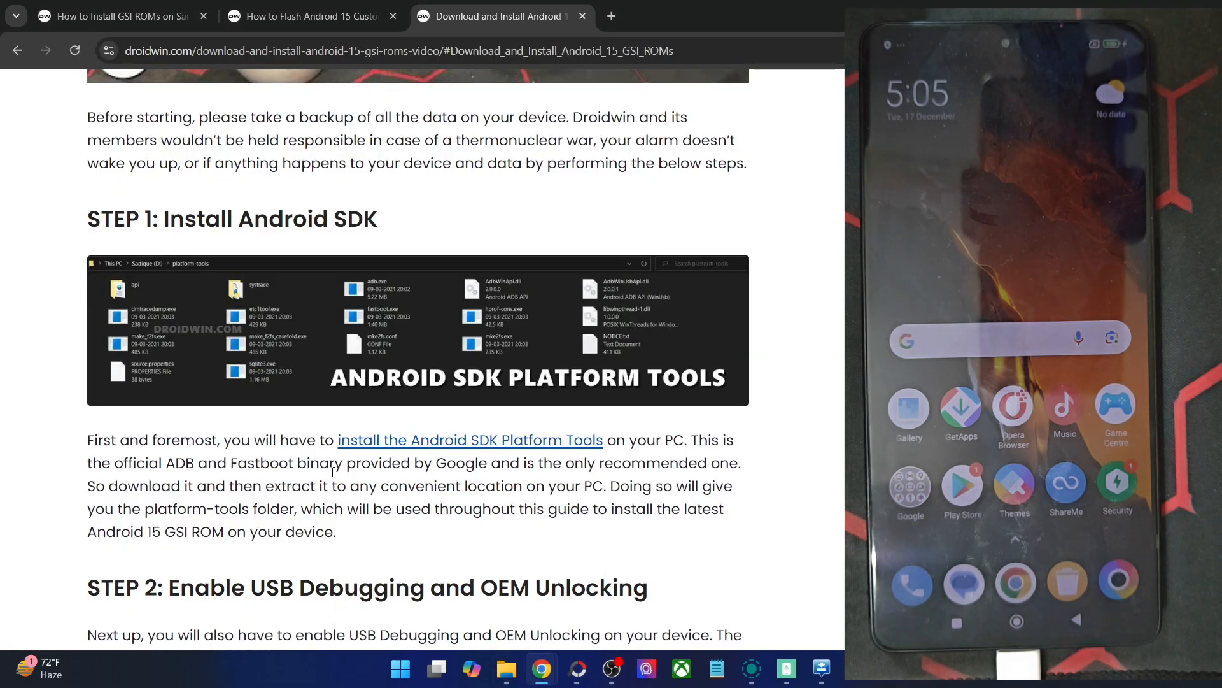
scroll("down", 3)
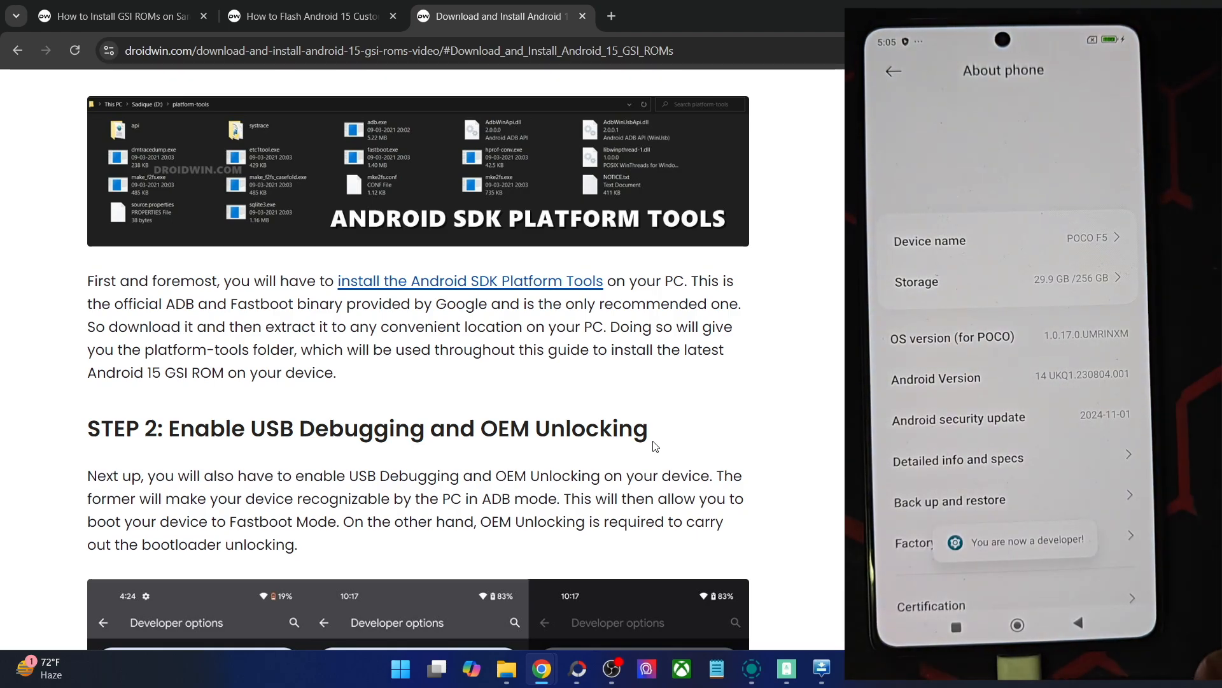
In Additional settings > Developer options, switch on USB debugging, accept the risk and allow this computer.
left_click(894, 71)
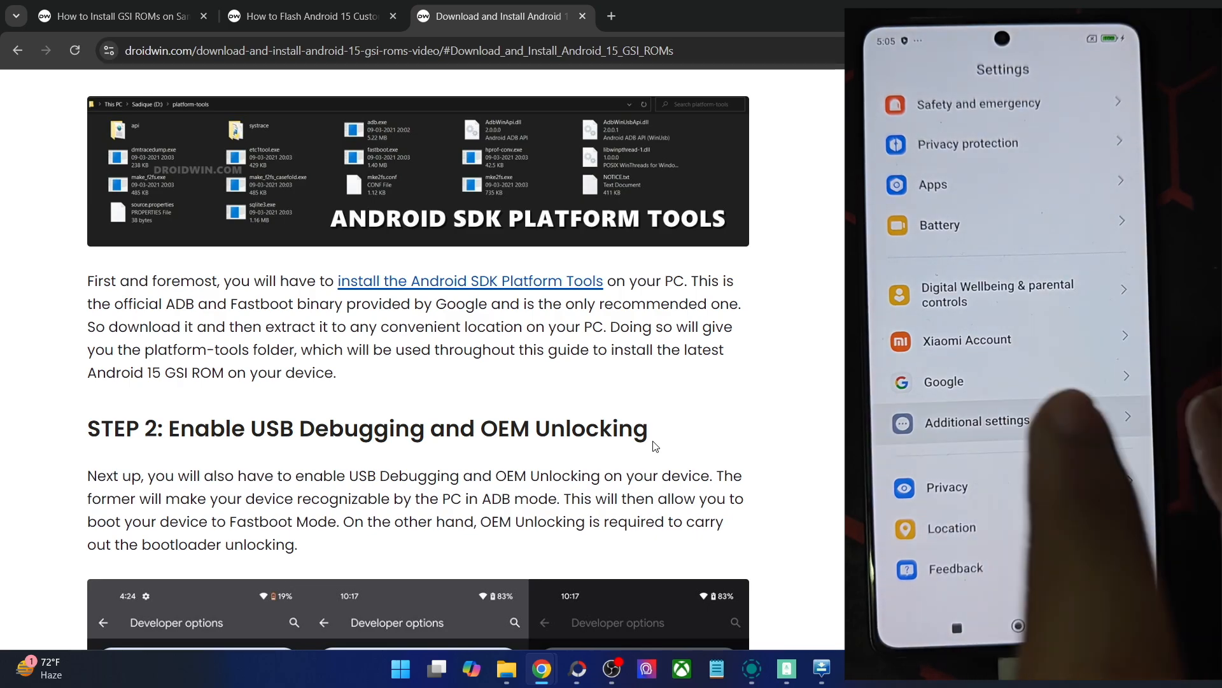
left_click(981, 422)
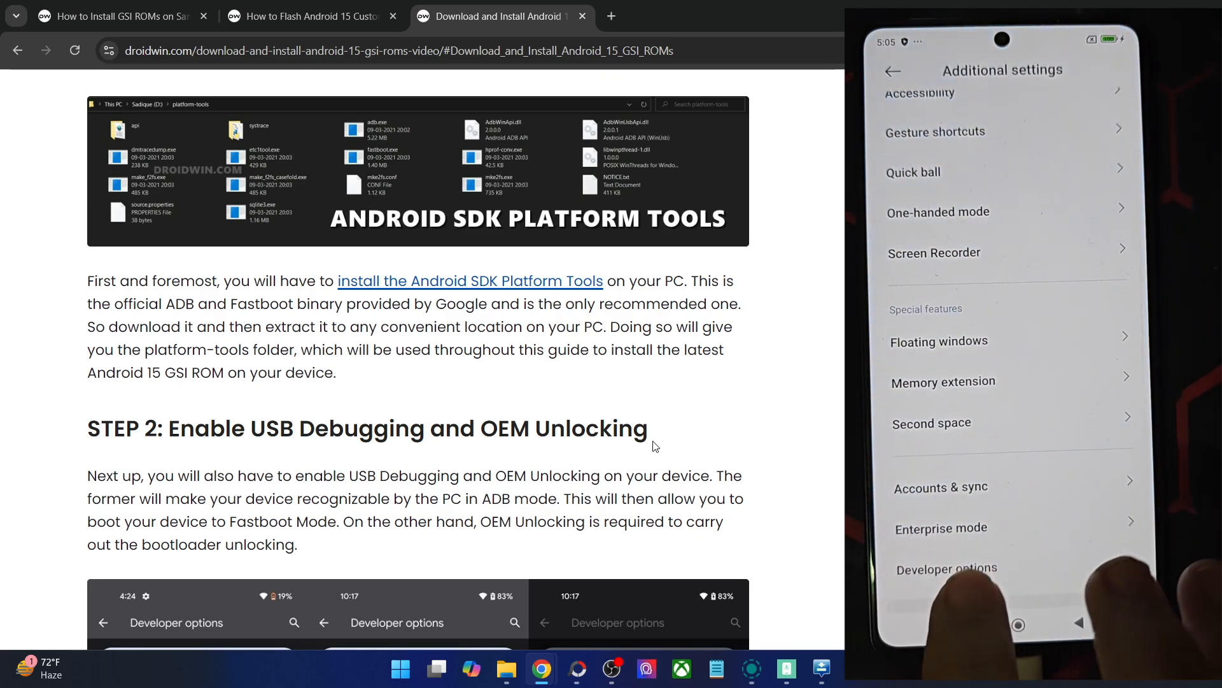
left_click(947, 567)
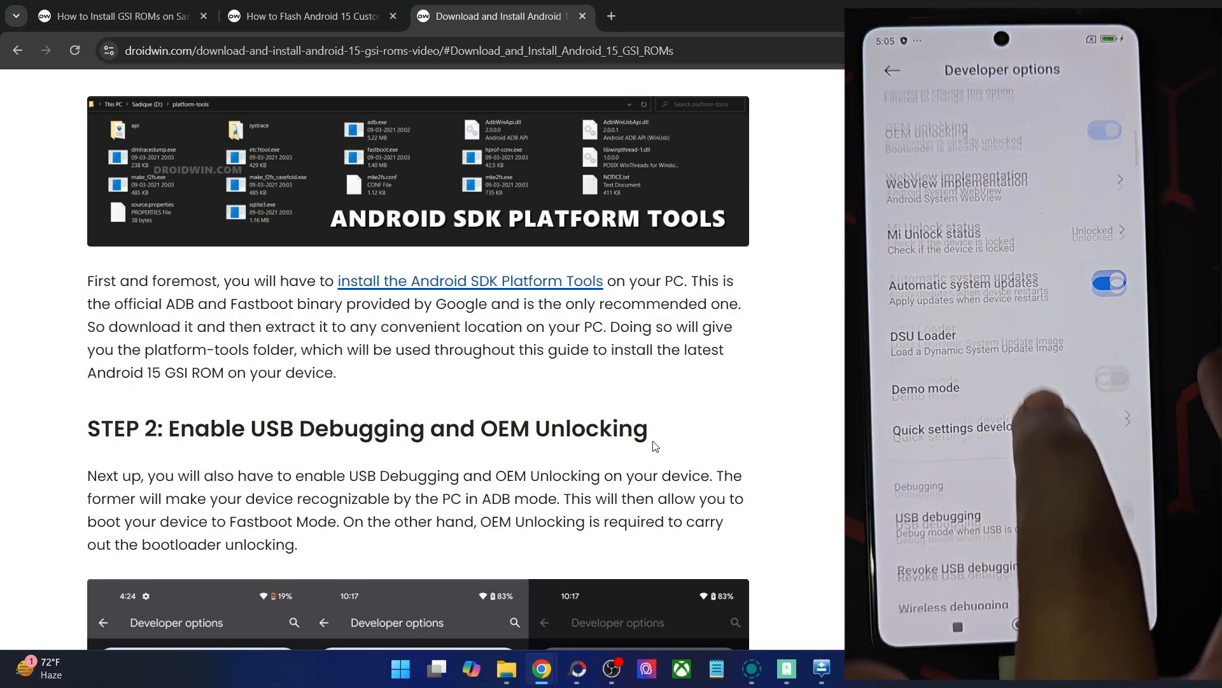
left_click(938, 516)
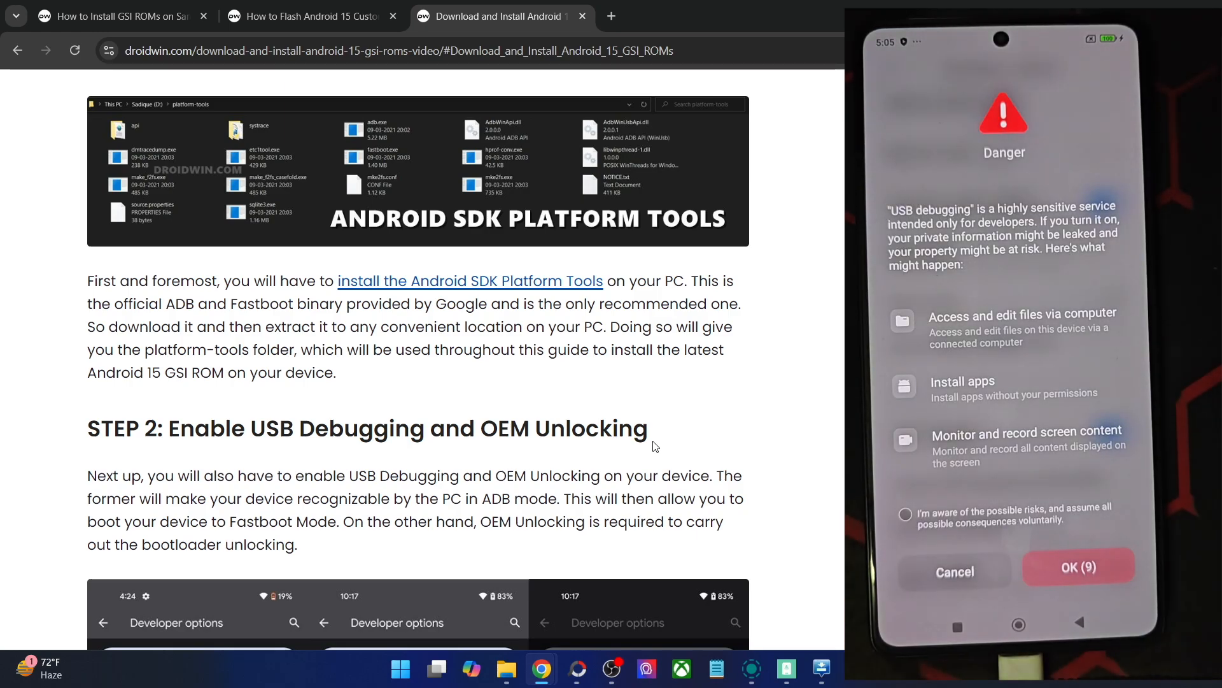
left_click(906, 513)
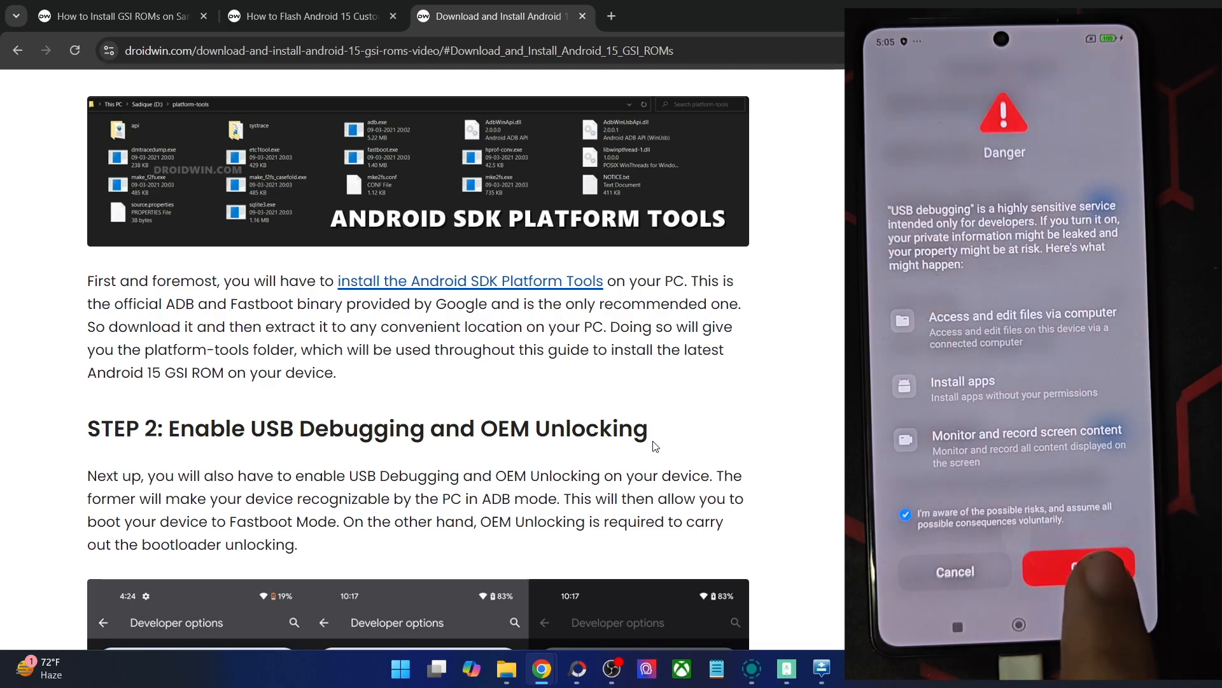
left_click(1080, 568)
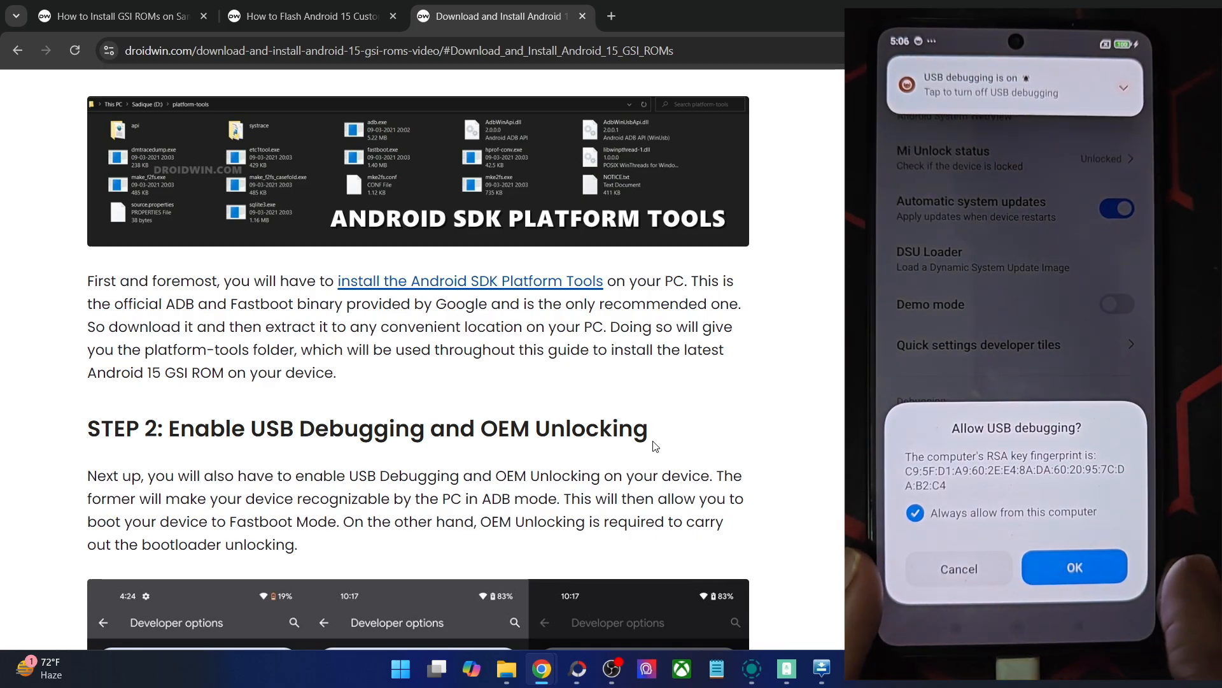
left_click(1075, 567)
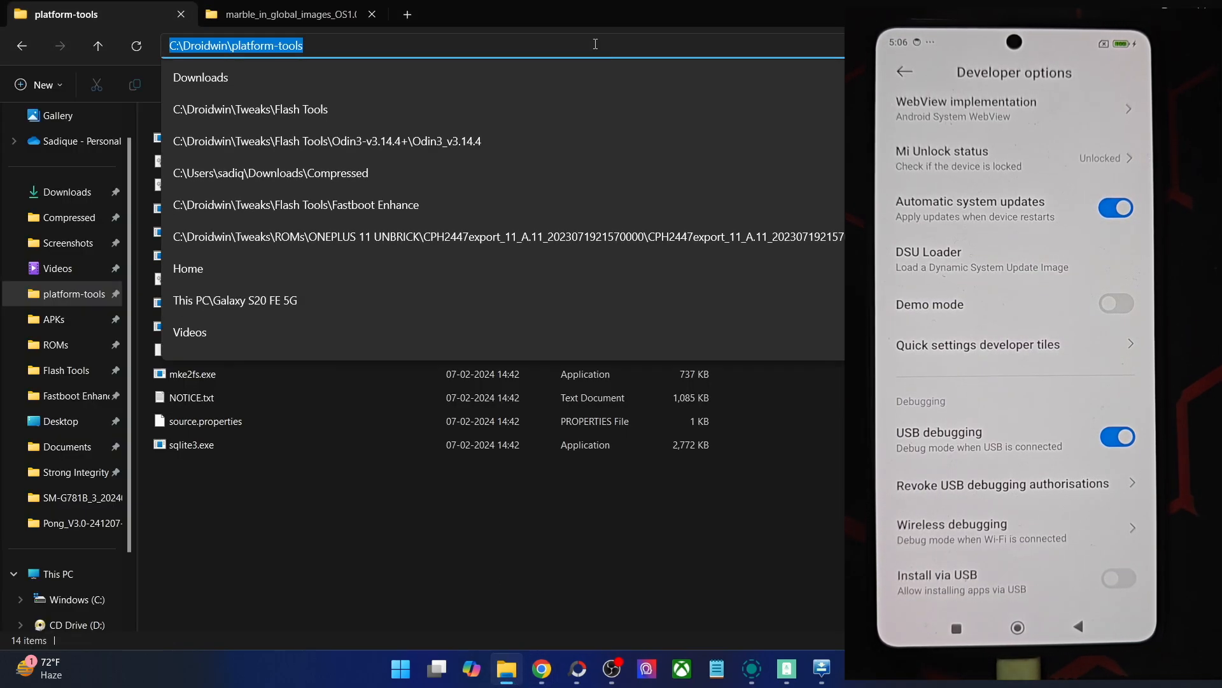
Launch Command Prompt, cd into C:\Droidwin\platform-tools and run adb devices to list the phone.
left_click(622, 37)
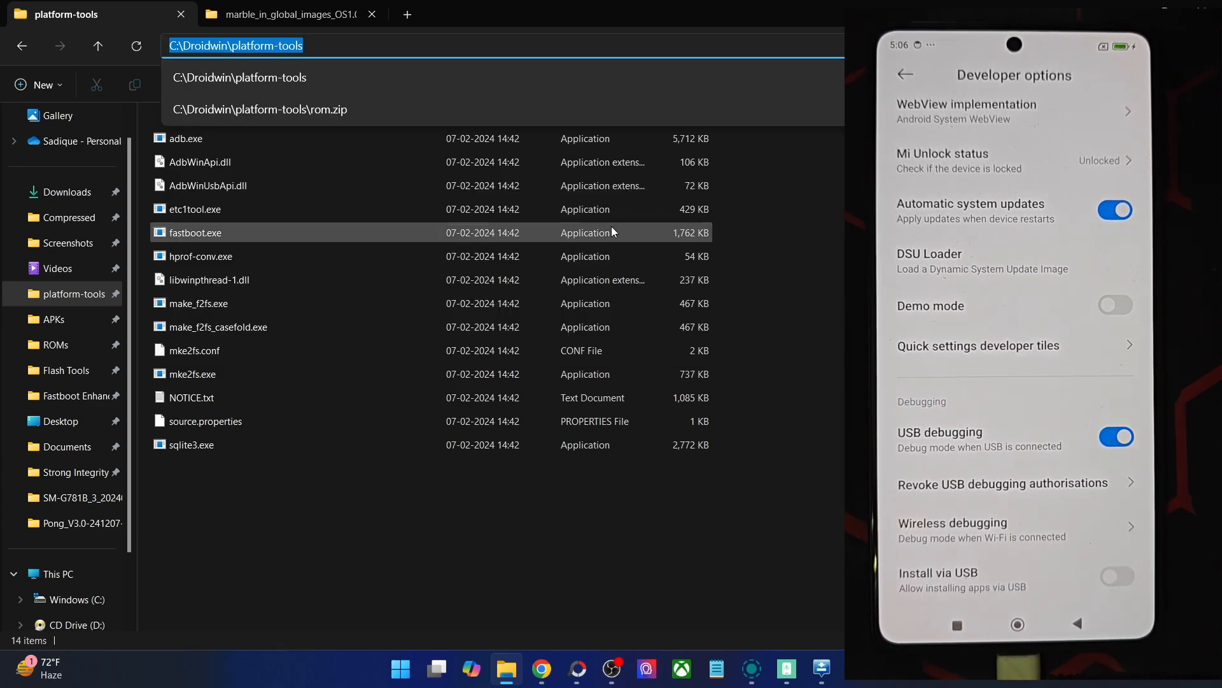
left_click(400, 669)
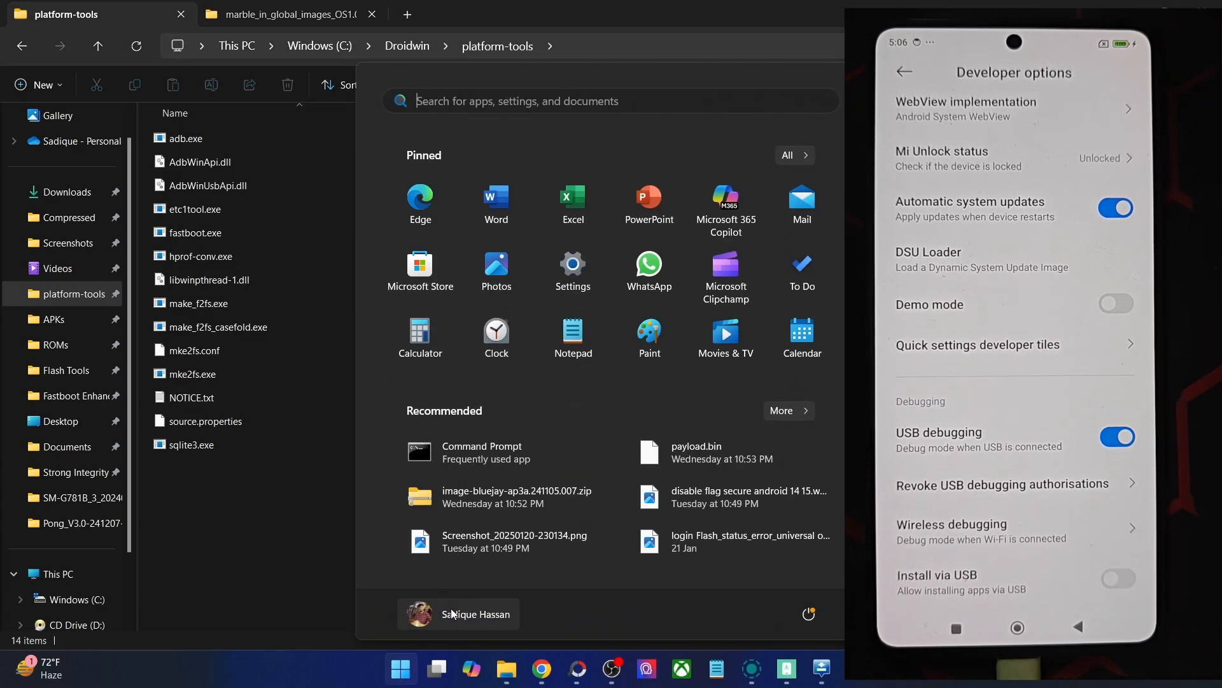
left_click(481, 453)
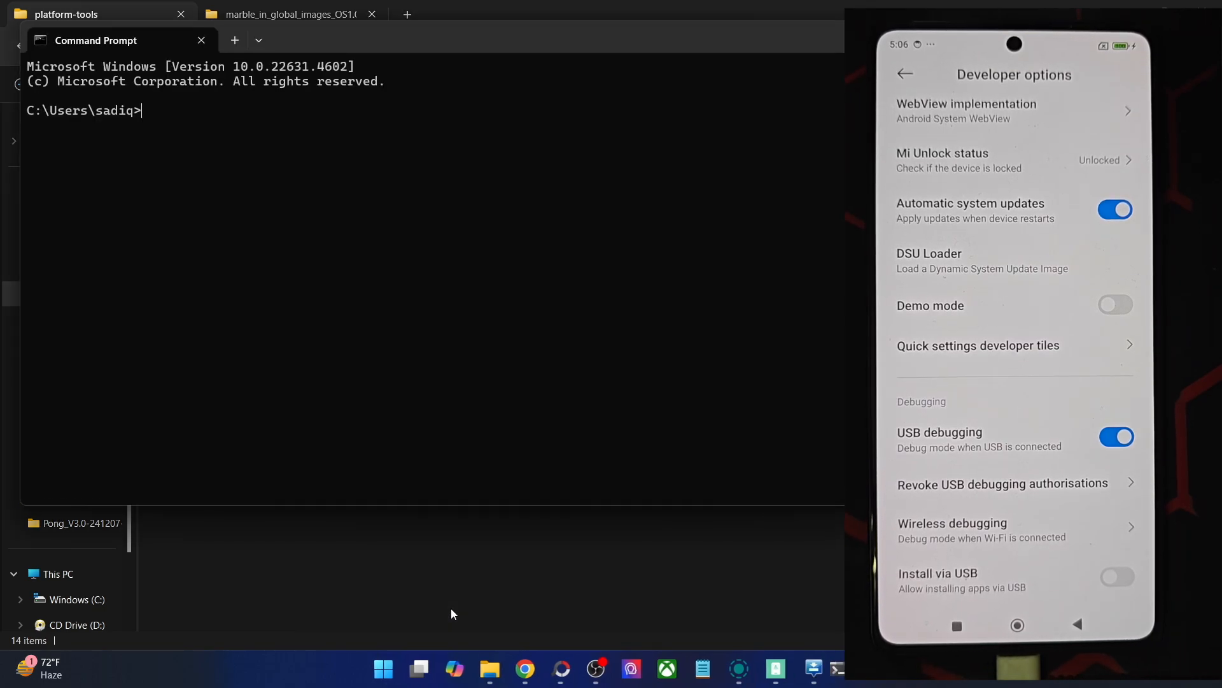
type("cd C:\\Droidwin\\platform-tools")
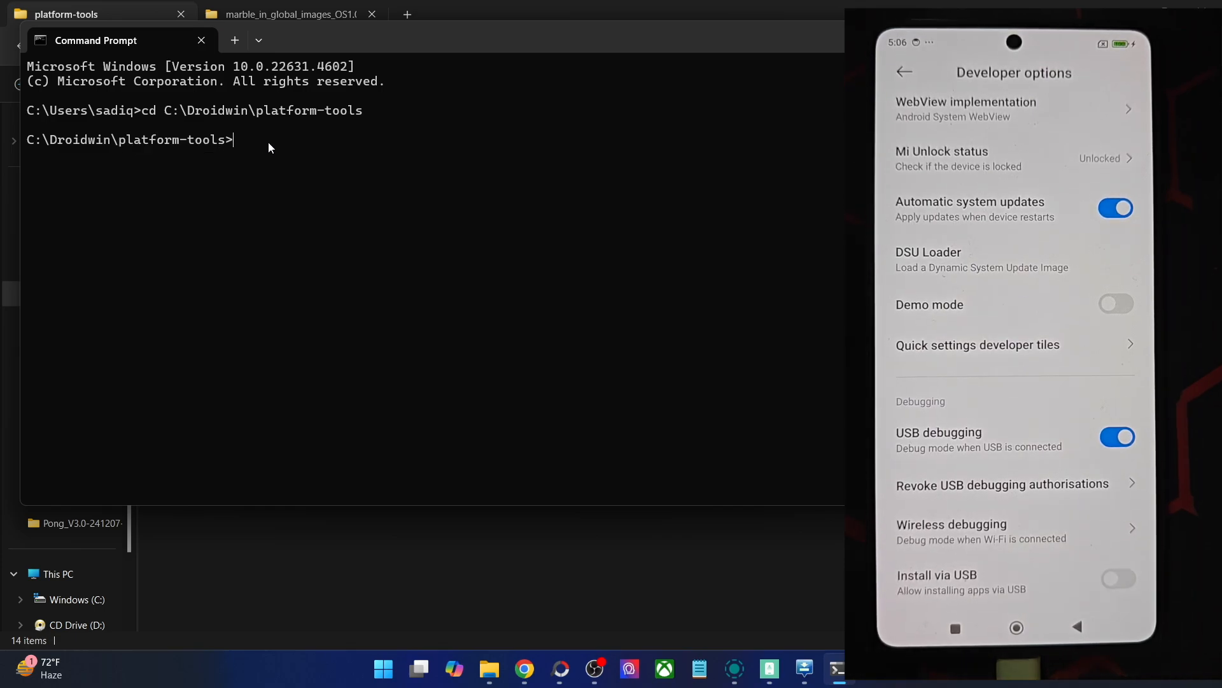
type("adb devices")
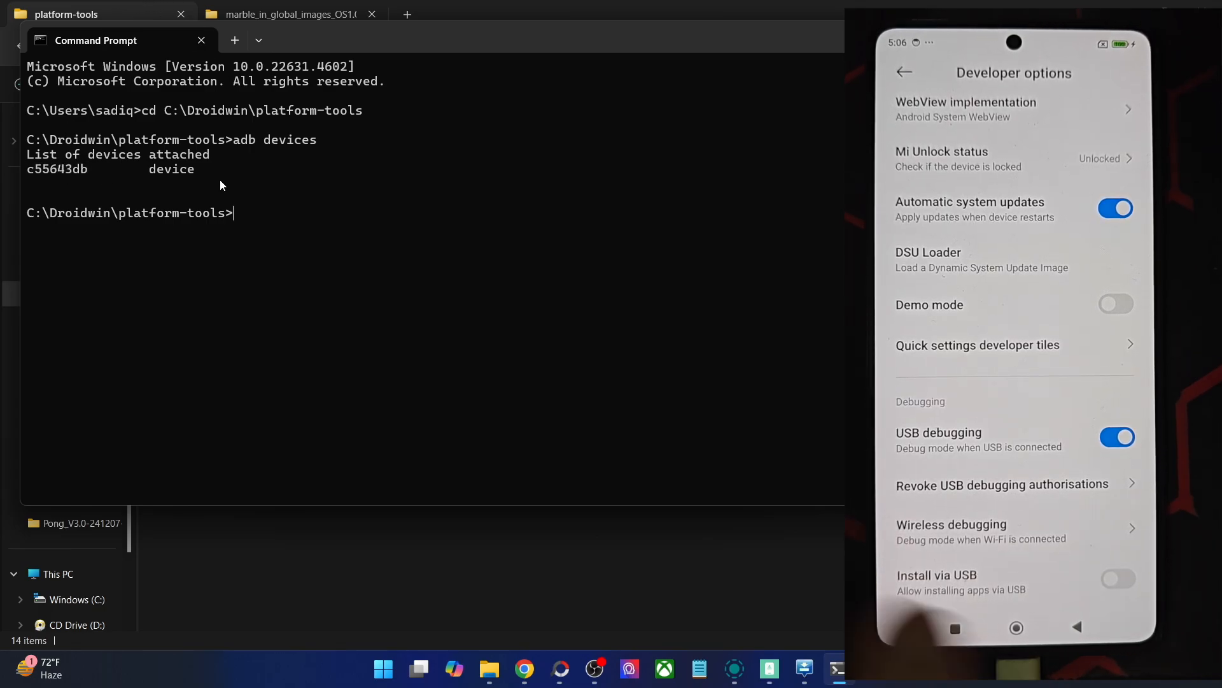
scroll("down", 3)
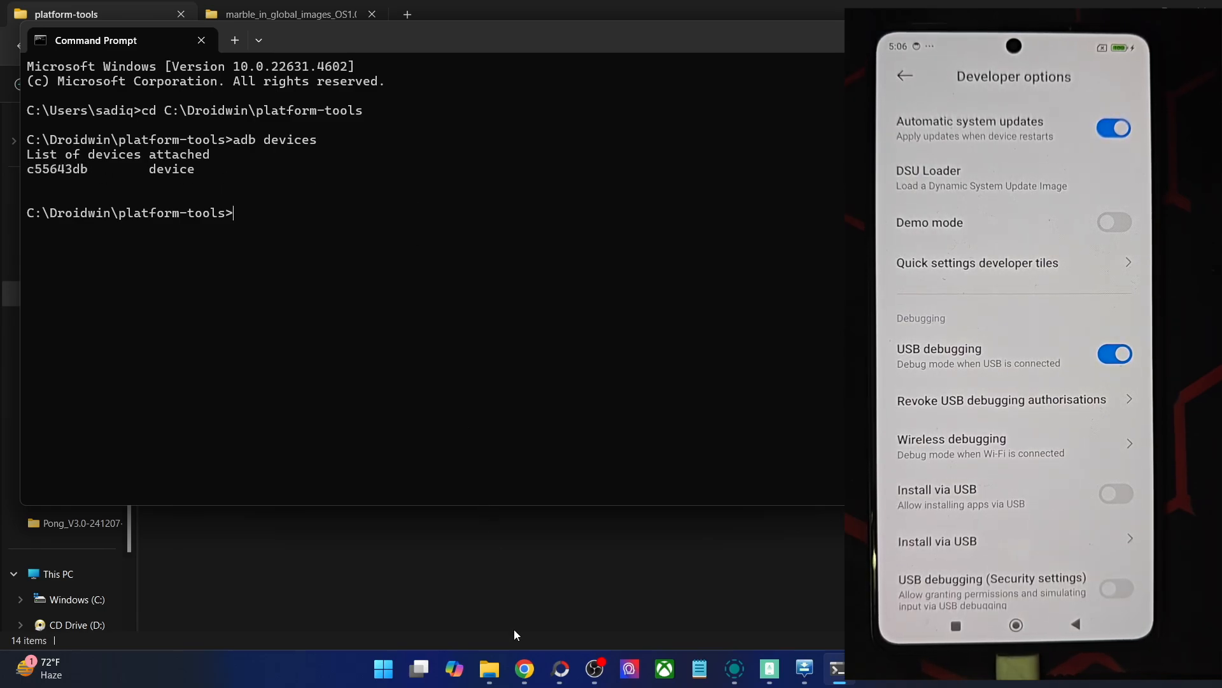
mouse_move(523, 668)
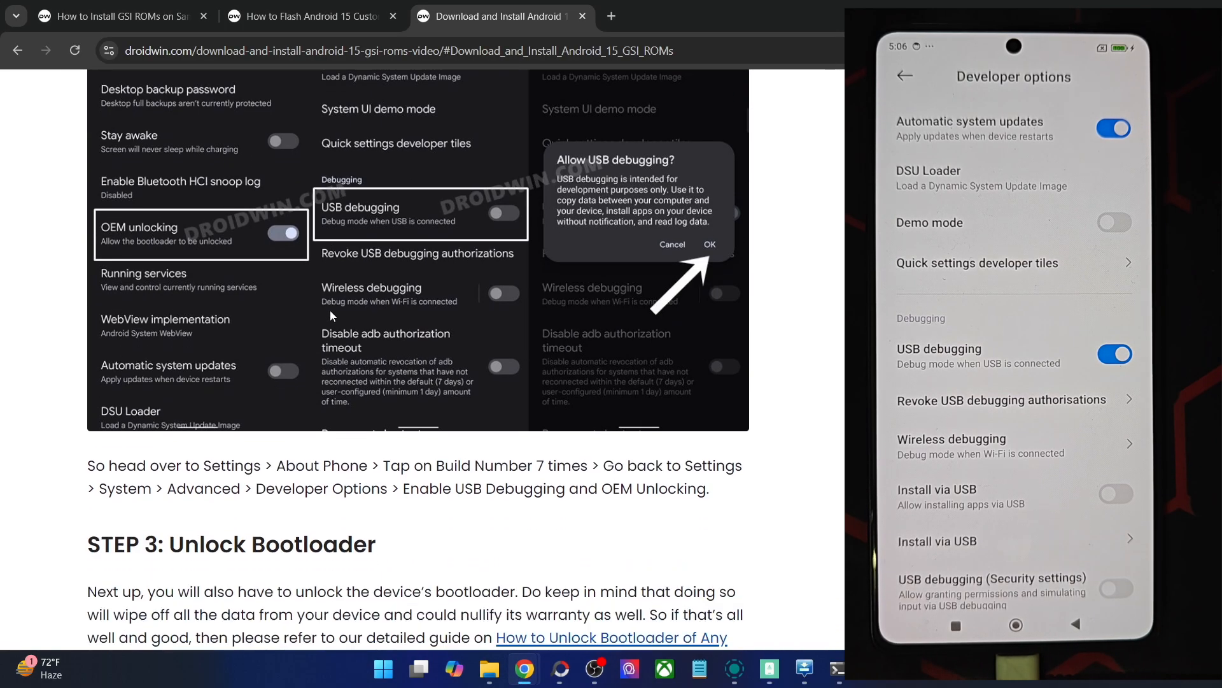
Scroll the droidwin guide down to Step 4 with the Android 15 GSI ROM download links.
scroll("down", 3)
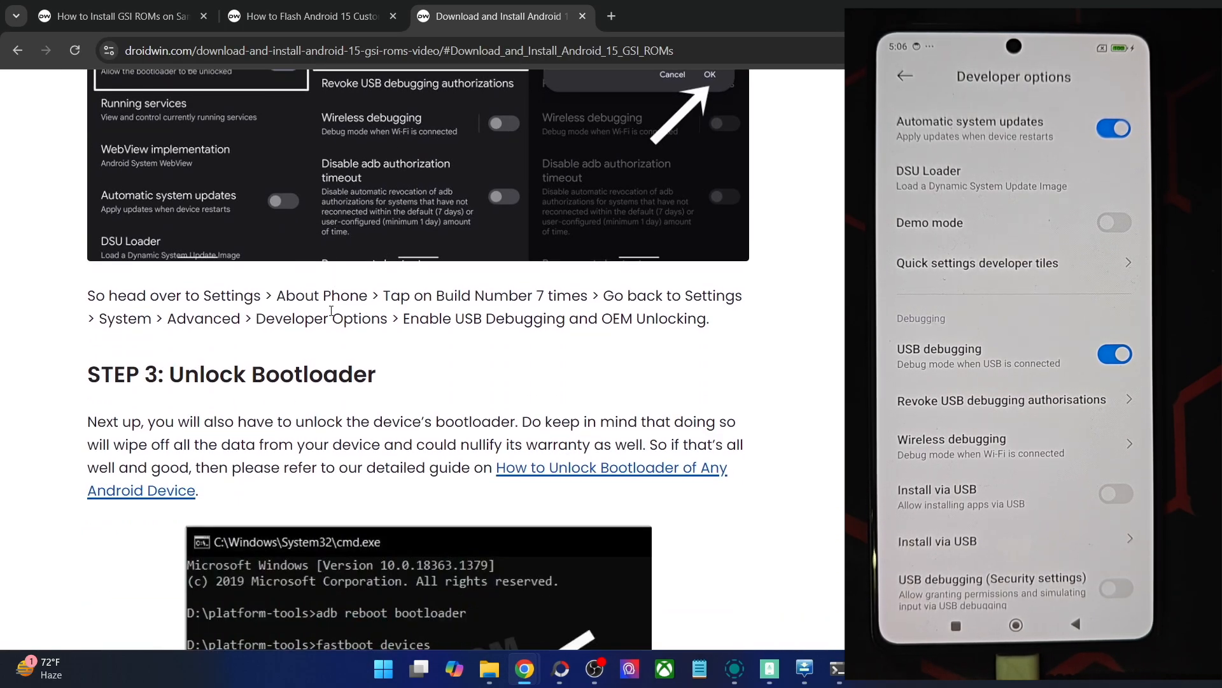
scroll("down", 3)
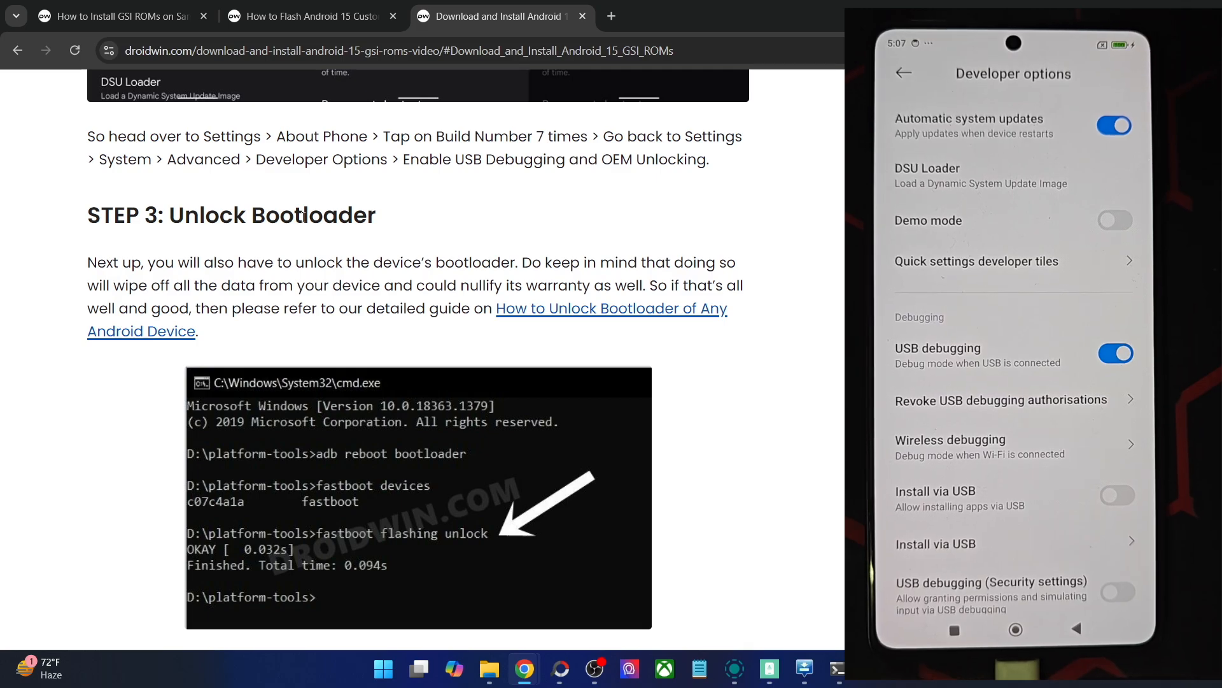
scroll("down", 3)
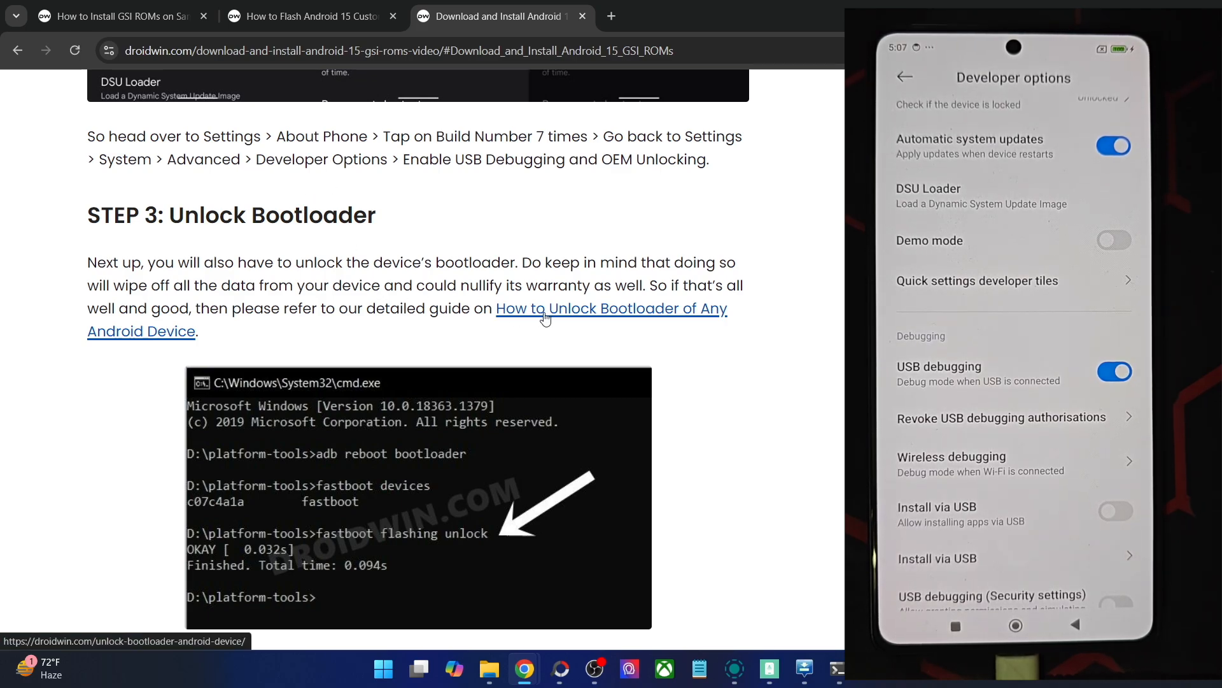
scroll("down", 3)
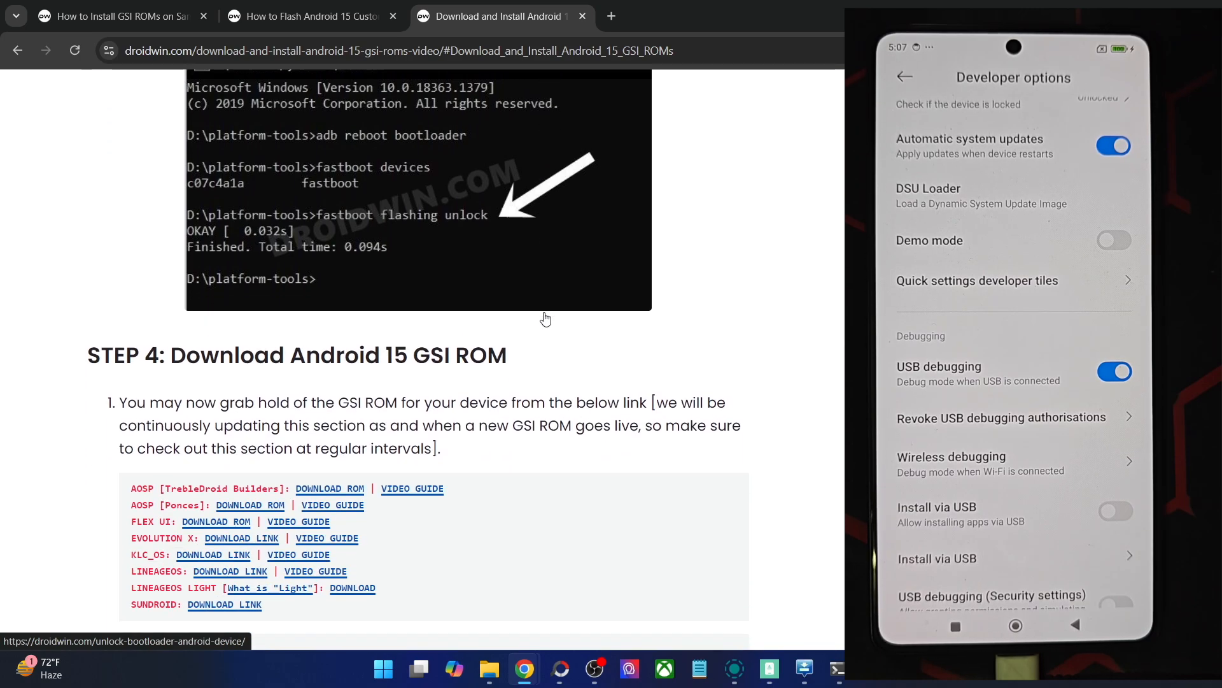
scroll("down", 3)
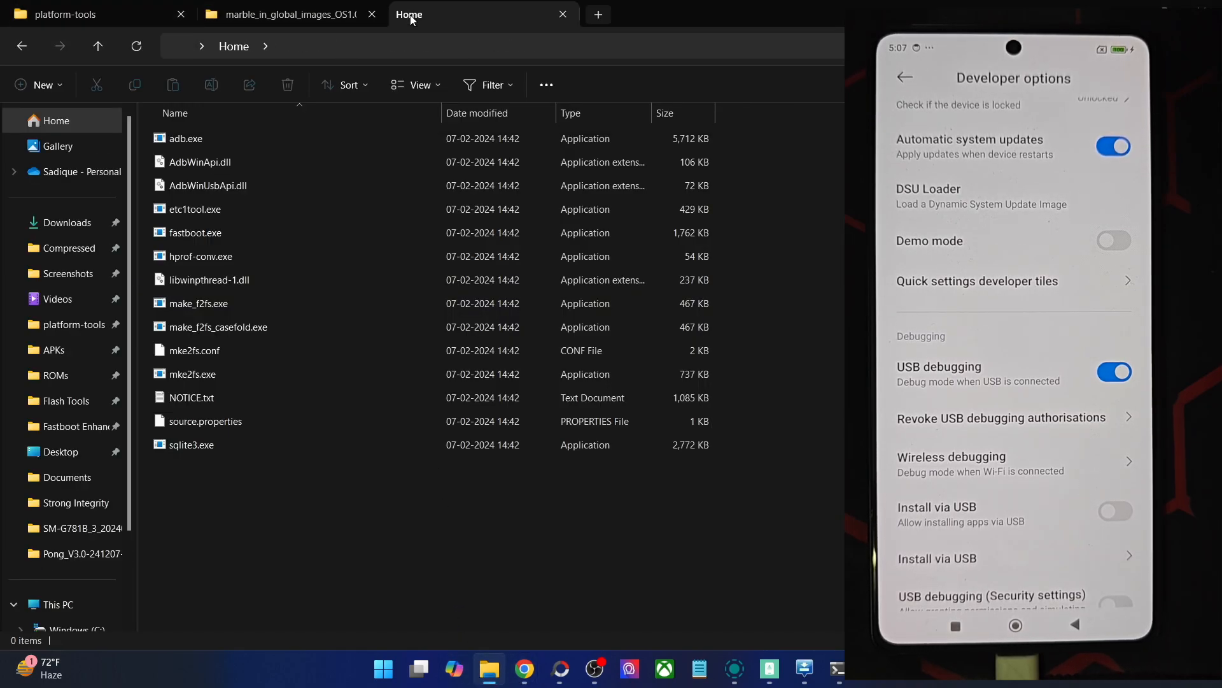
In Downloads > Compressed, extract the SunDroid .img.gz archive into its own folder with 7-Zip.
left_click(69, 223)
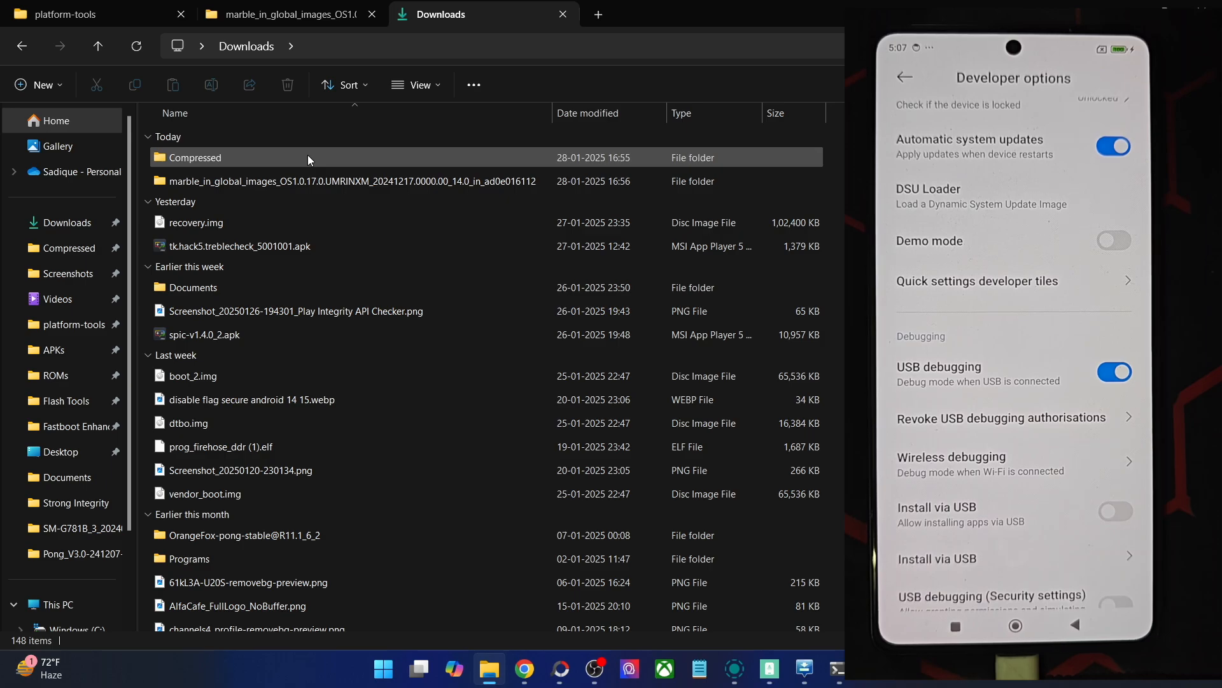
double_click(194, 158)
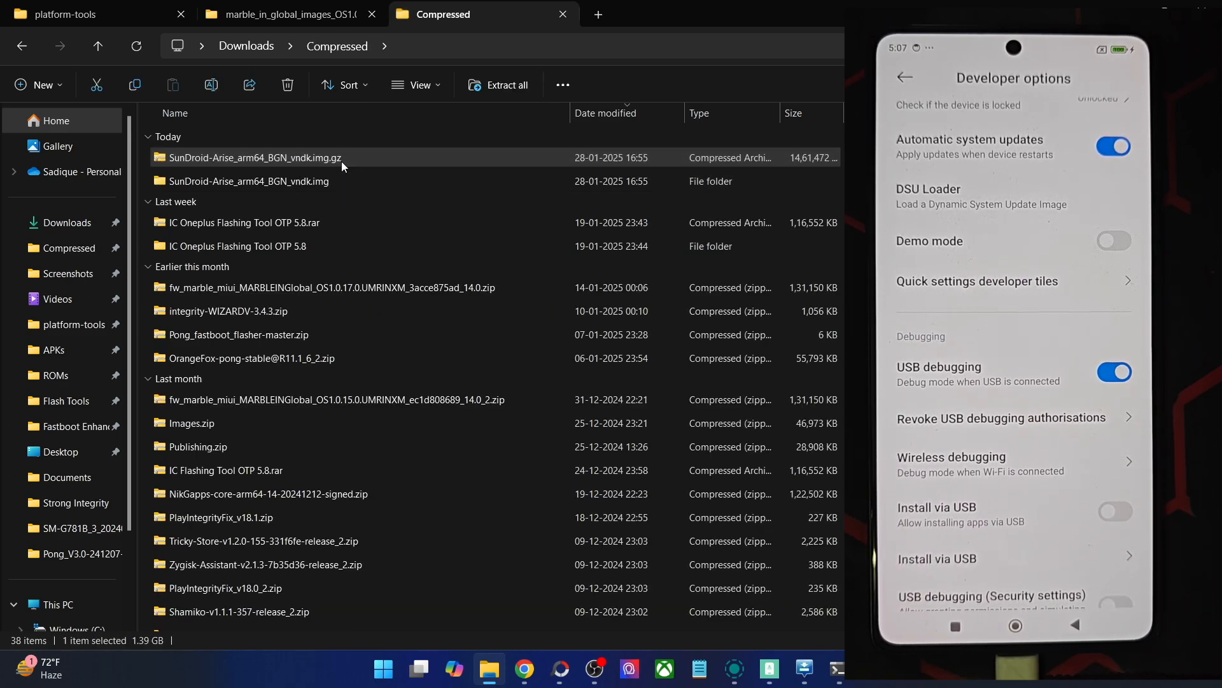
right_click(254, 158)
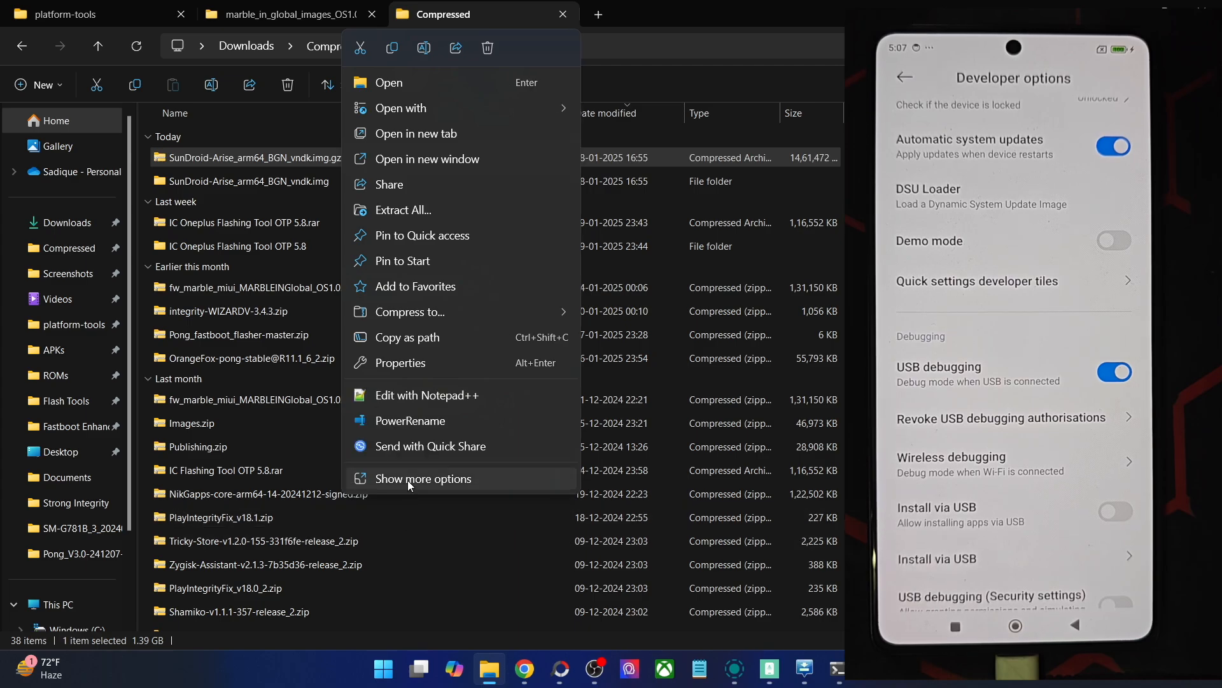
left_click(423, 479)
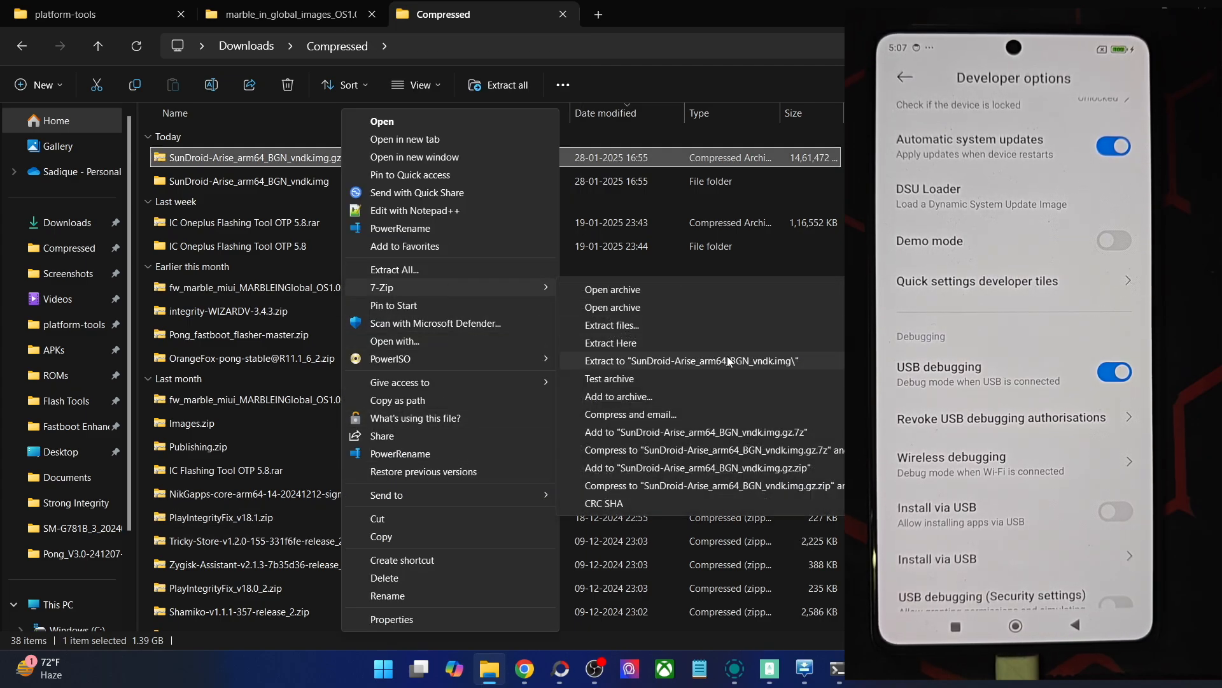
left_click(690, 360)
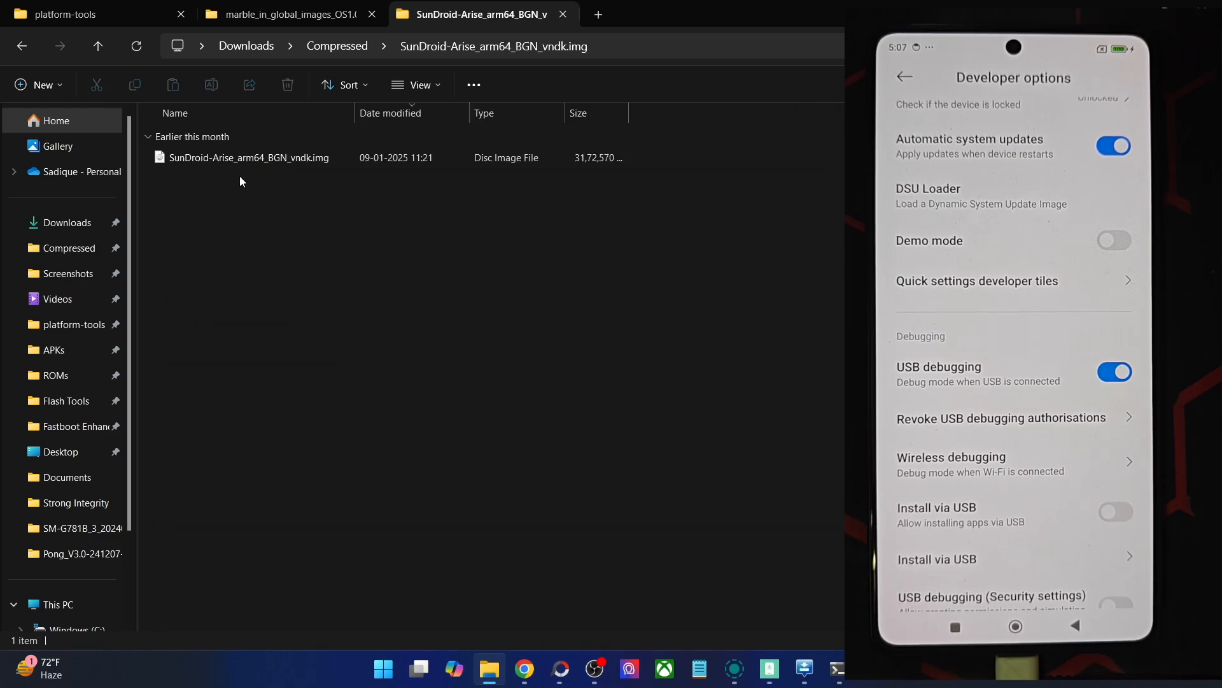
Copy the extracted SunDroid disc image into platform-tools and rename it gsi.img.
left_click(250, 157)
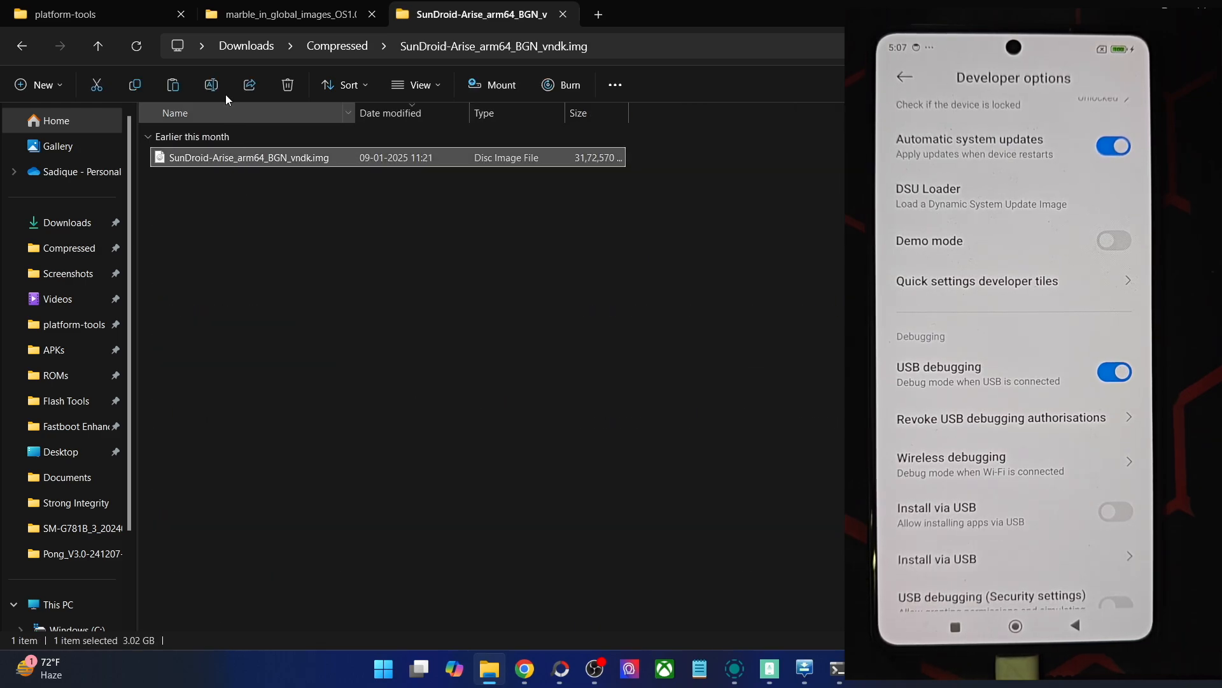
left_click(66, 14)
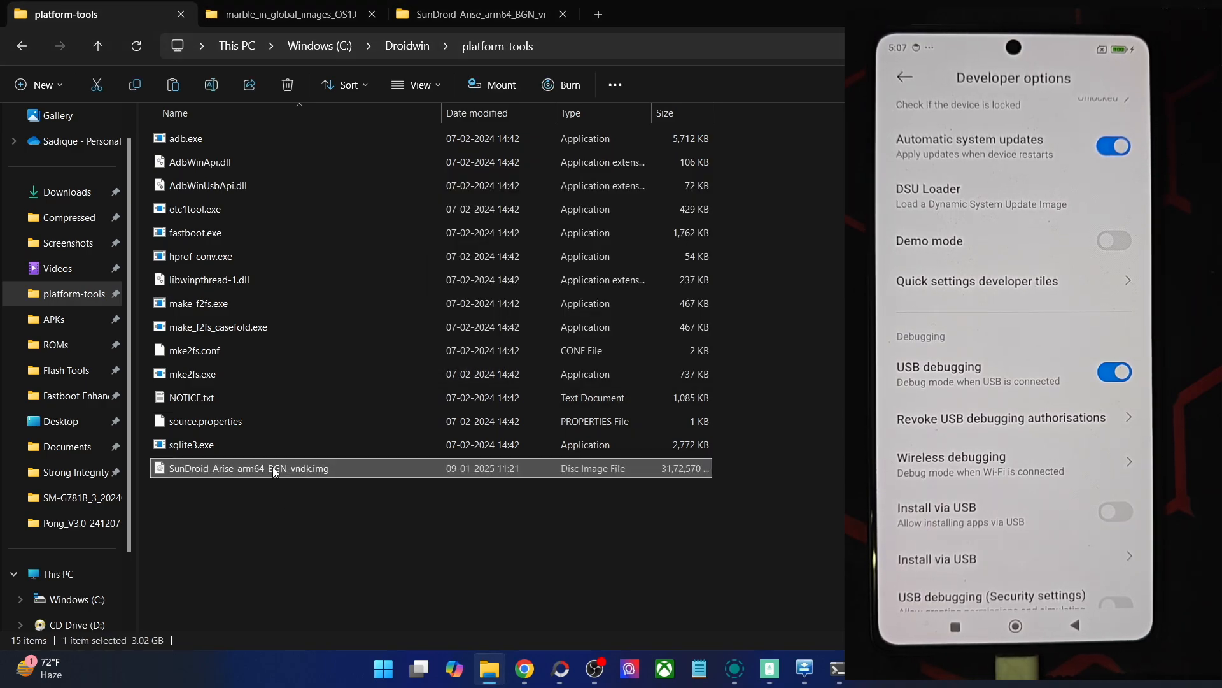
key("F2")
type("gsi")
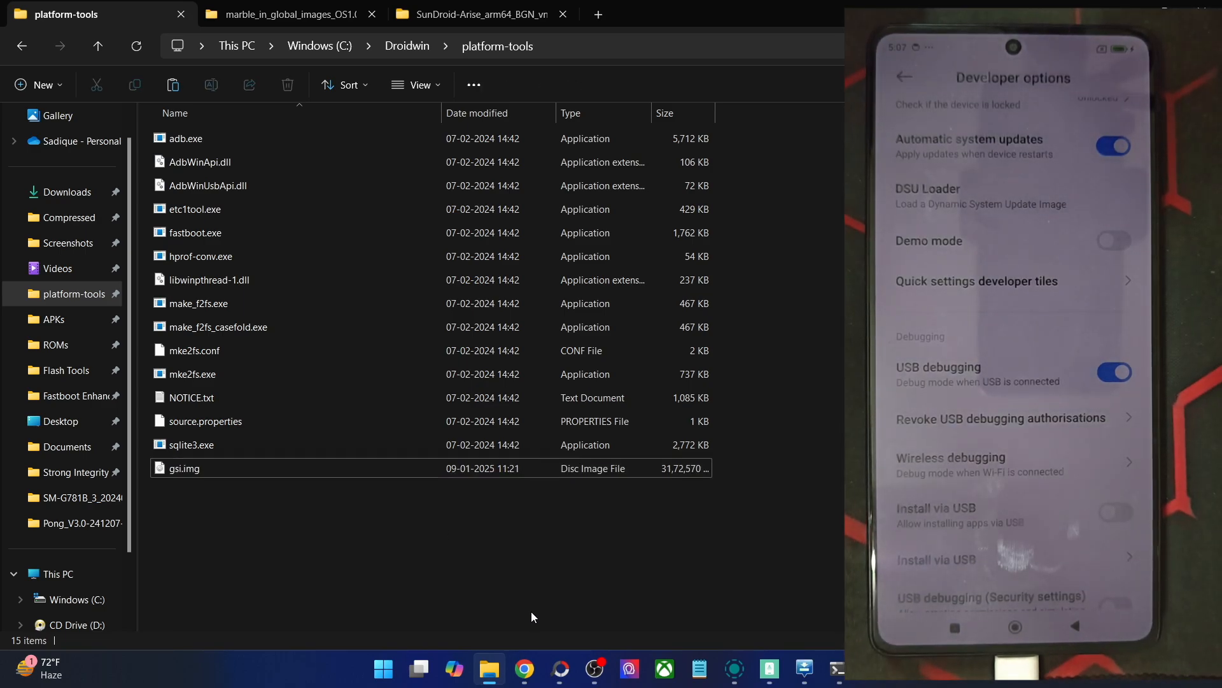
Return to the Chrome guide at Step 5: Download vbmeta, and check the phone's About page.
left_click(523, 669)
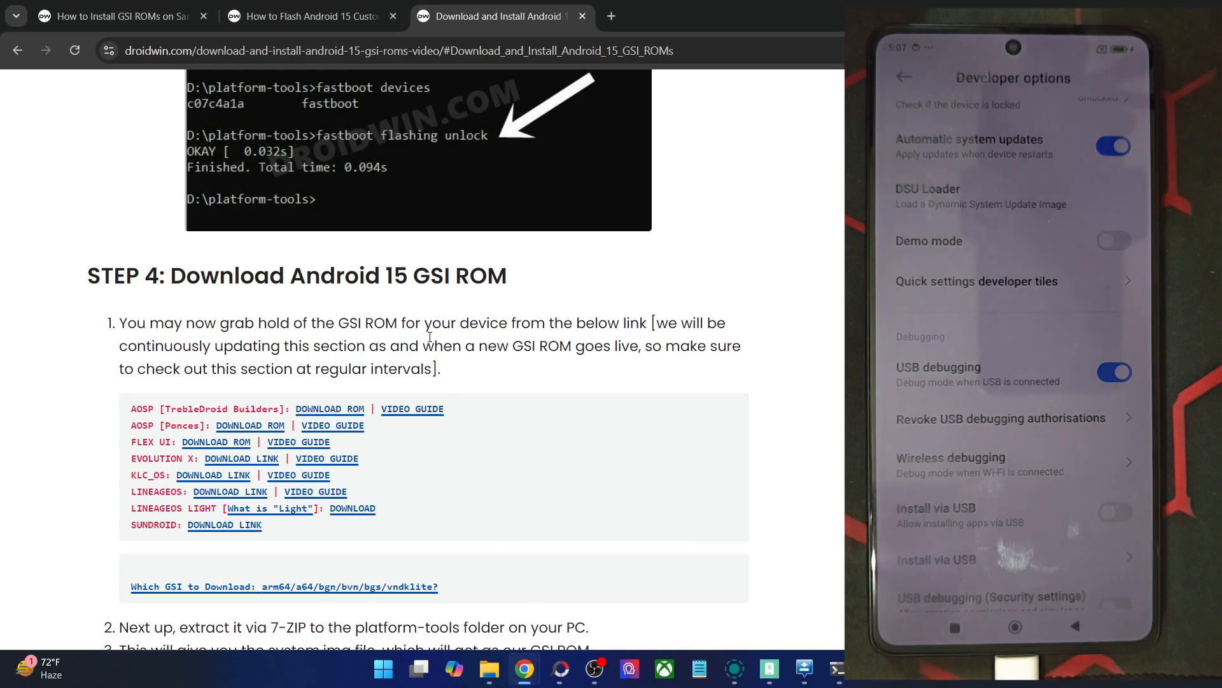
scroll("down", 3)
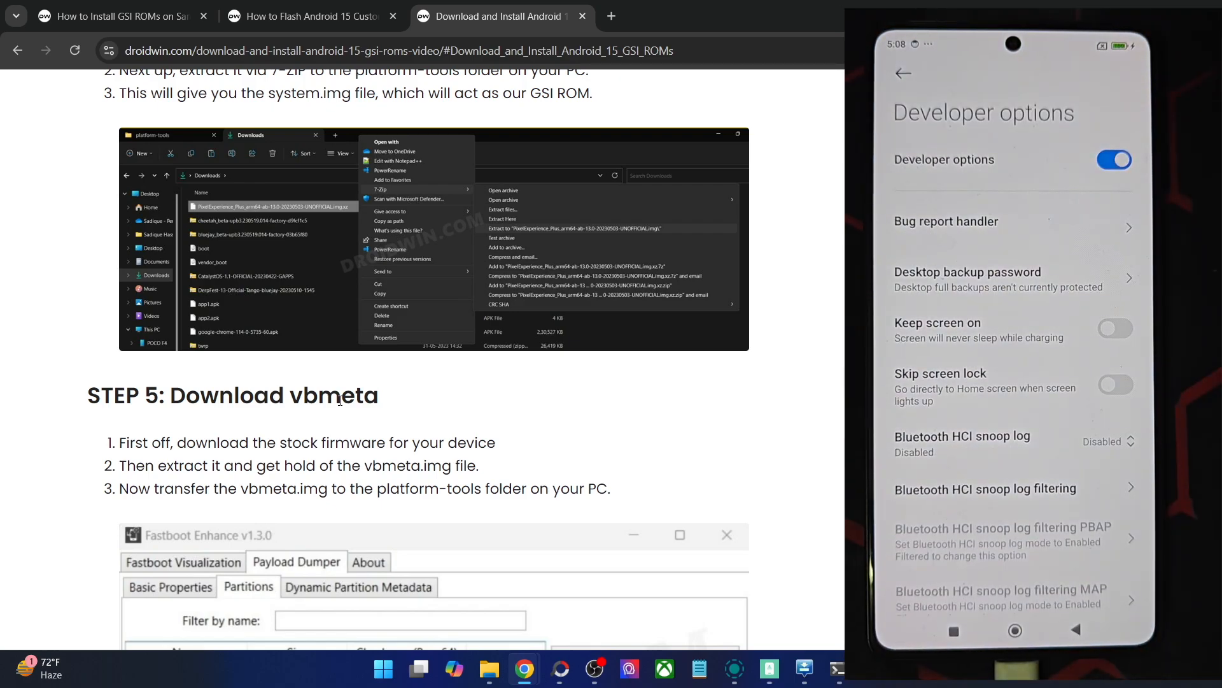
left_click(904, 74)
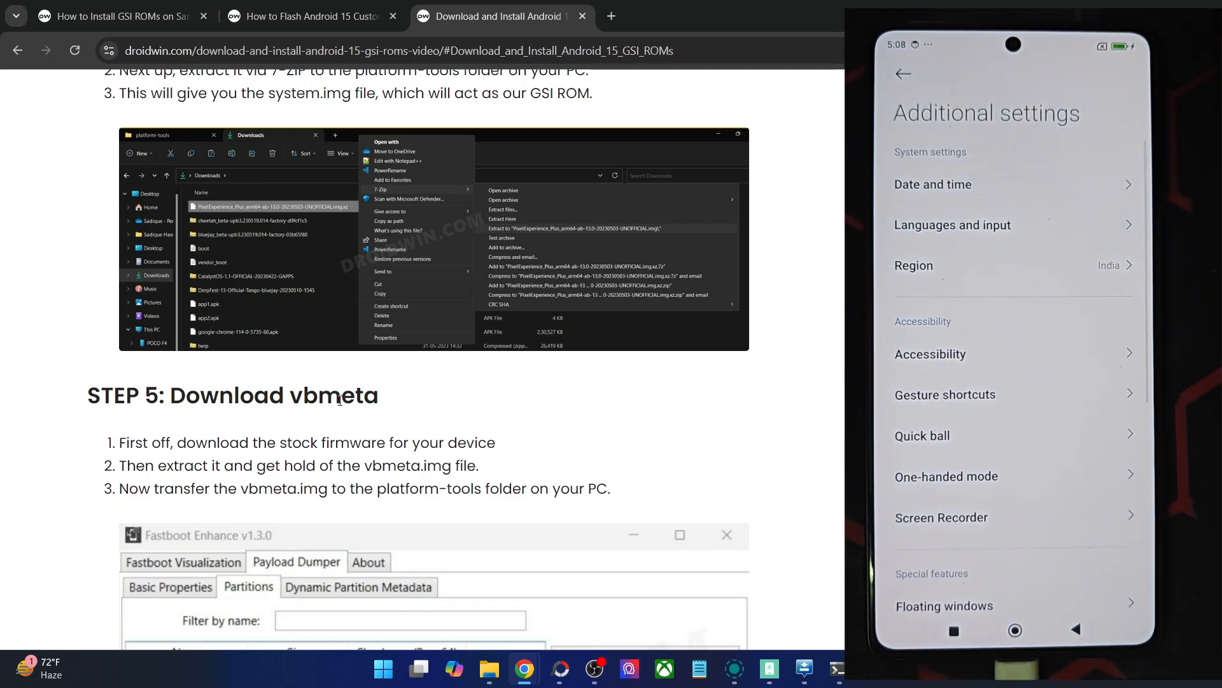
left_click(903, 74)
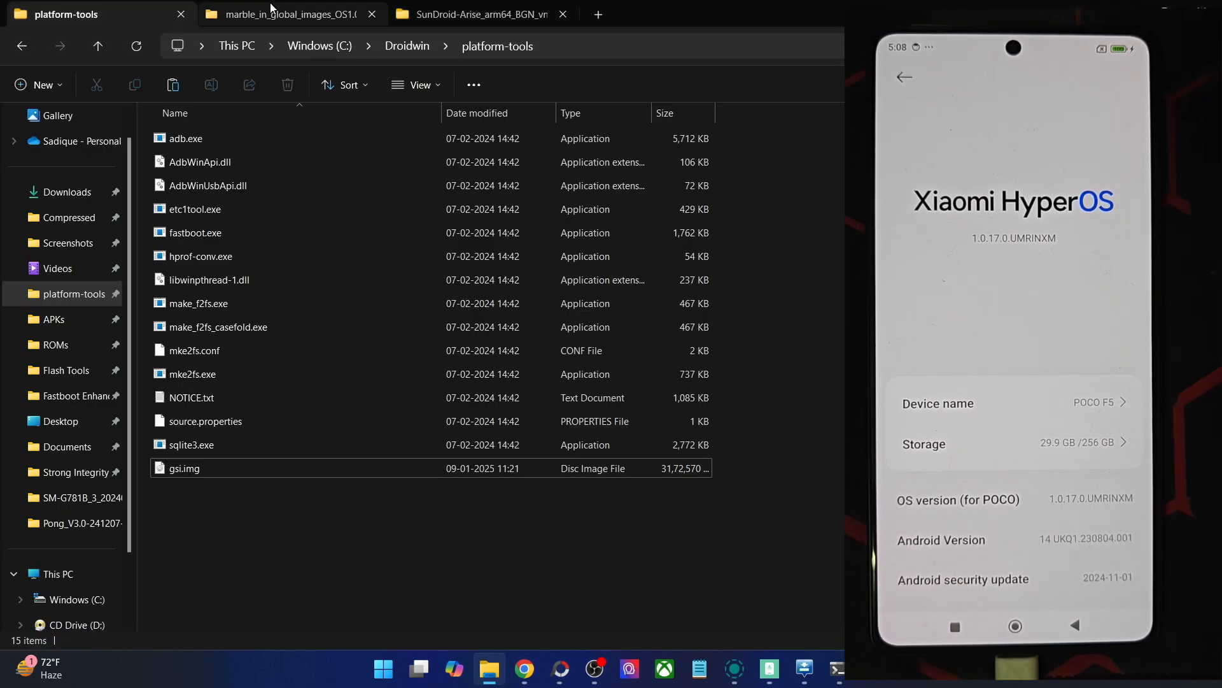
Browse the stock HyperOS firmware's images folder for vbmeta.img, comparing with platform-tools, then back to Downloads.
left_click(289, 14)
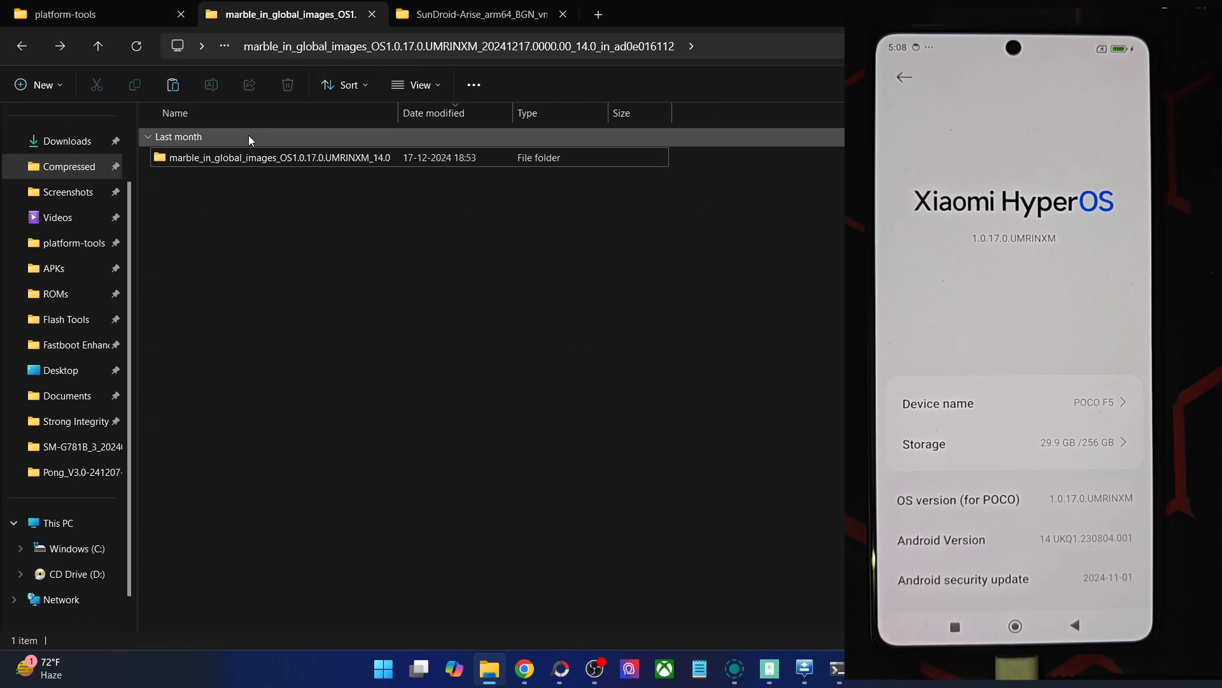
double_click(279, 157)
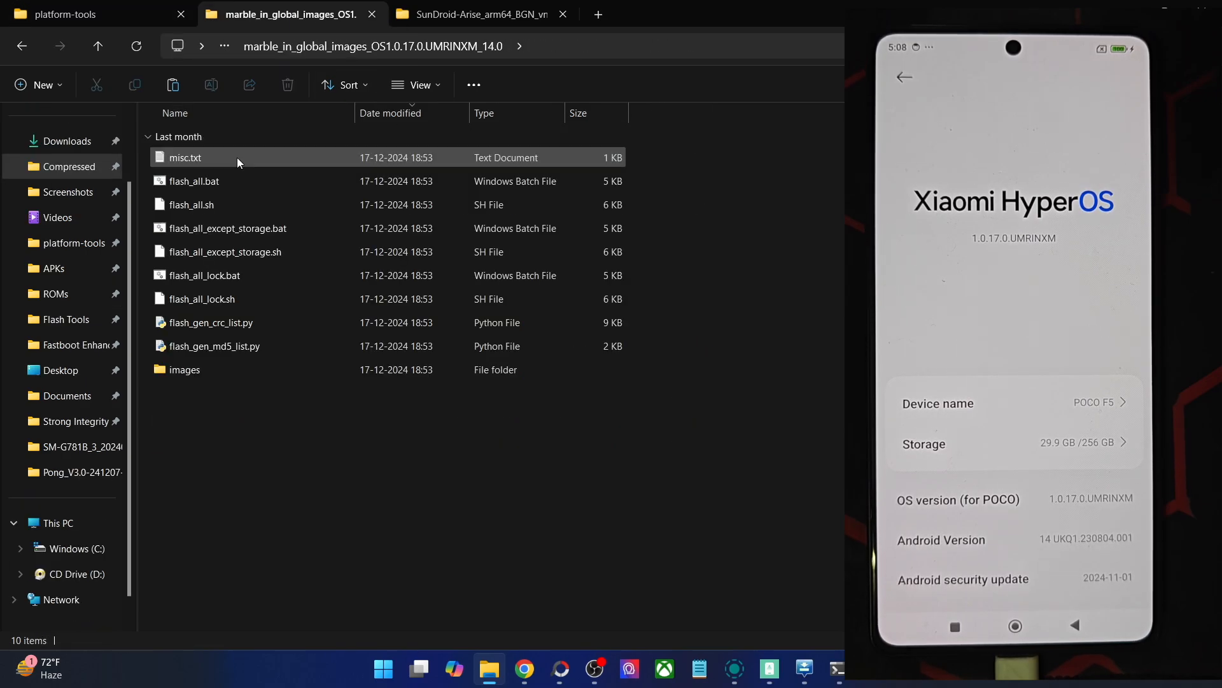
double_click(185, 369)
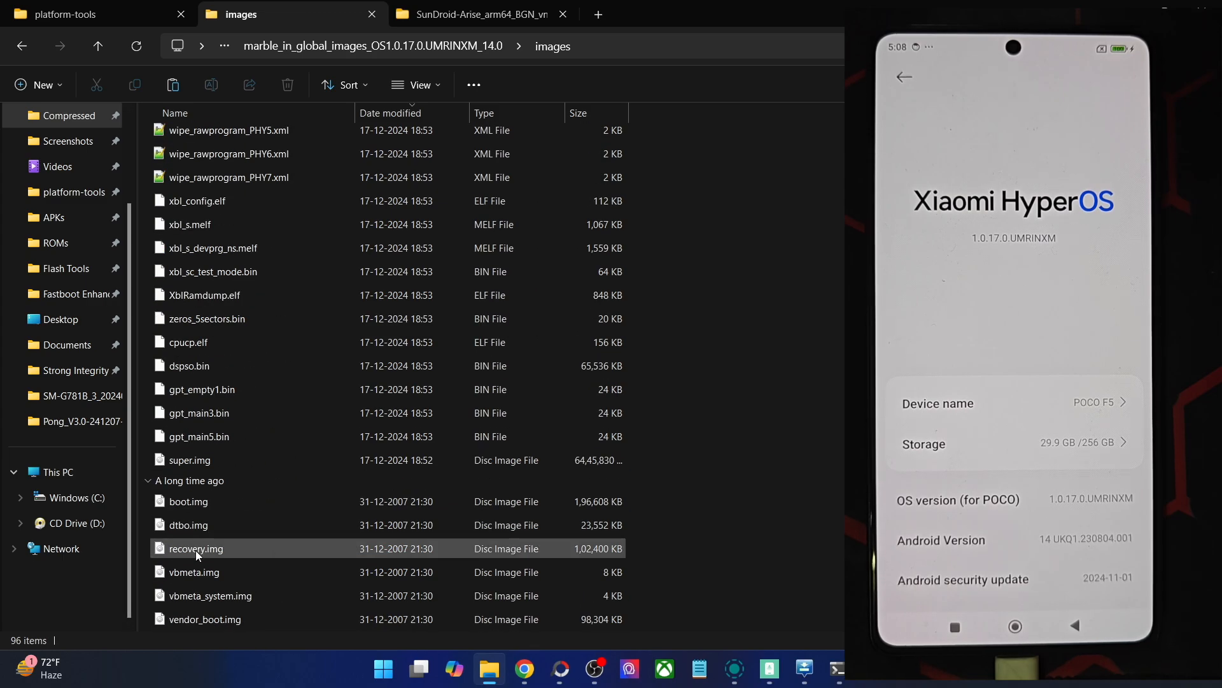
left_click(193, 572)
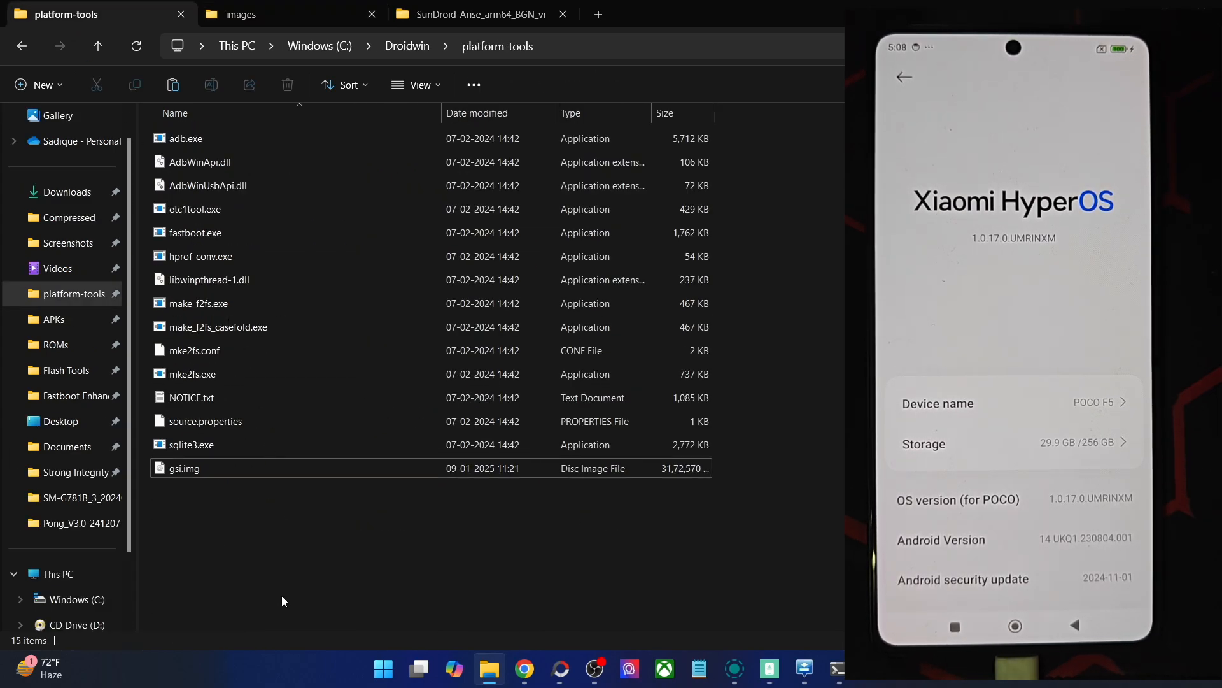
left_click(242, 14)
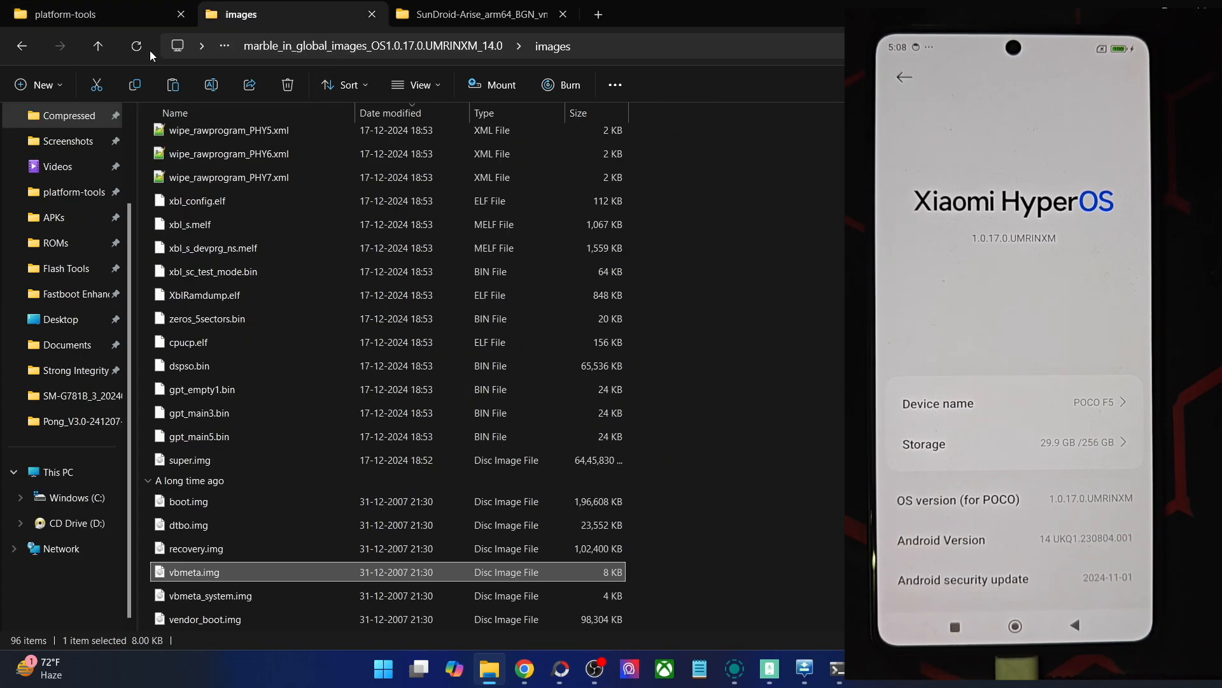
left_click(21, 46)
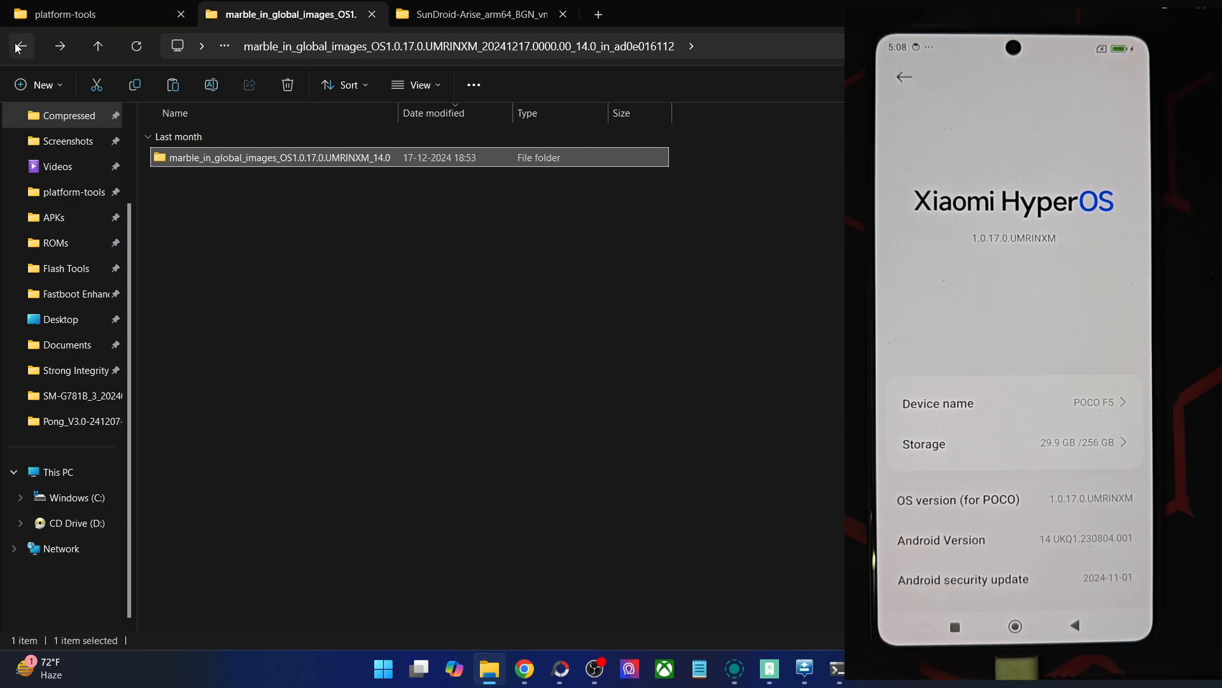
left_click(21, 46)
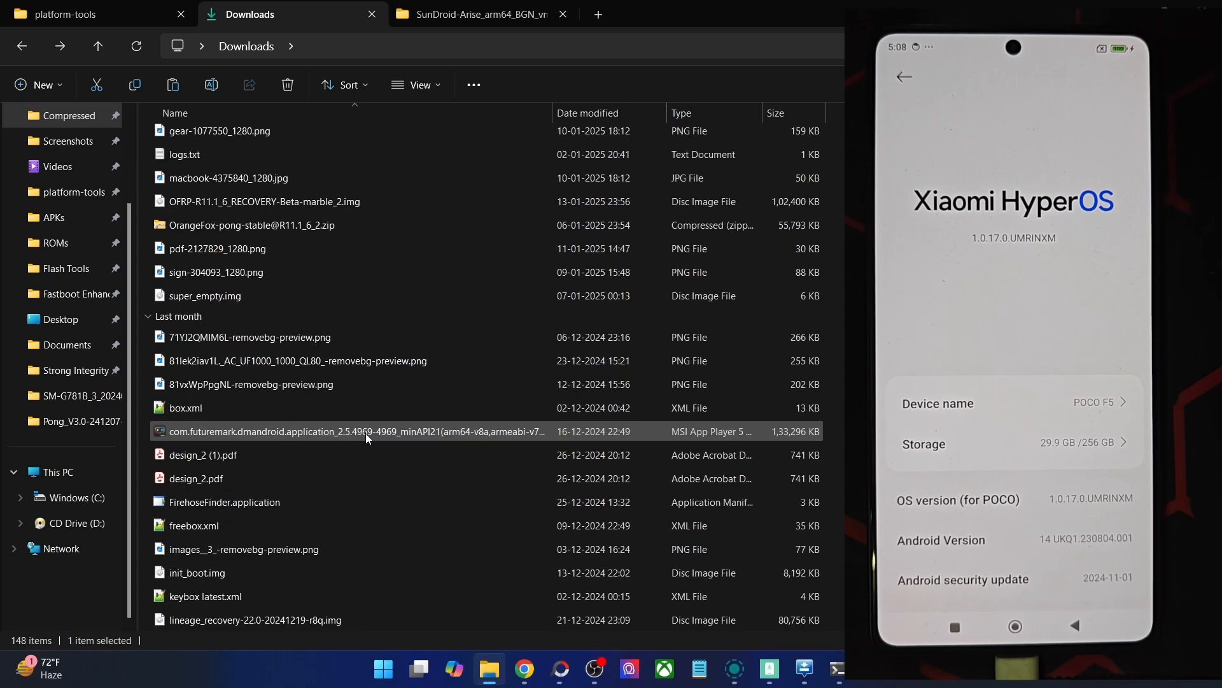
Look inside the bluejay factory image archive, then bring up the Fastboot Enhance tool folder.
scroll("down", 3)
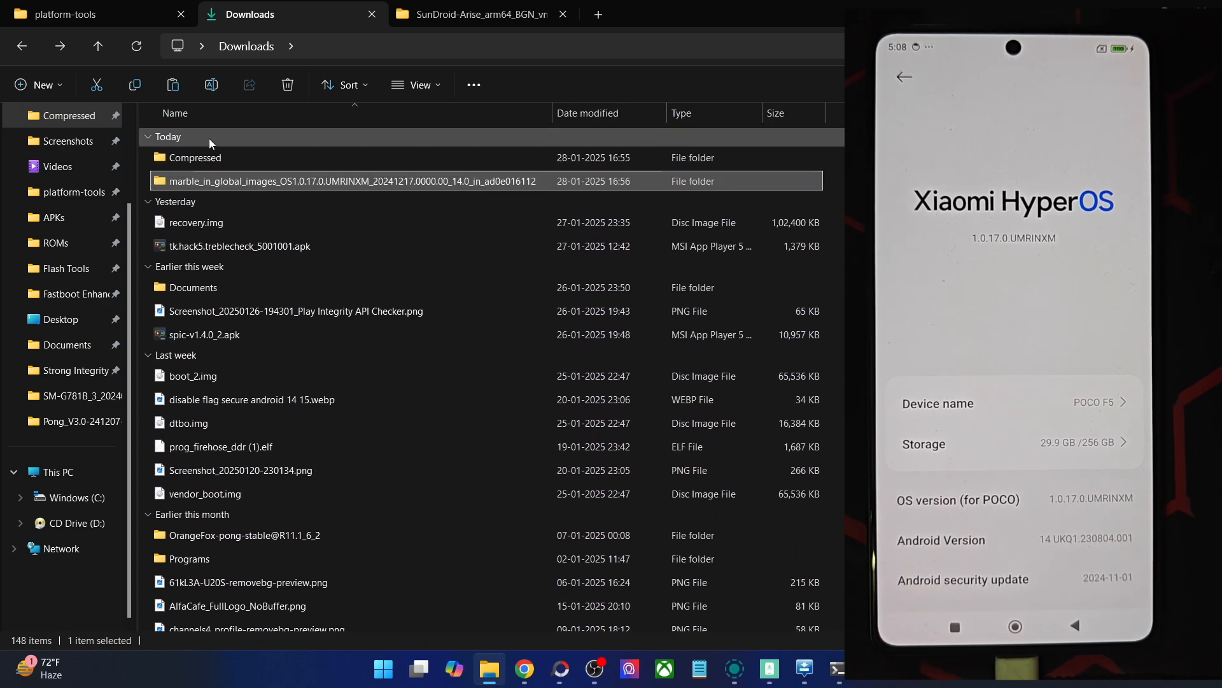
double_click(194, 158)
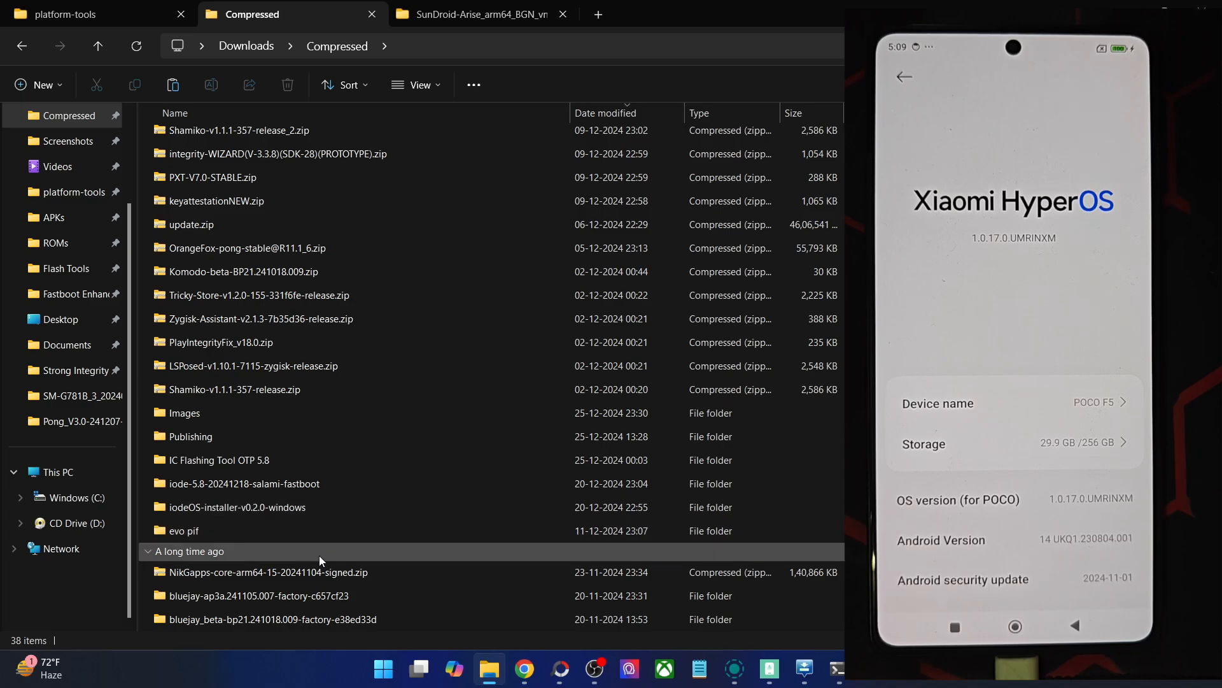
double_click(258, 595)
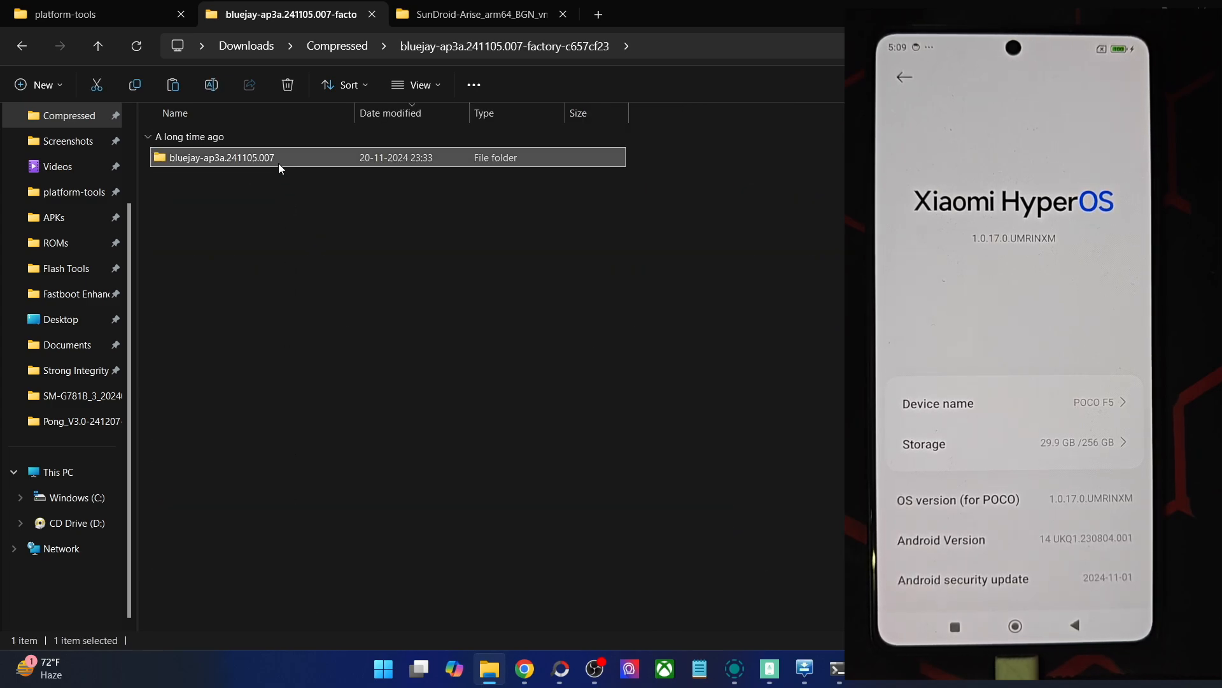
double_click(221, 157)
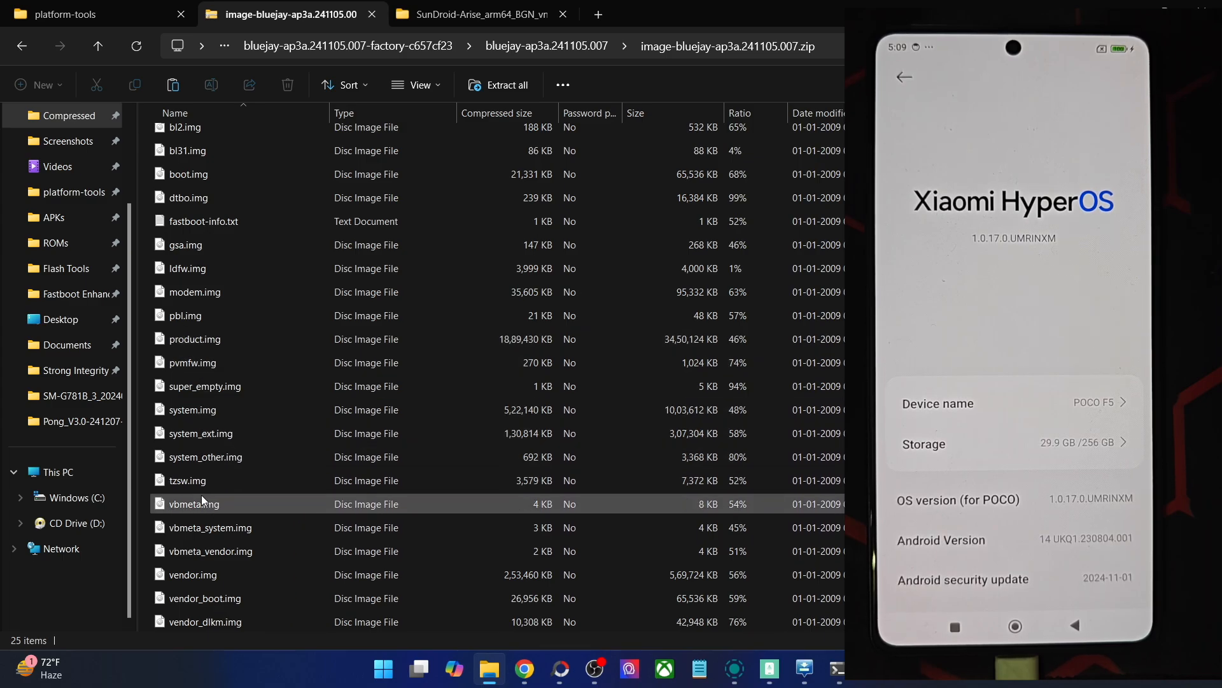
left_click(205, 386)
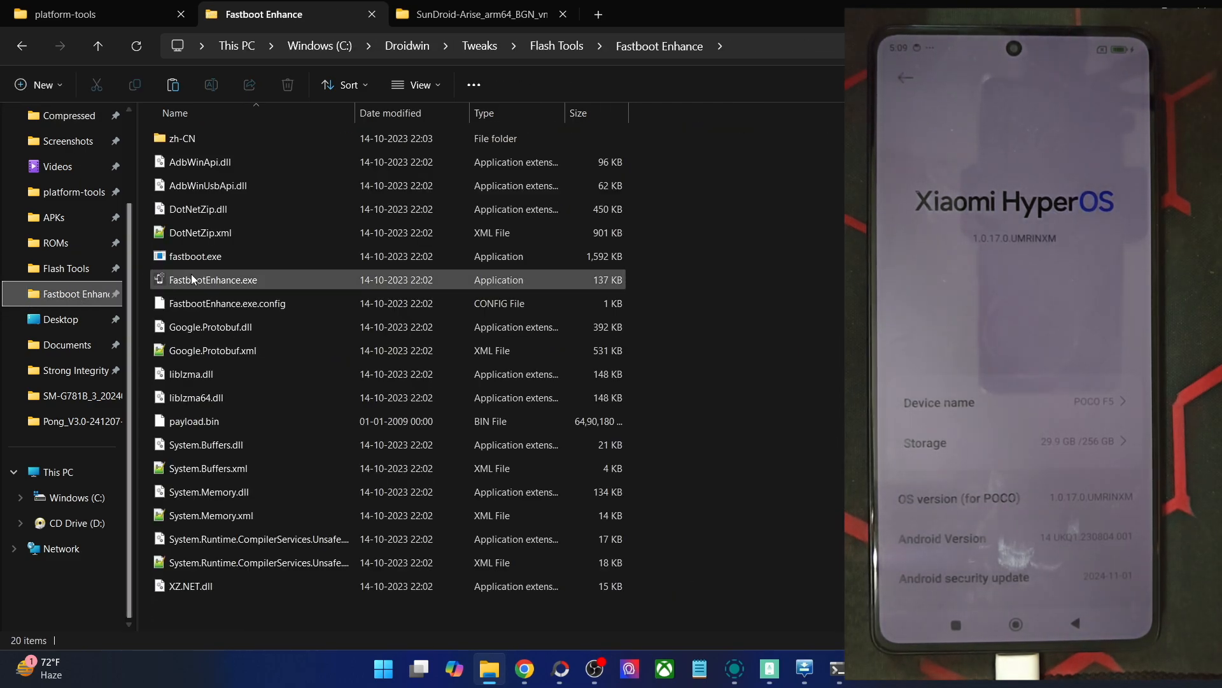
Launch FastbootEnhance.exe and load payload.bin into its Payload Dumper.
left_click(194, 422)
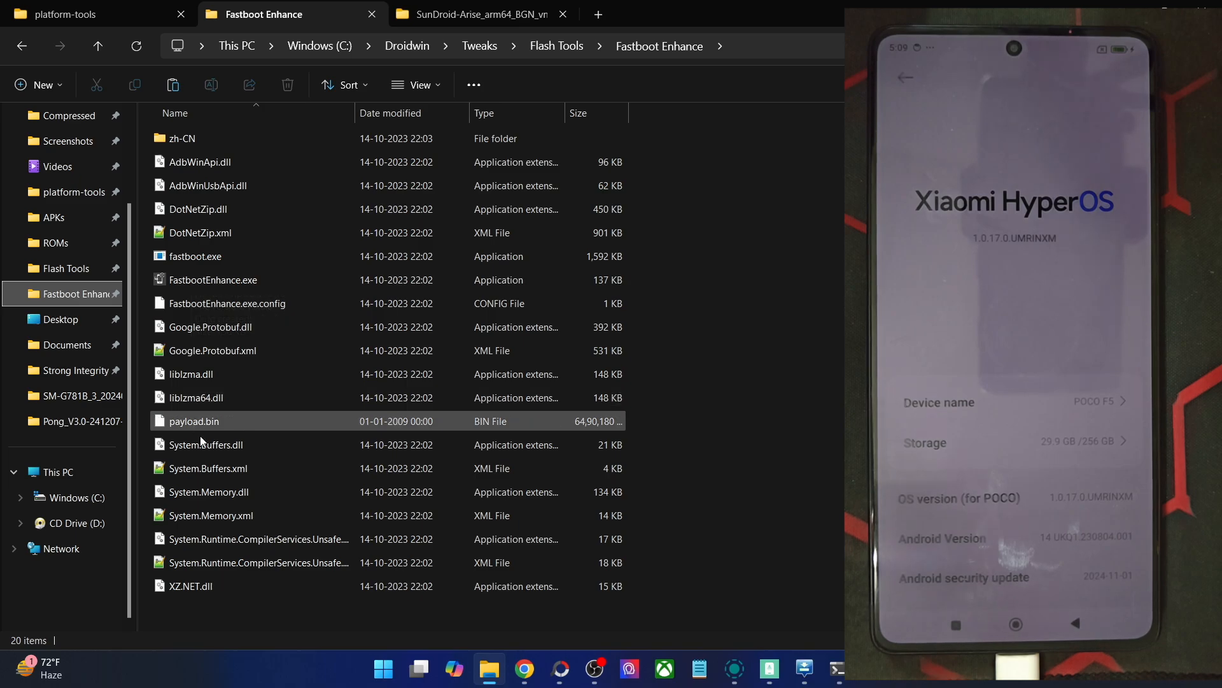
left_click(212, 279)
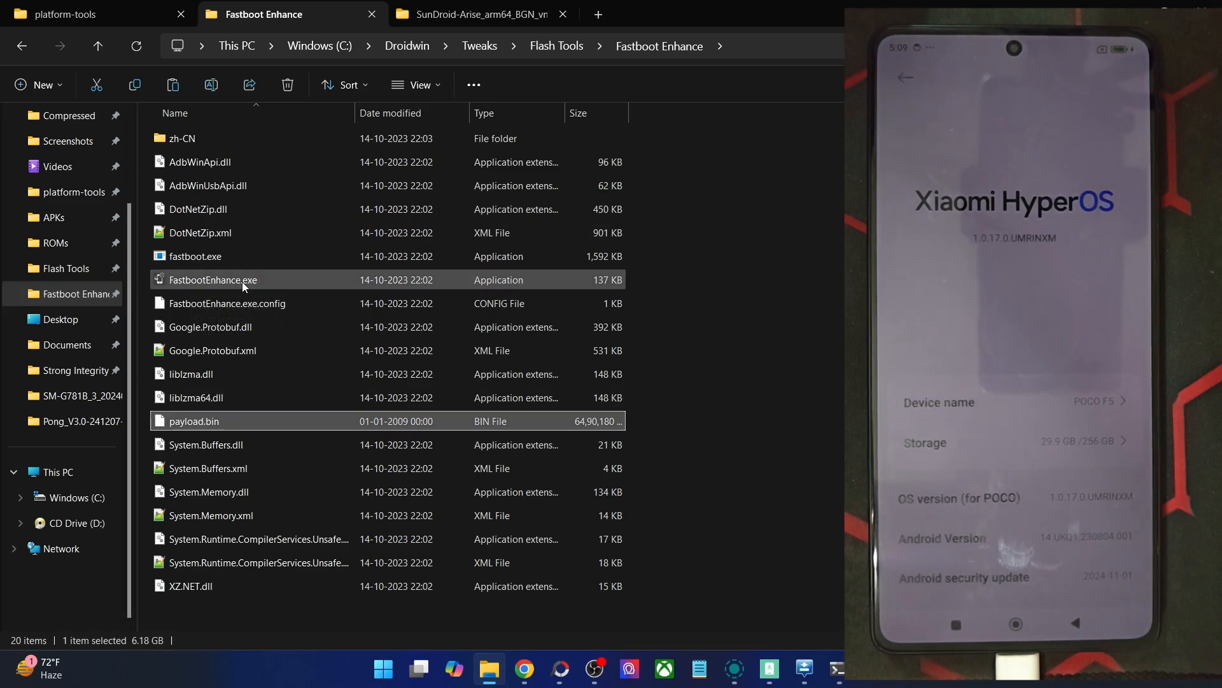
double_click(212, 278)
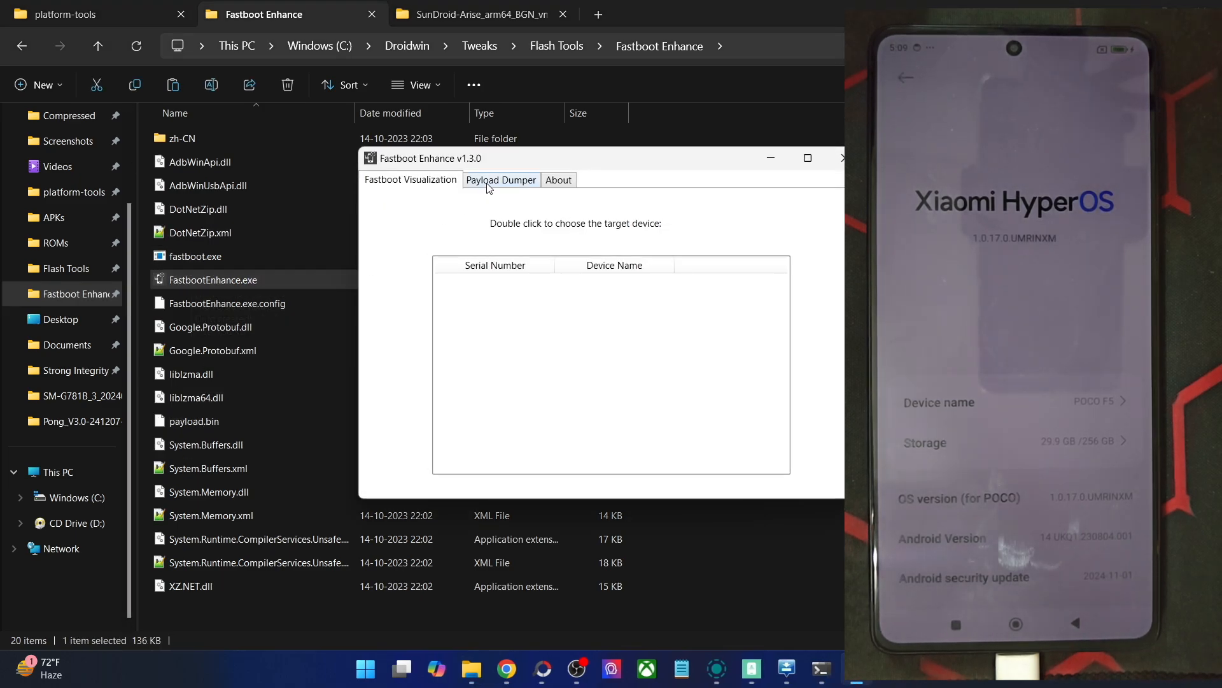
left_click(501, 180)
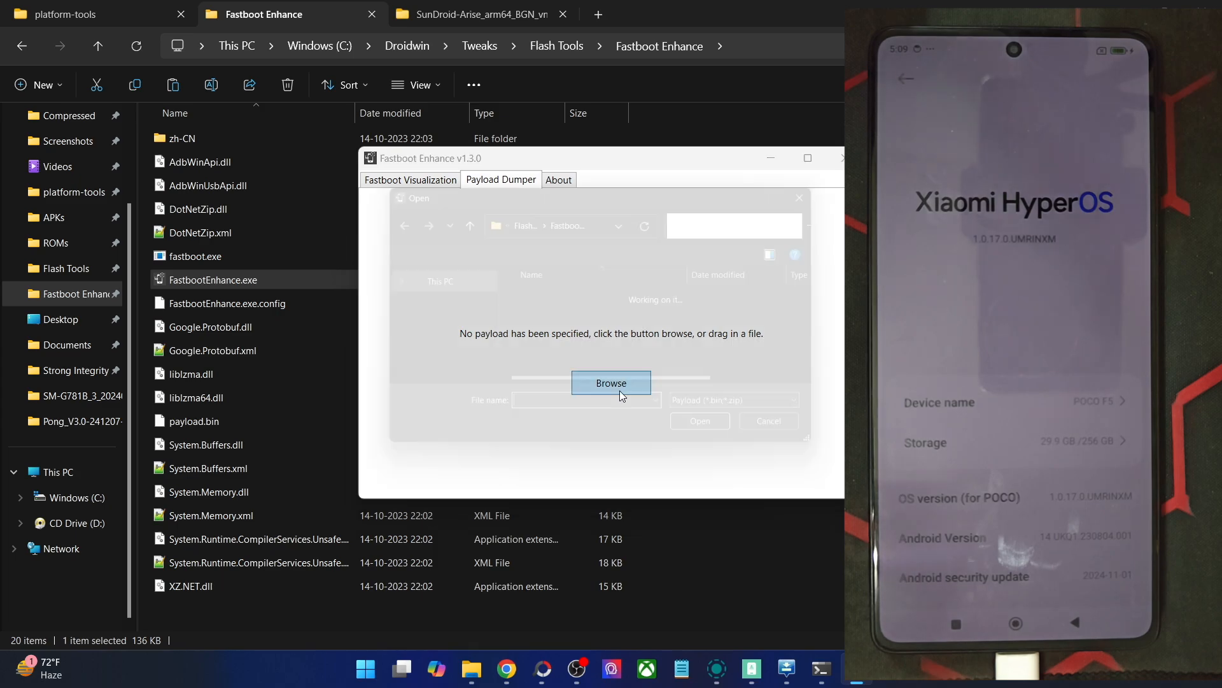
left_click(611, 383)
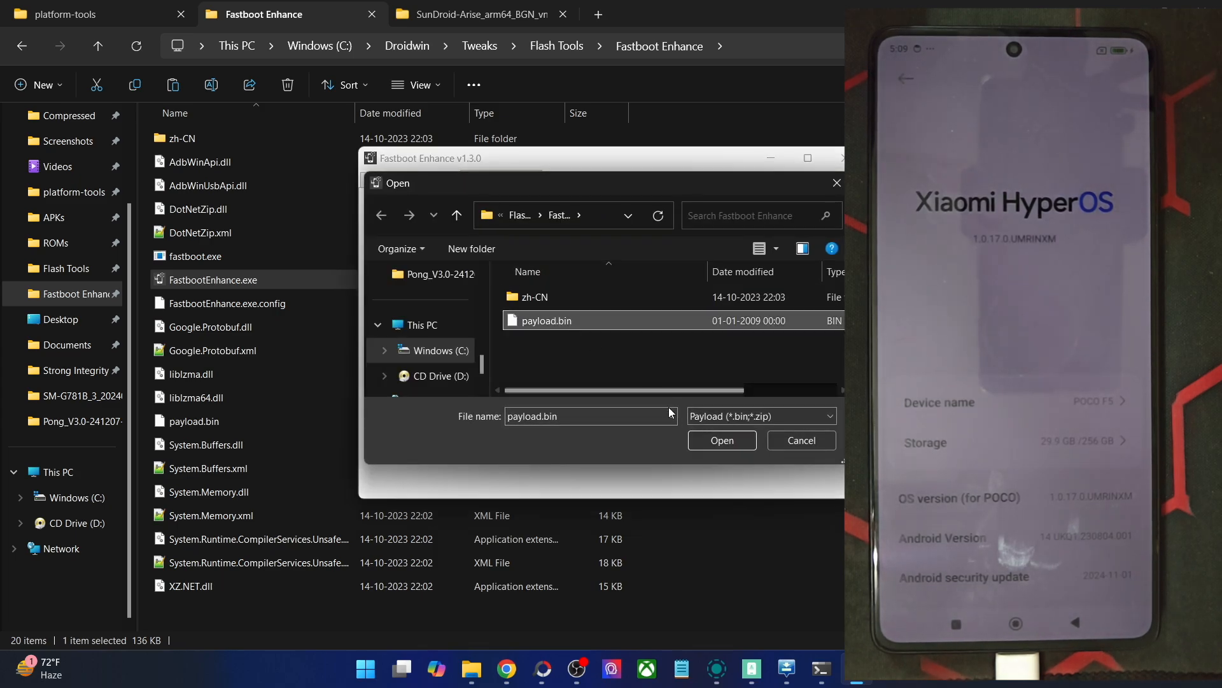
left_click(720, 440)
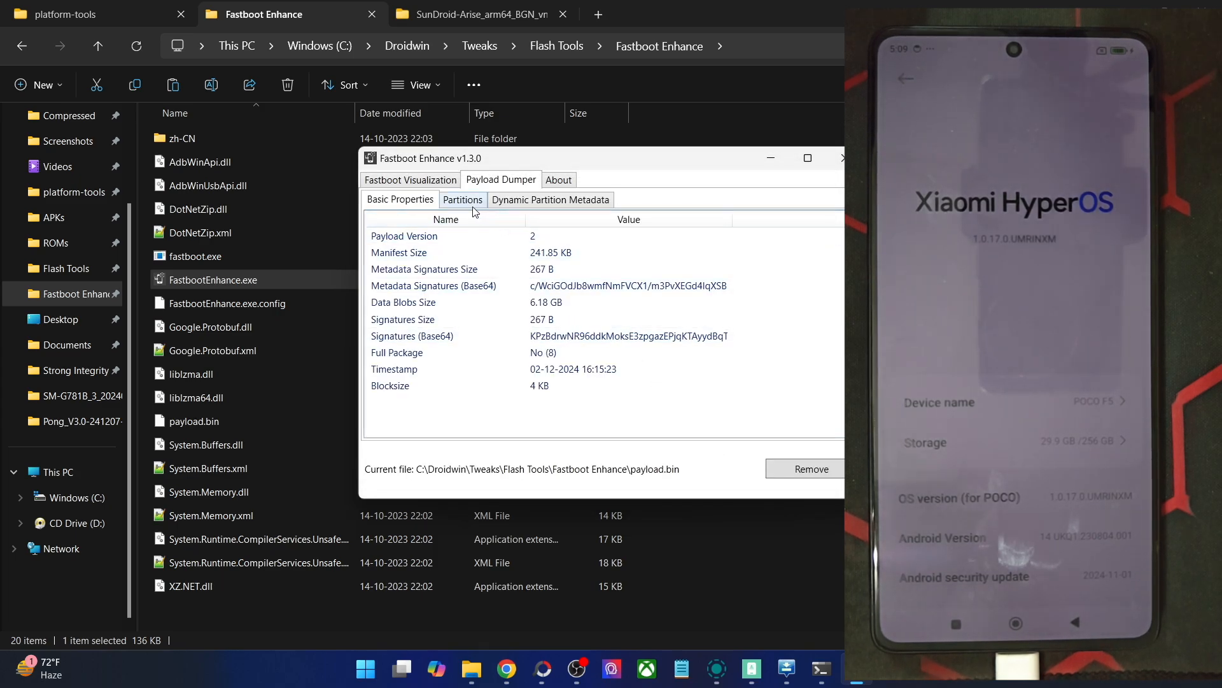
From the Partitions list extract the vbmeta image to the chosen folder, then close Fastboot Enhance.
left_click(462, 200)
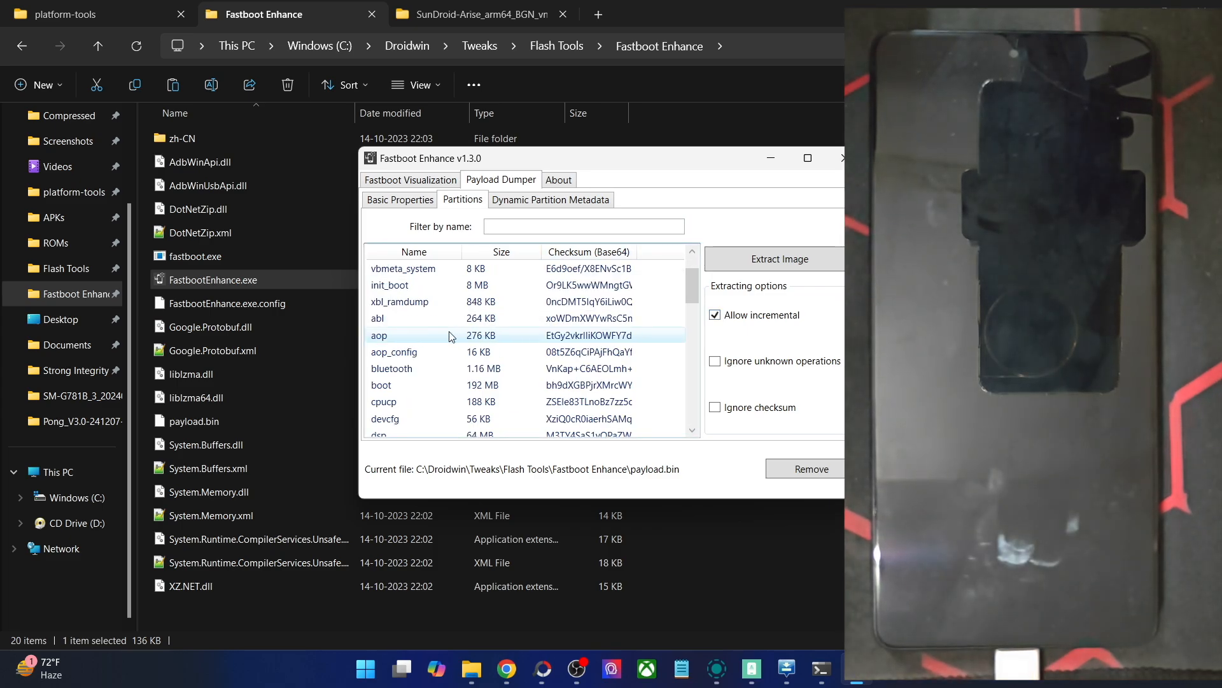
scroll("down", 3)
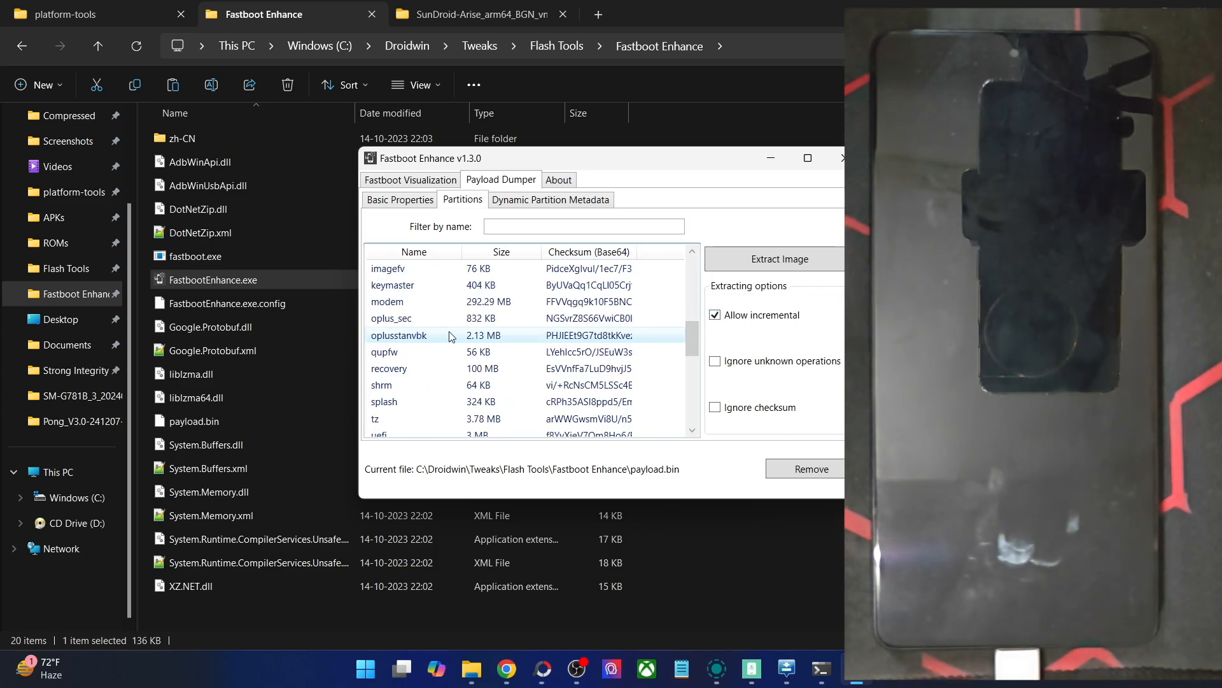
scroll("down", 3)
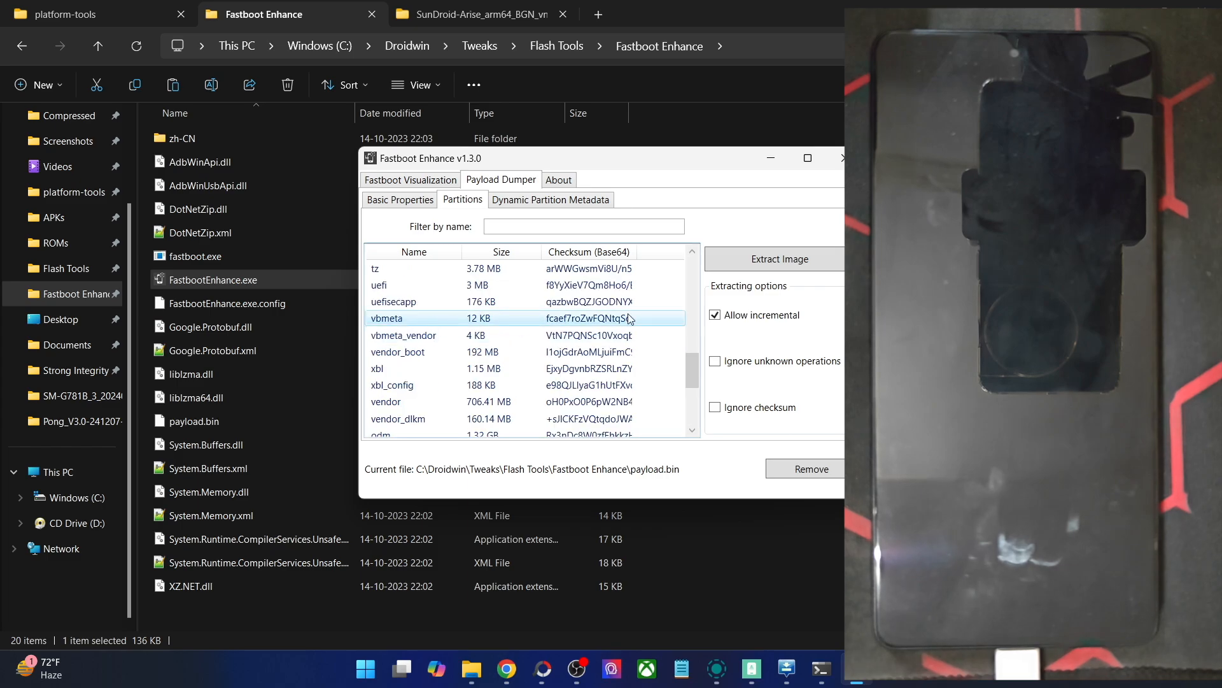
left_click(776, 259)
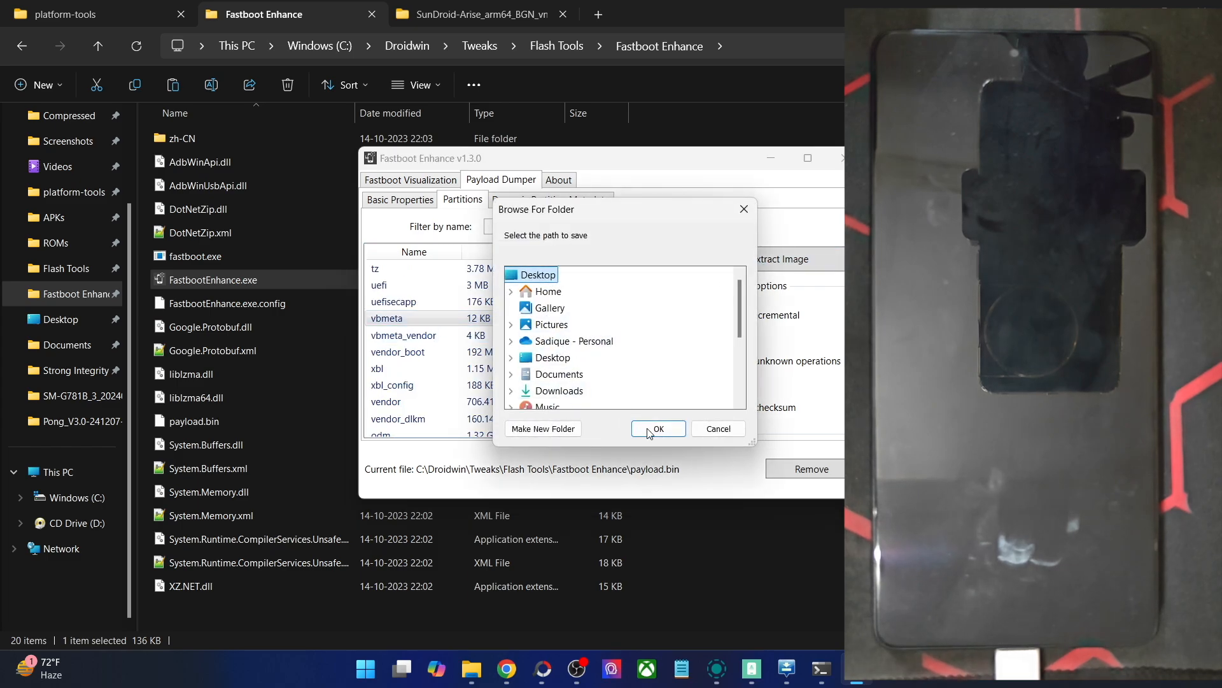
left_click(659, 428)
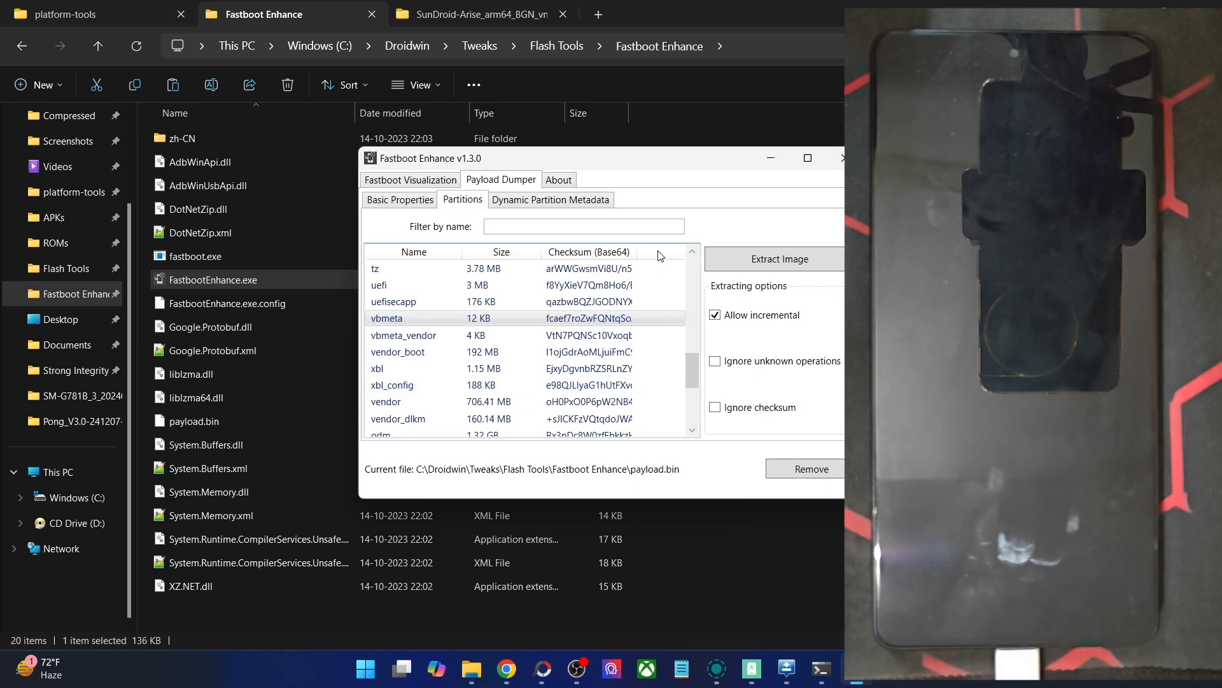
left_click(842, 158)
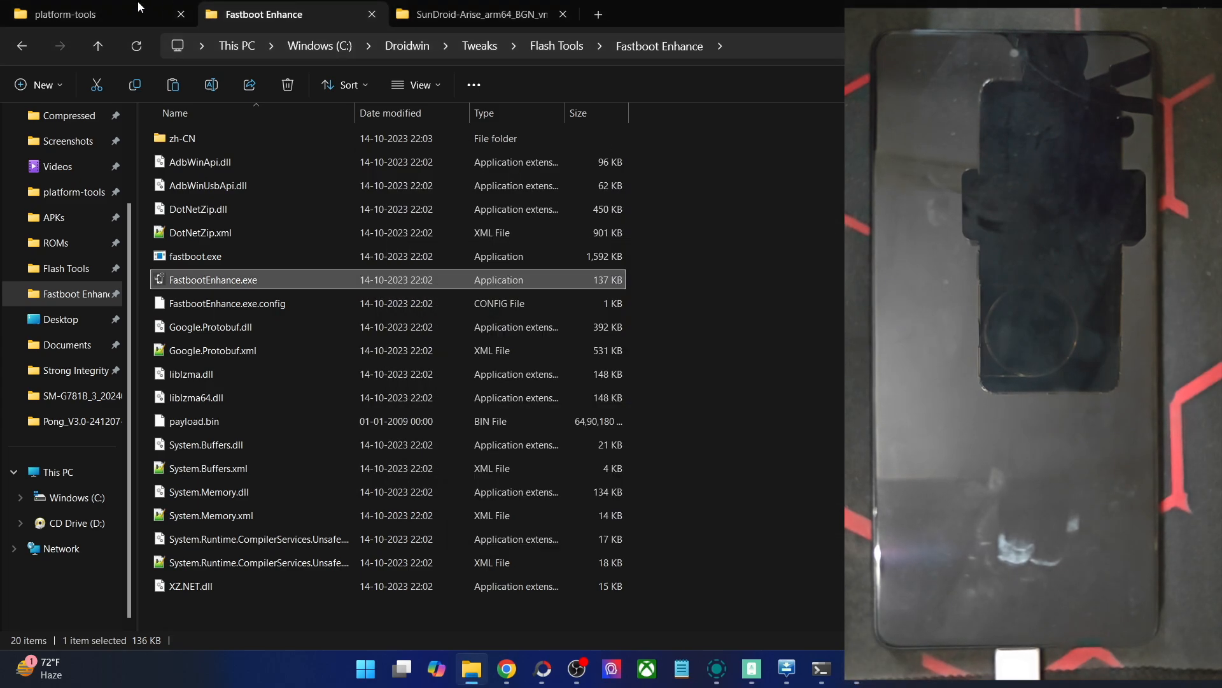
Confirm gsi.img and vbmeta.img sit in platform-tools, then bring the Chrome guide back.
left_click(63, 14)
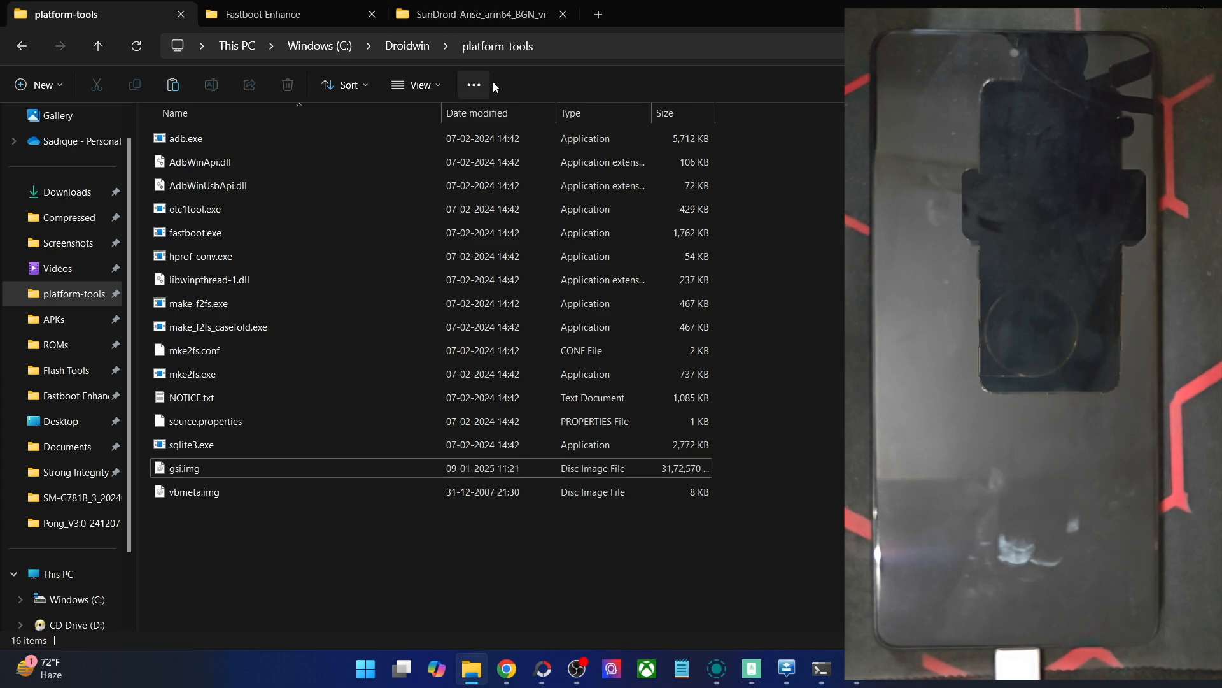
left_click(194, 492)
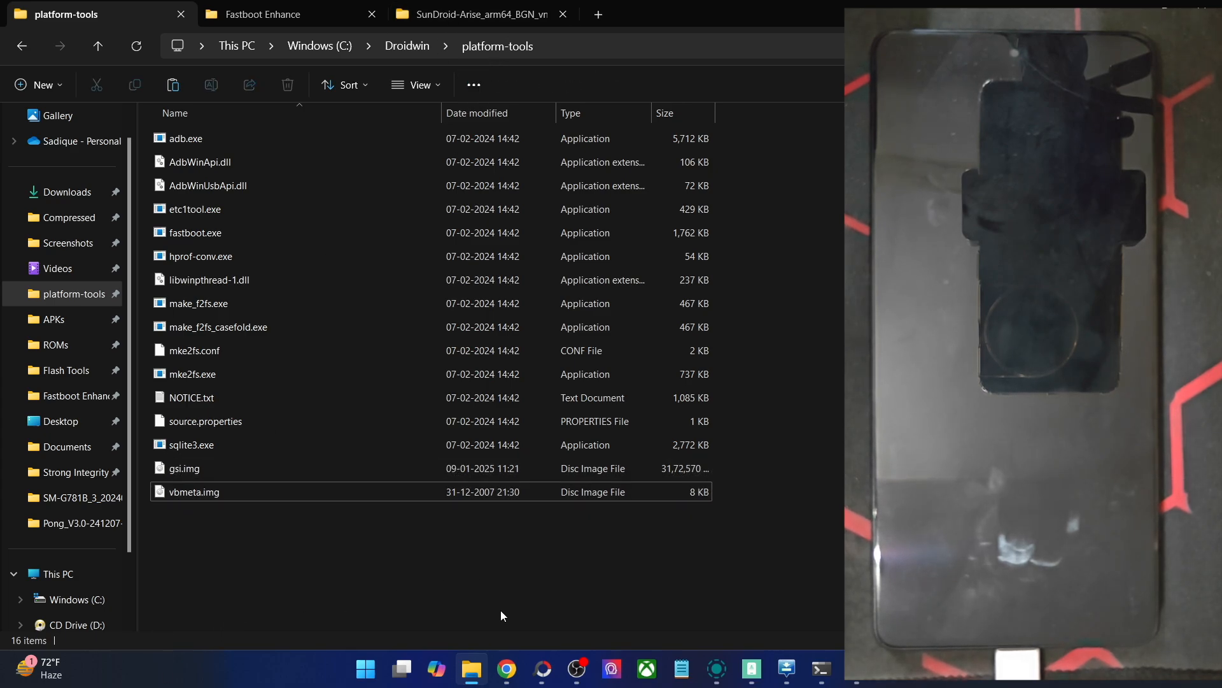
left_click(505, 669)
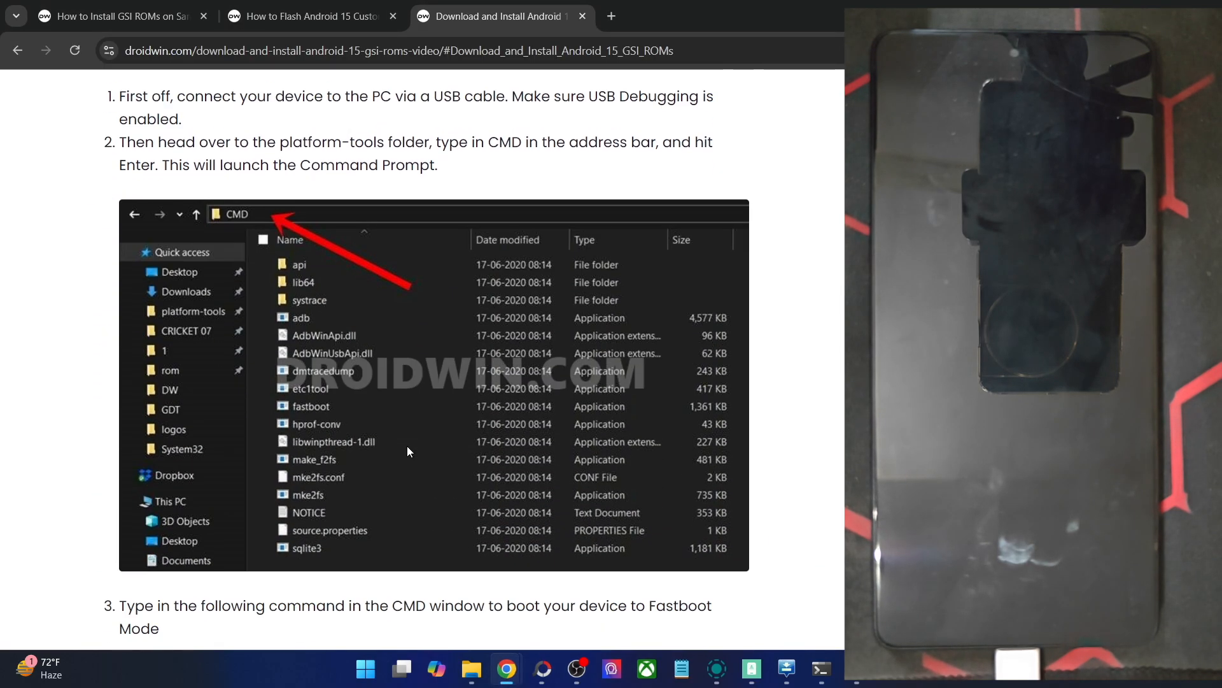
Run adb reboot bootloader, then fastboot devices, and highlight the listed serial number.
scroll("down", 3)
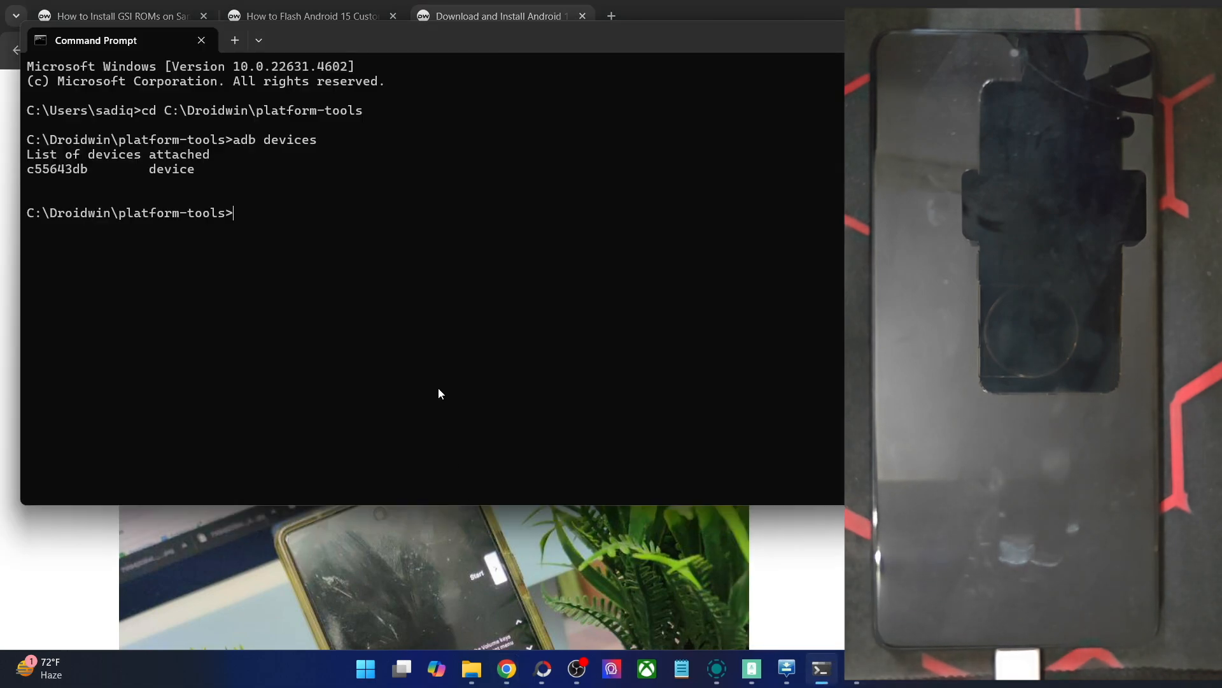
type("adb reboot bootloaderadb reboo")
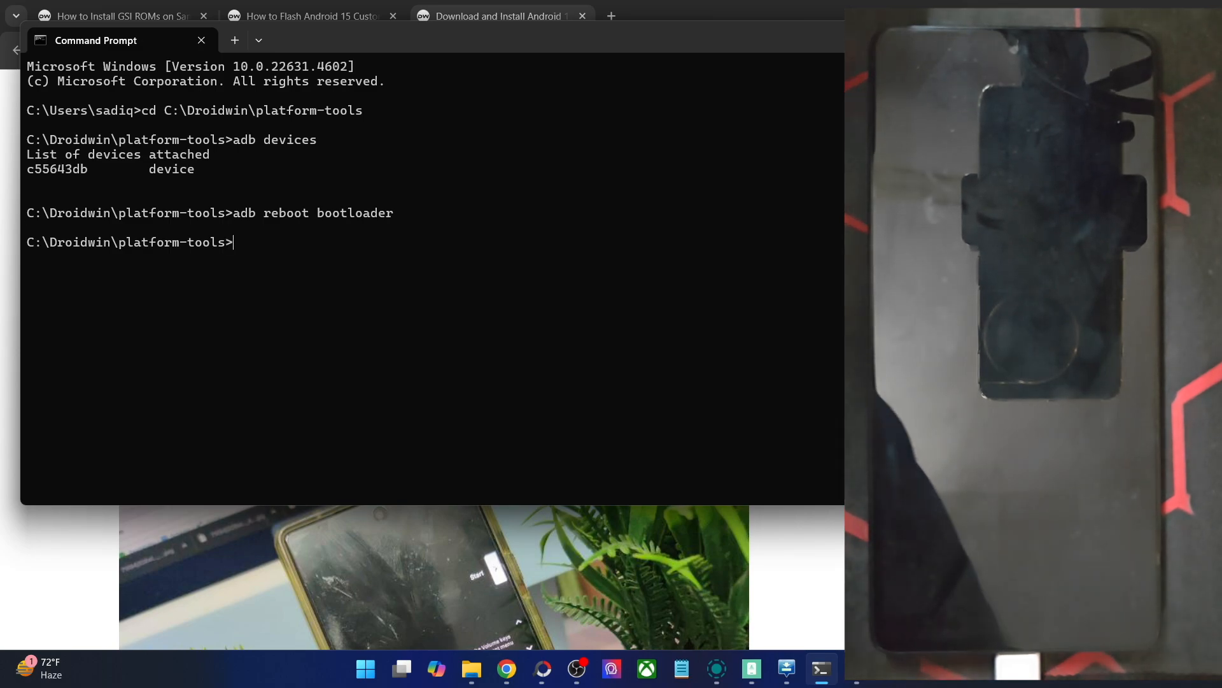
type("fastboot de")
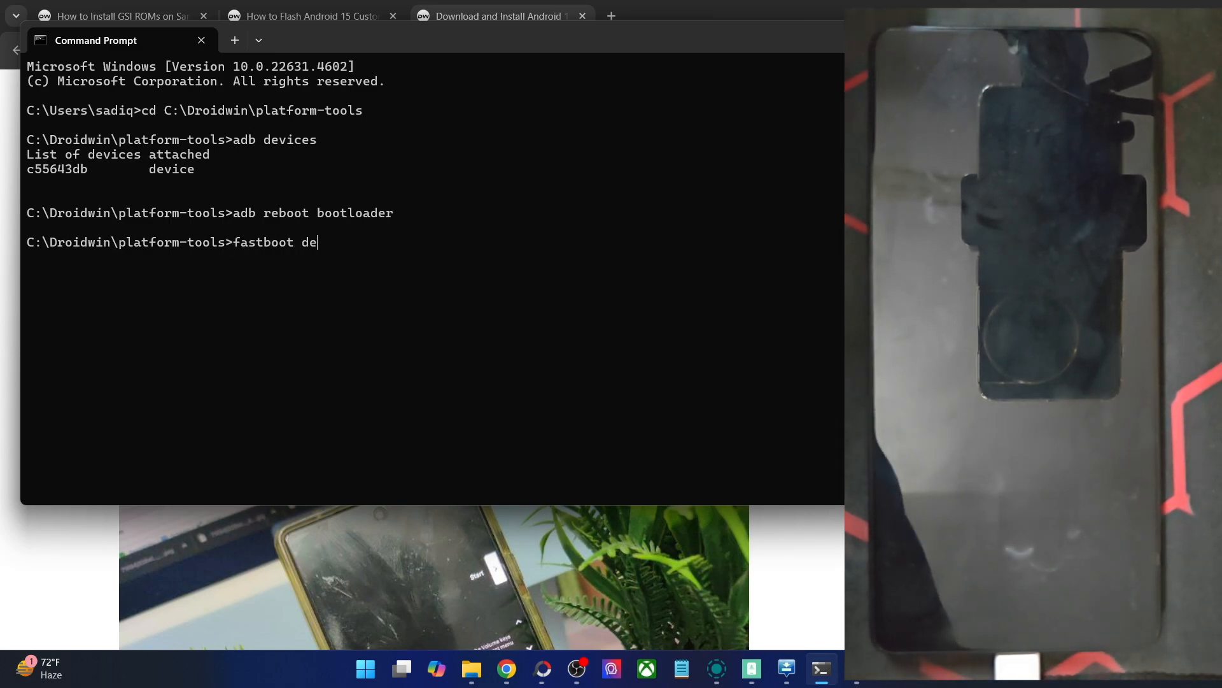
type("vices")
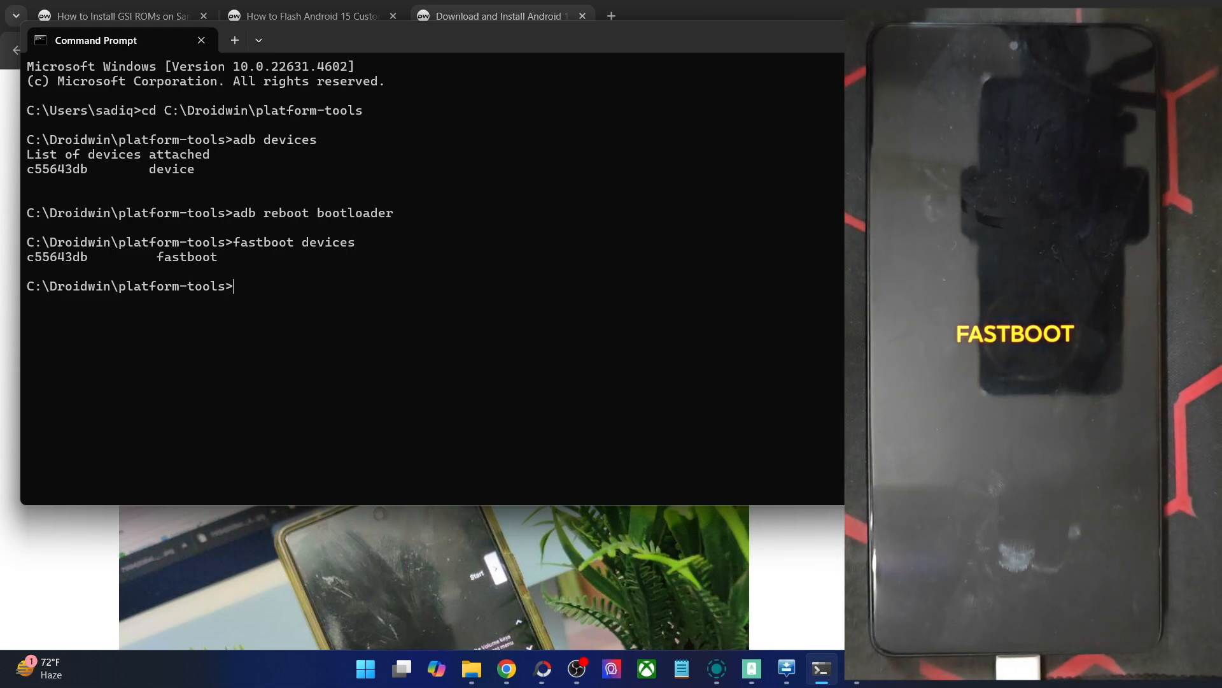
double_click(57, 256)
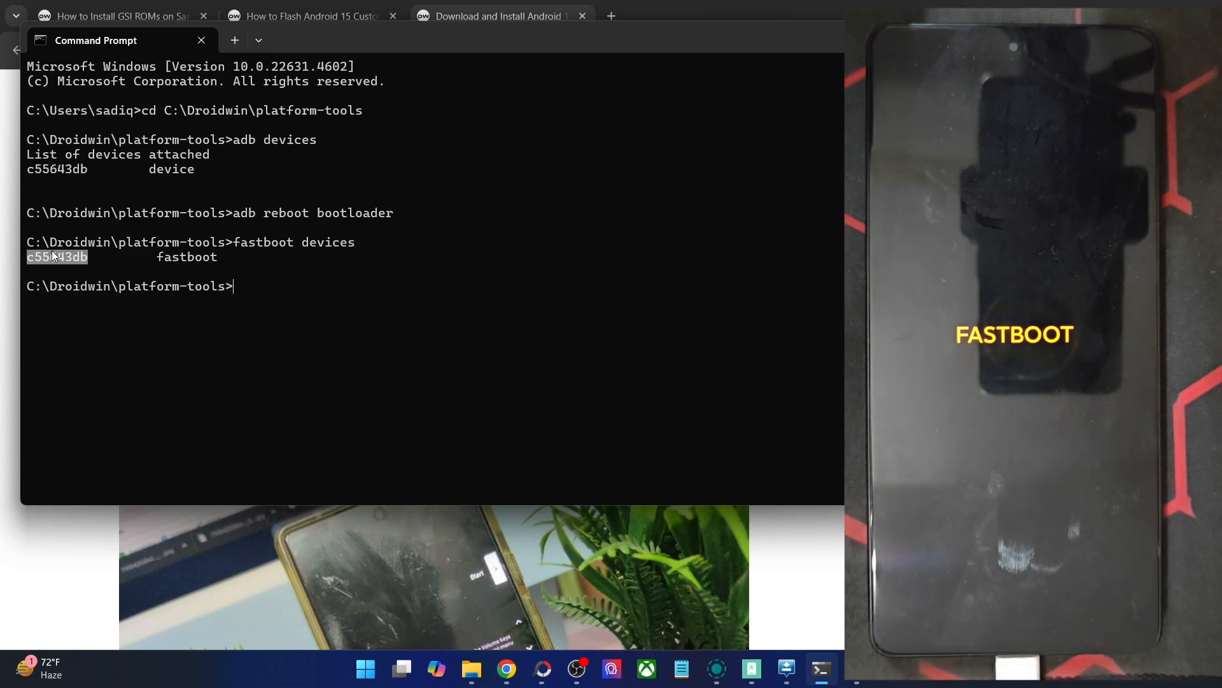
Check the guide and expand Android Phone in Device Manager to confirm the bootloader interface.
left_click(506, 669)
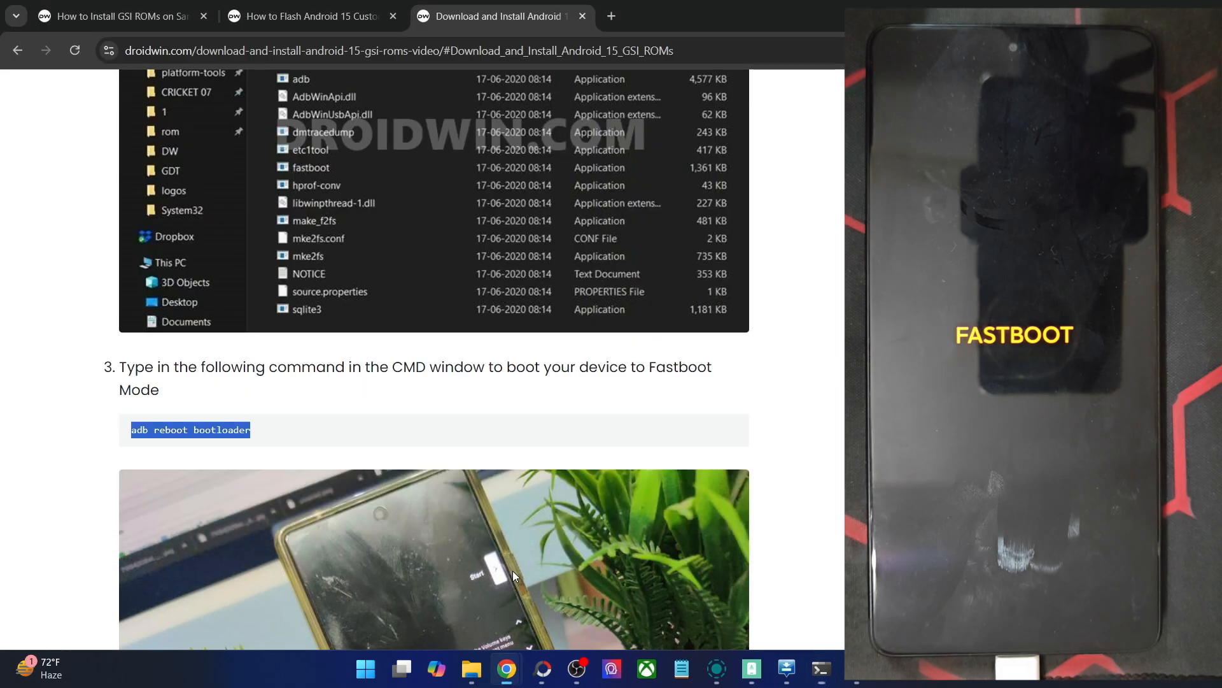
scroll("down", 3)
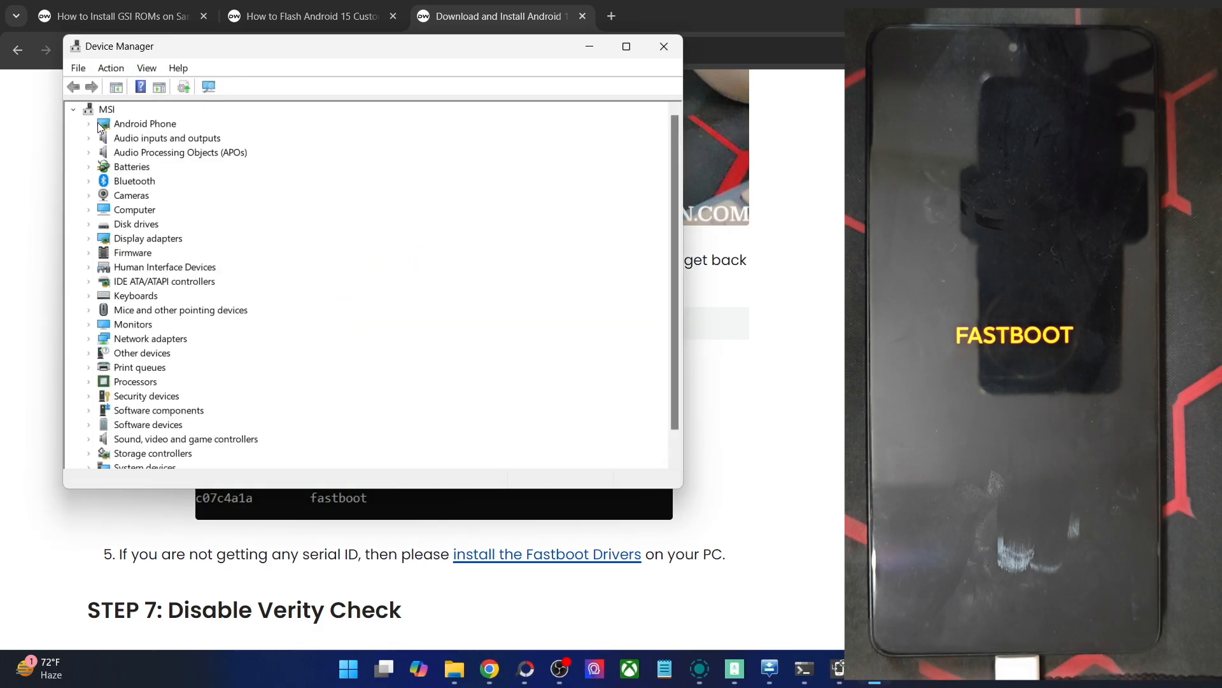
left_click(88, 124)
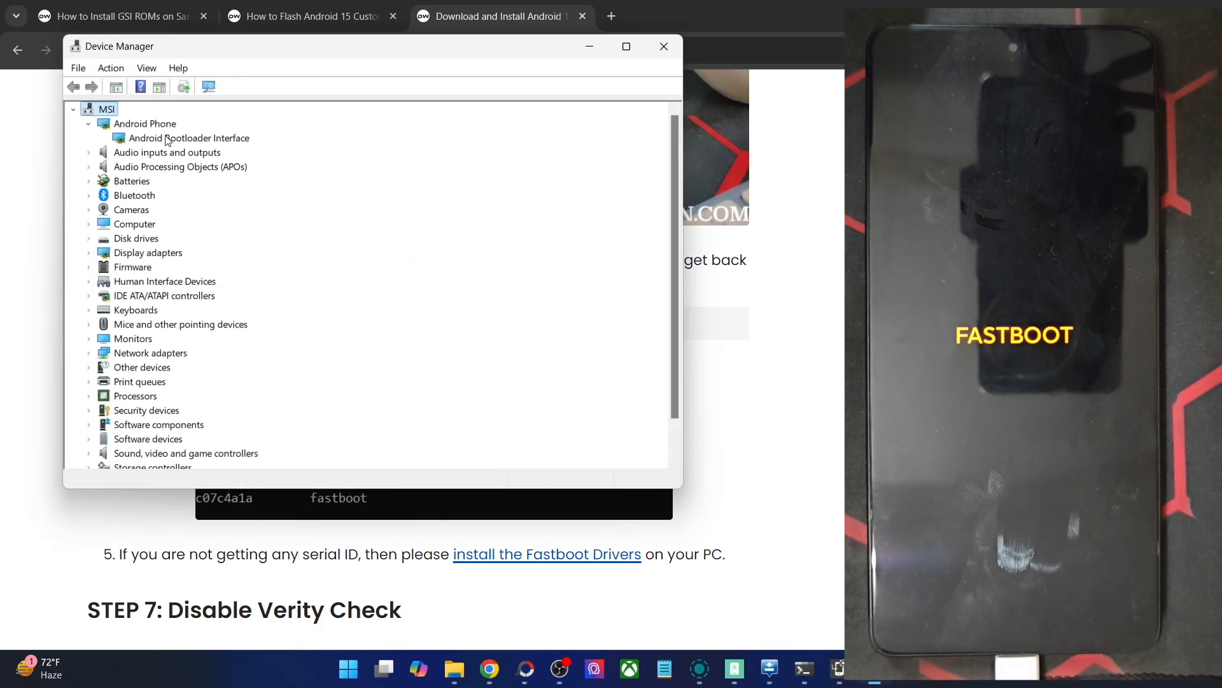
left_click(664, 46)
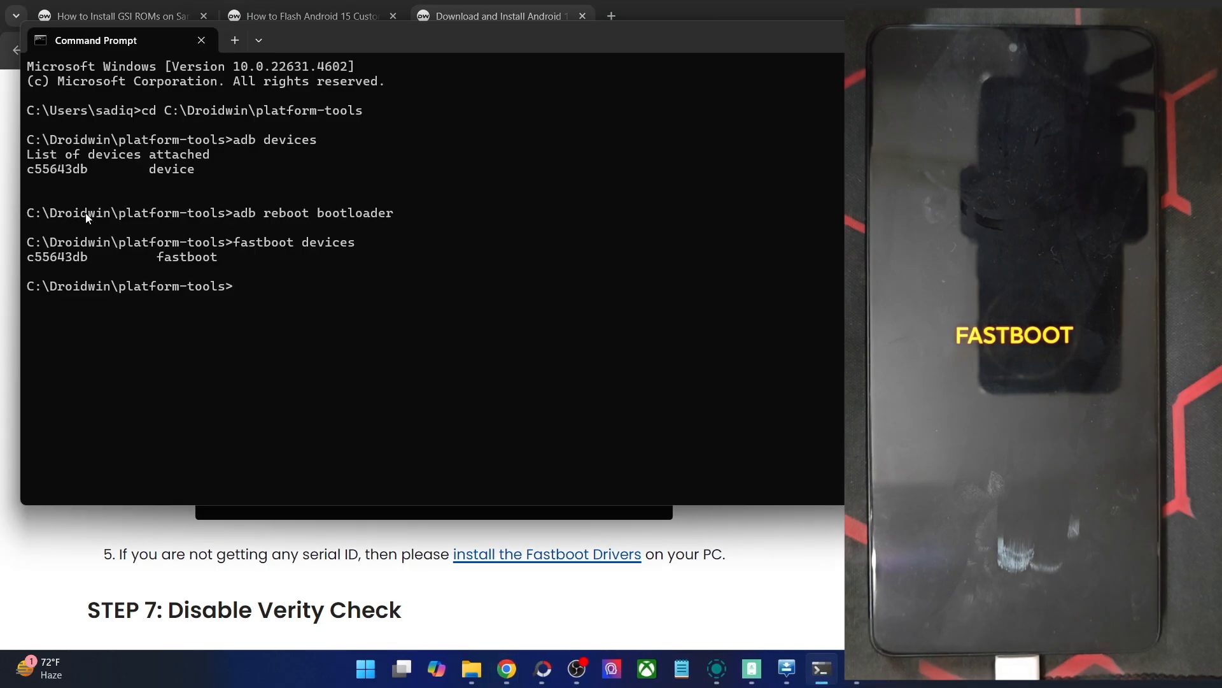
Reboot the phone into FASTBOOTD and delete logical partition product_a, following the flashing guide in Chrome.
double_click(56, 256)
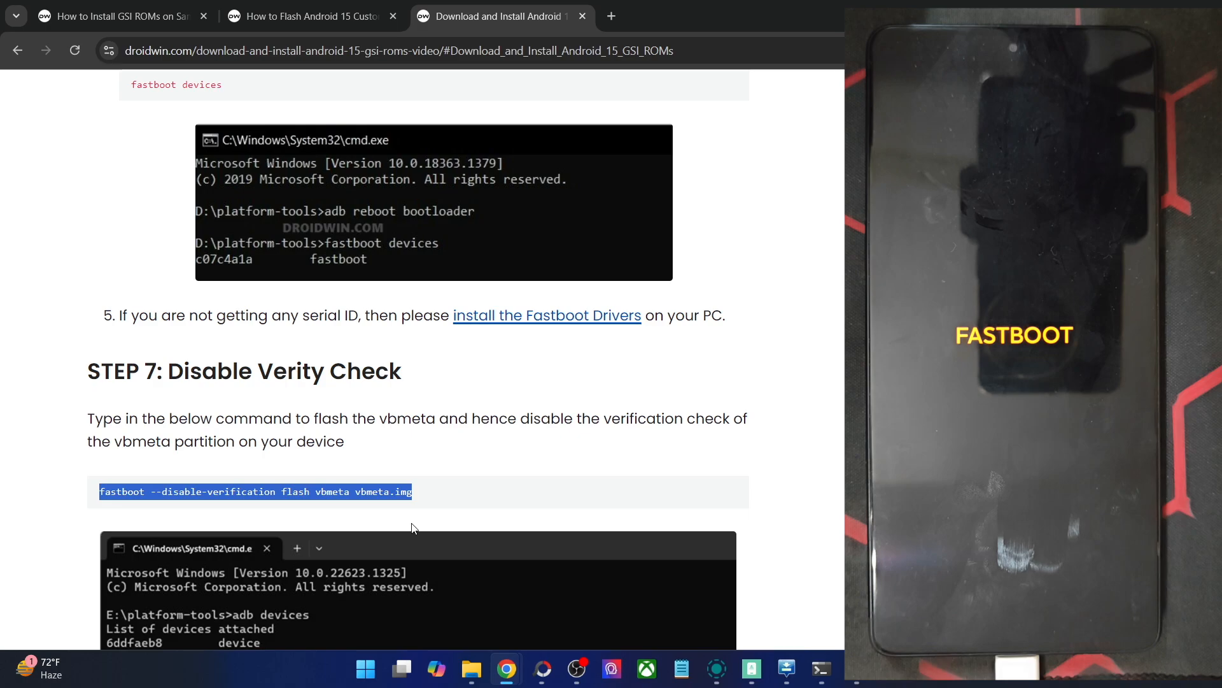
scroll("down", 3)
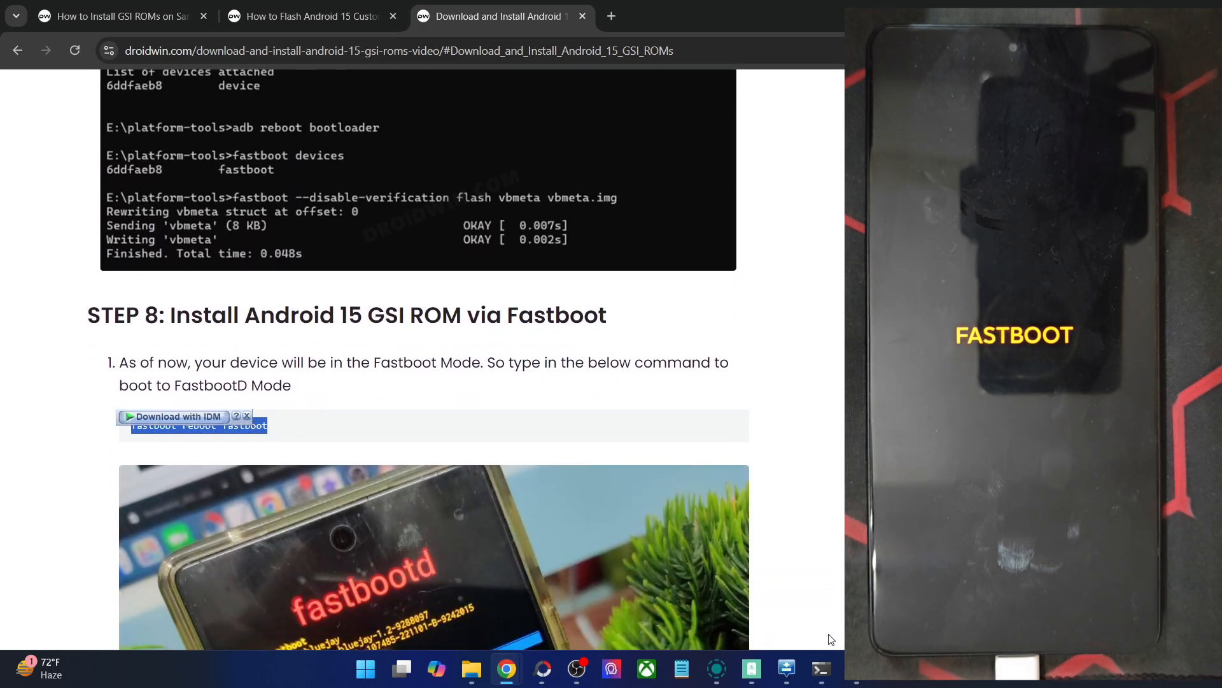
left_click(818, 668)
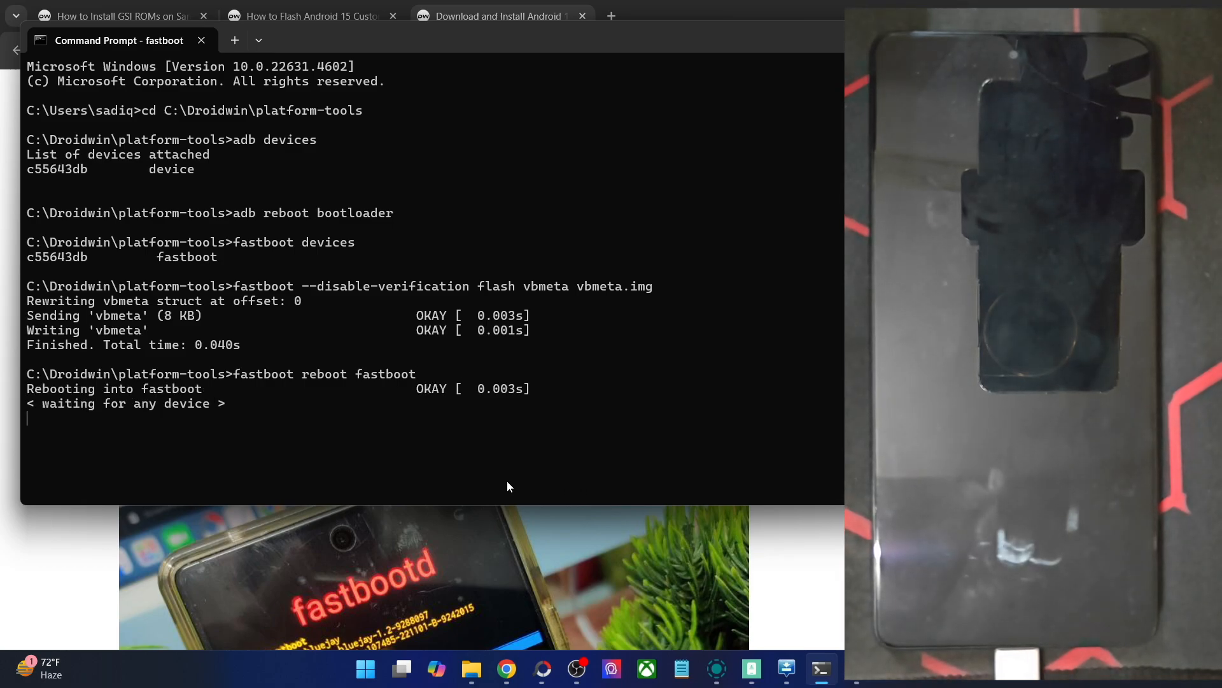
left_click(500, 15)
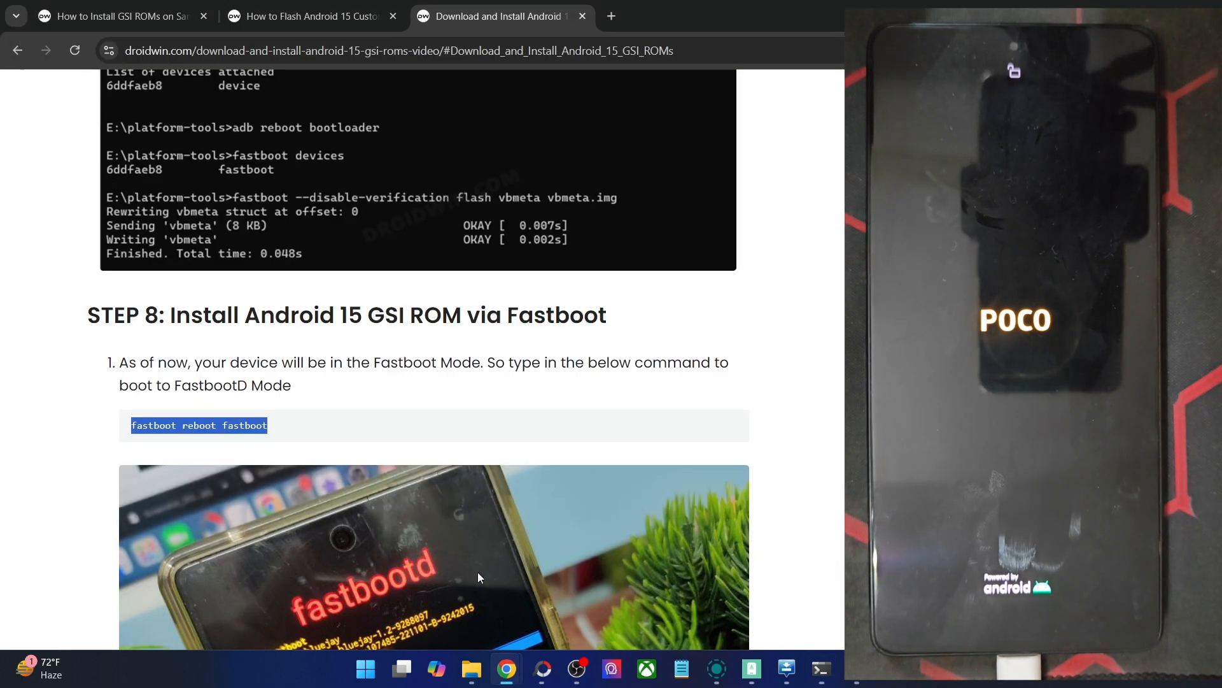
scroll("down", 3)
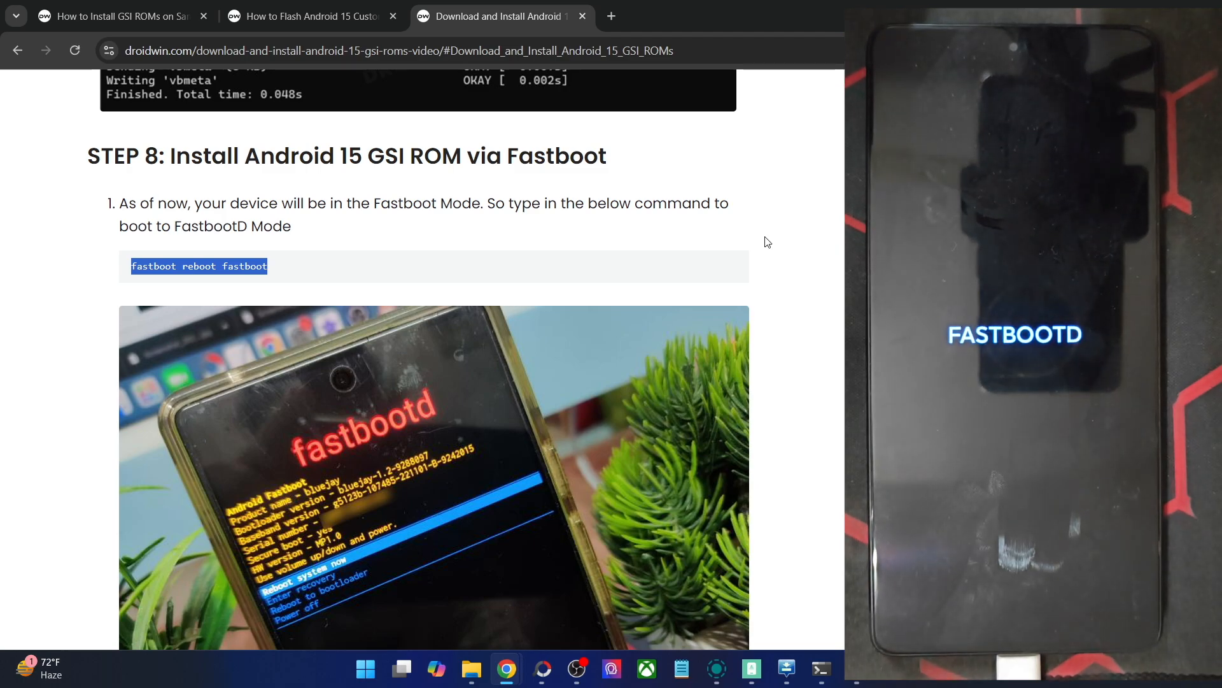
scroll("down", 3)
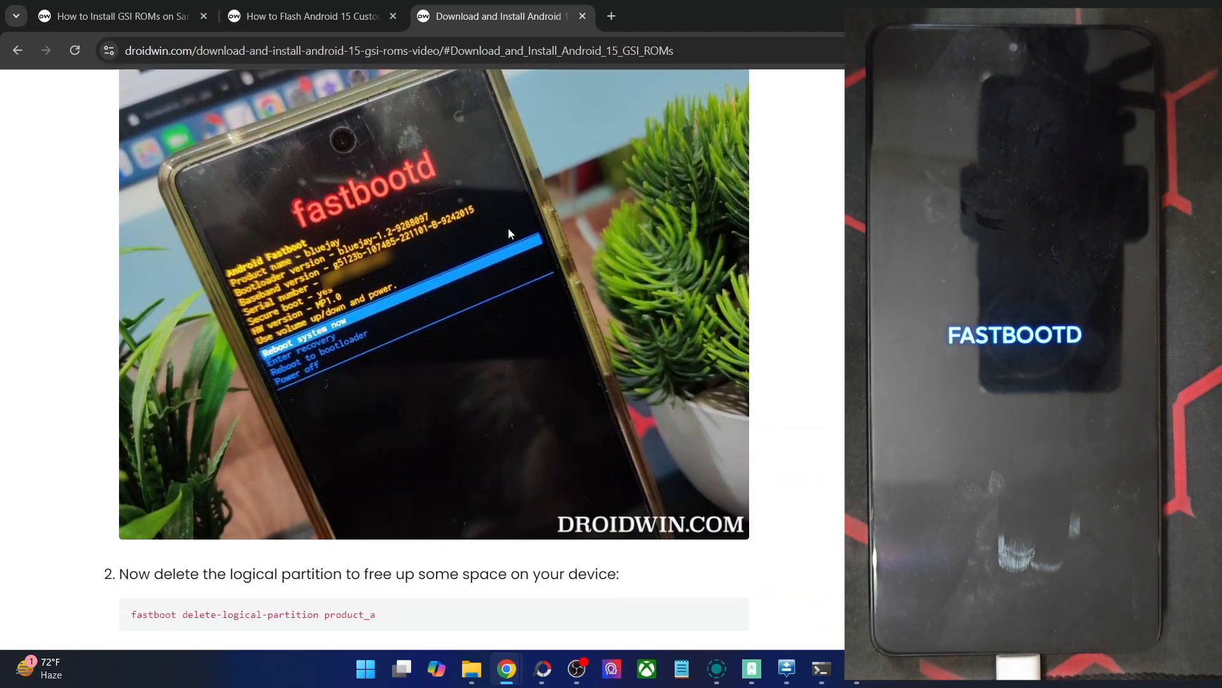
scroll("down", 3)
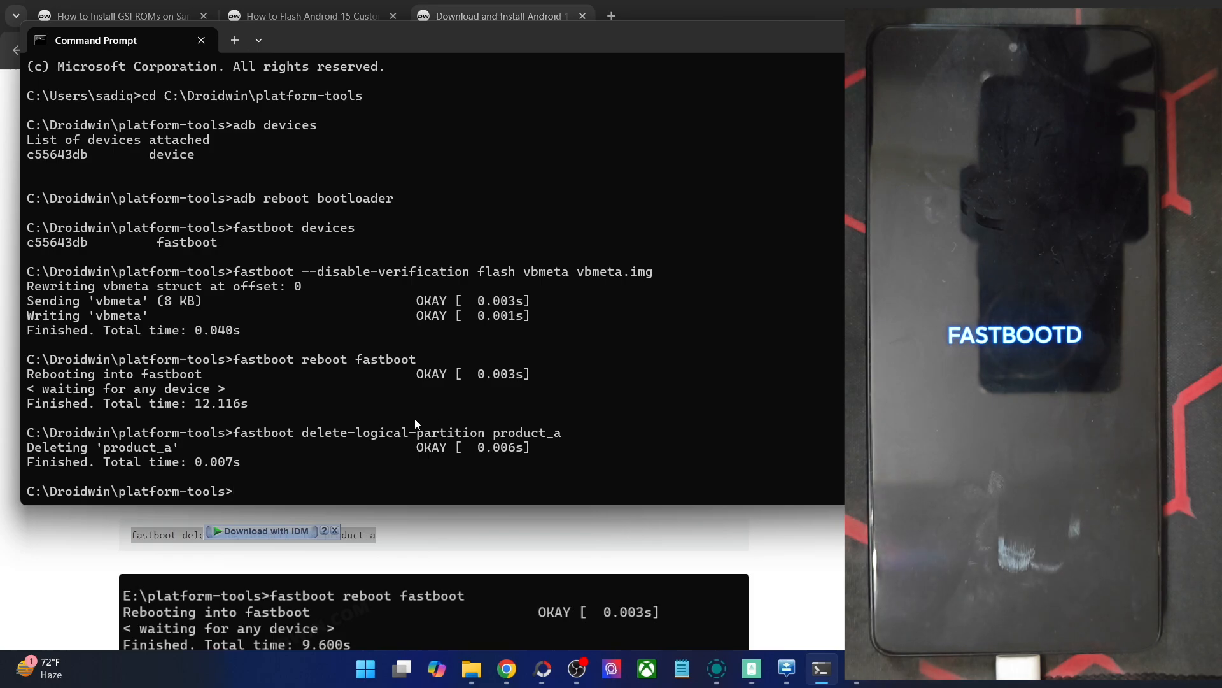
Flash the GSI image gsi.img to the system partition with 'fastboot flash system gsi.img'.
left_click(506, 669)
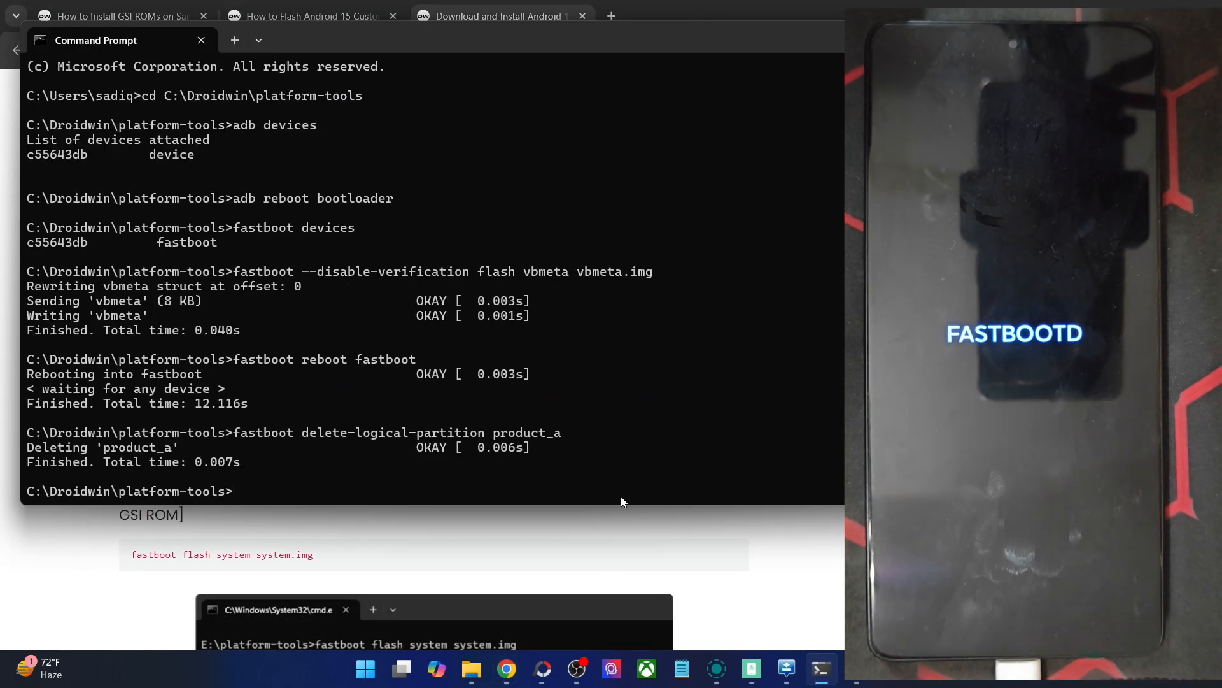
type("fastboot fl")
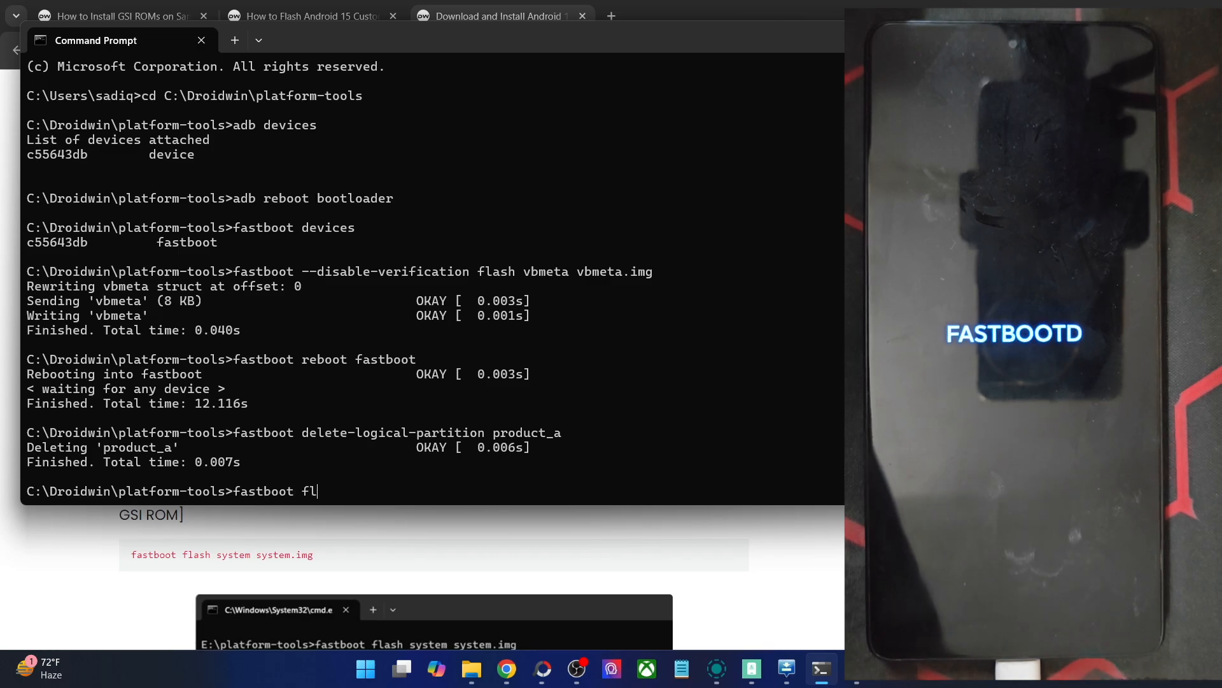
type("ash system")
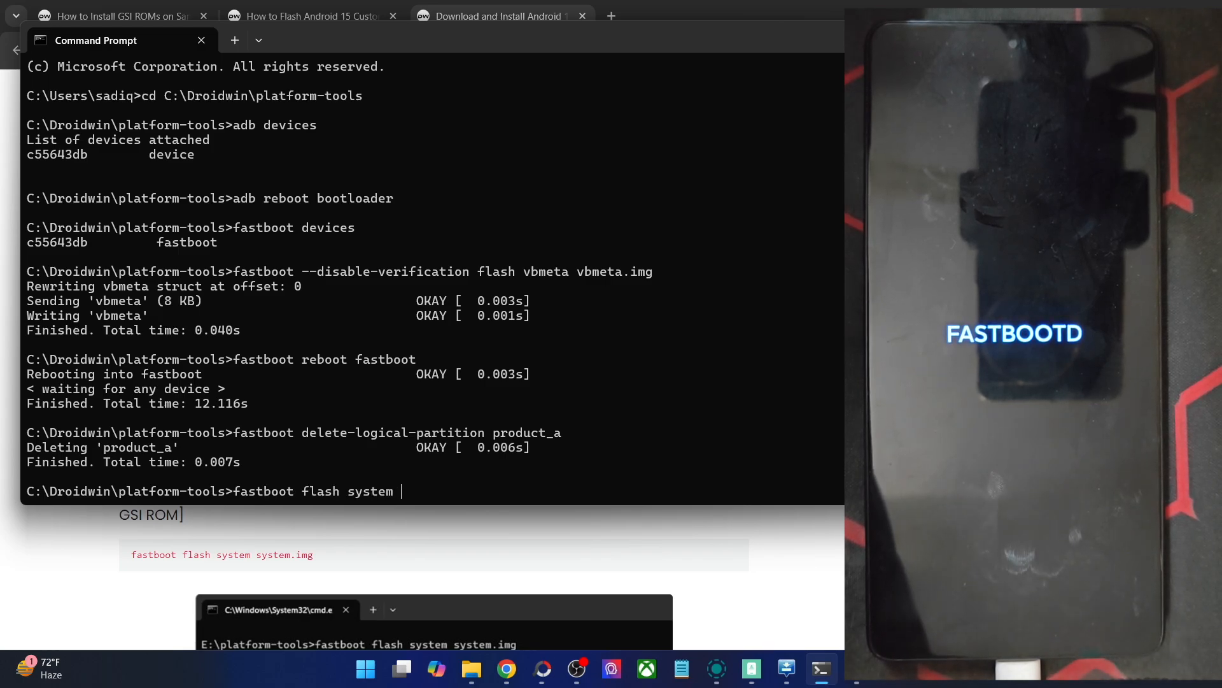
type("gsi.img")
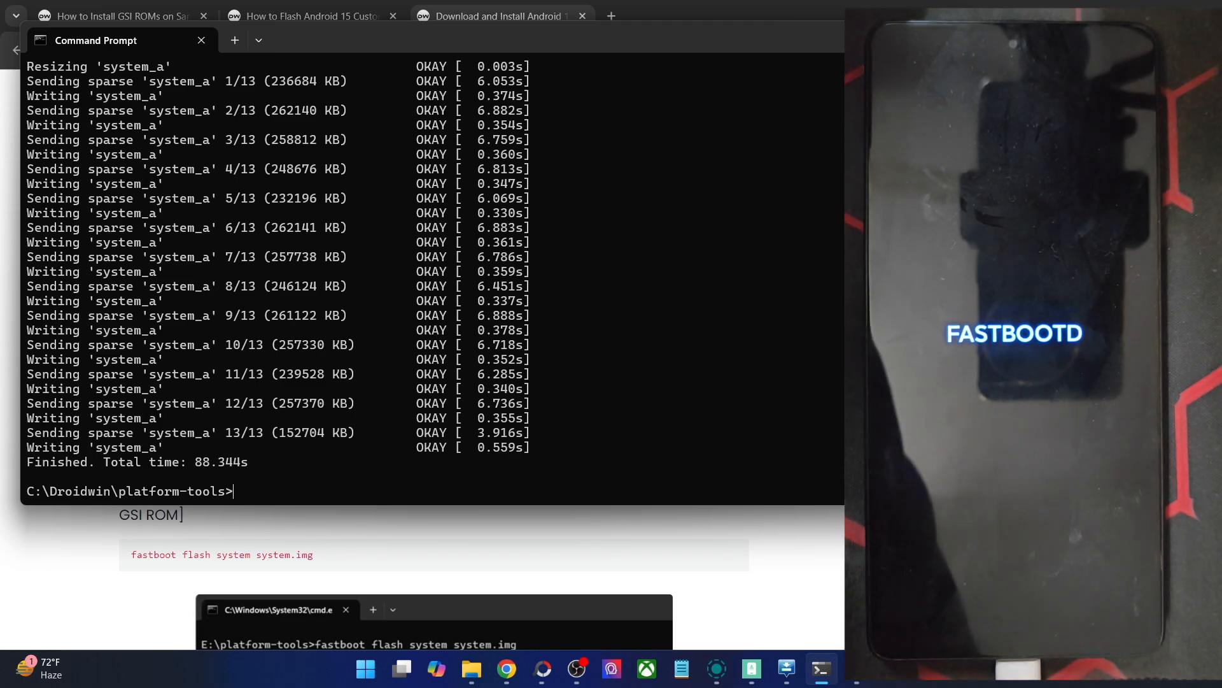
Wipe userdata and metadata with 'fastboot -w'.
type("fastboot")
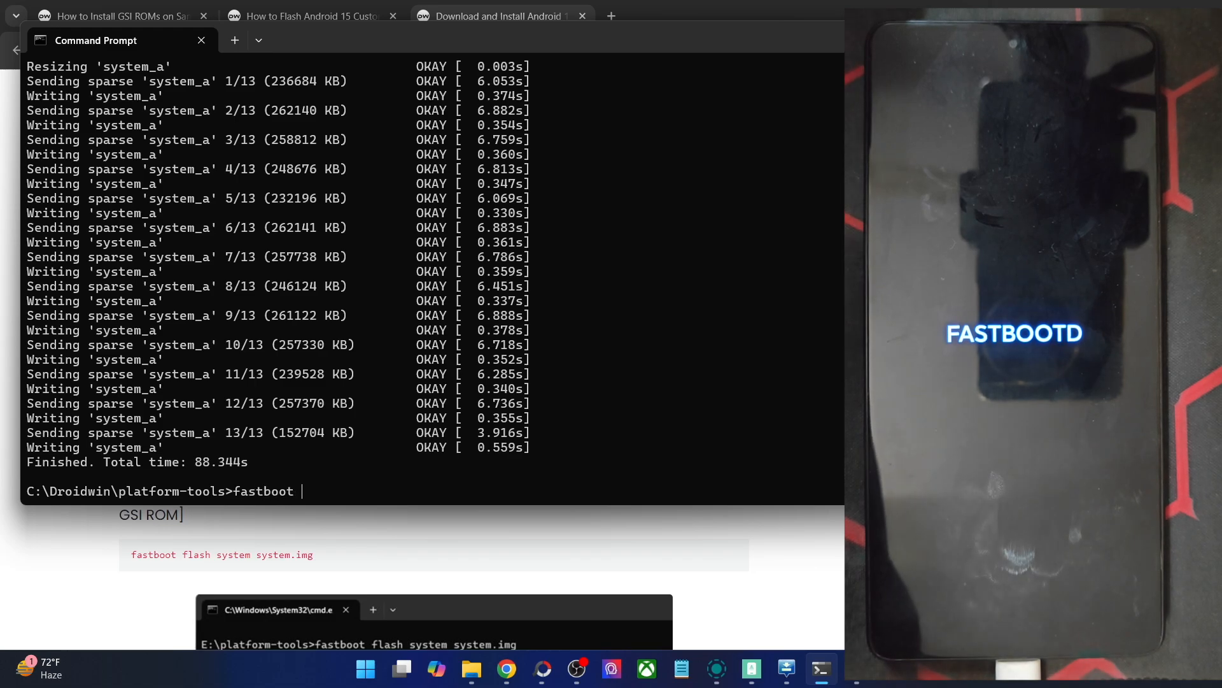
type("-w")
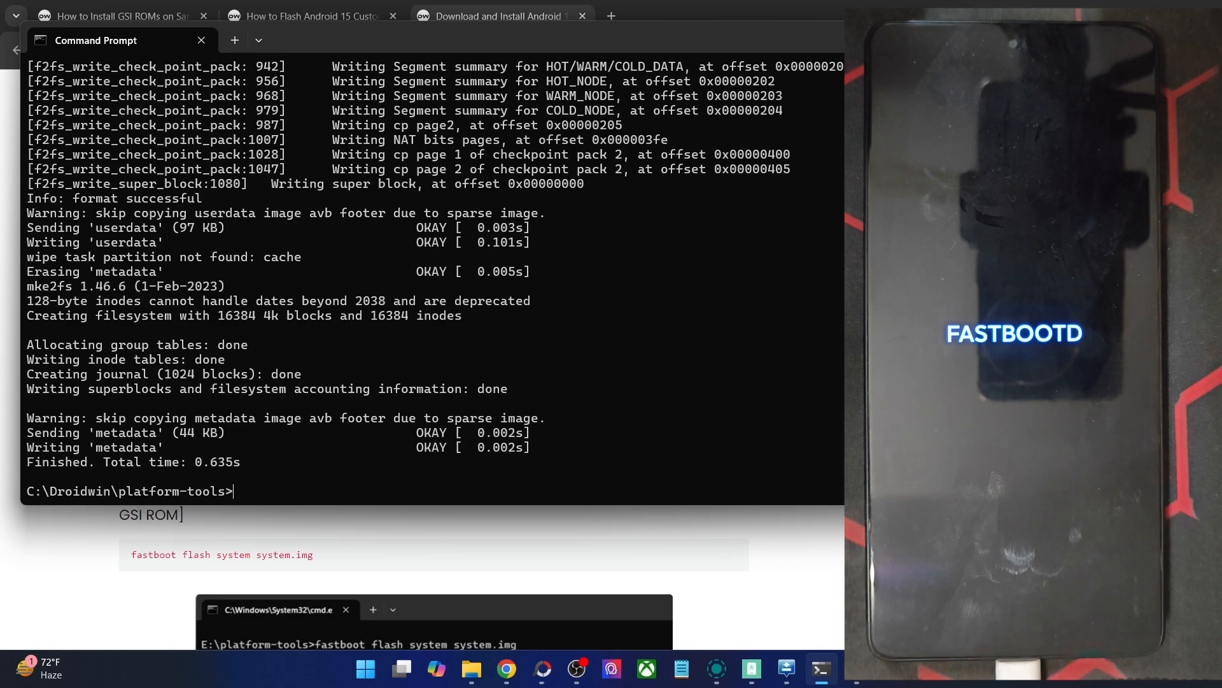
Reboot the phone into SunDroid with 'fastboot reboot'.
type("fastboot reboot")
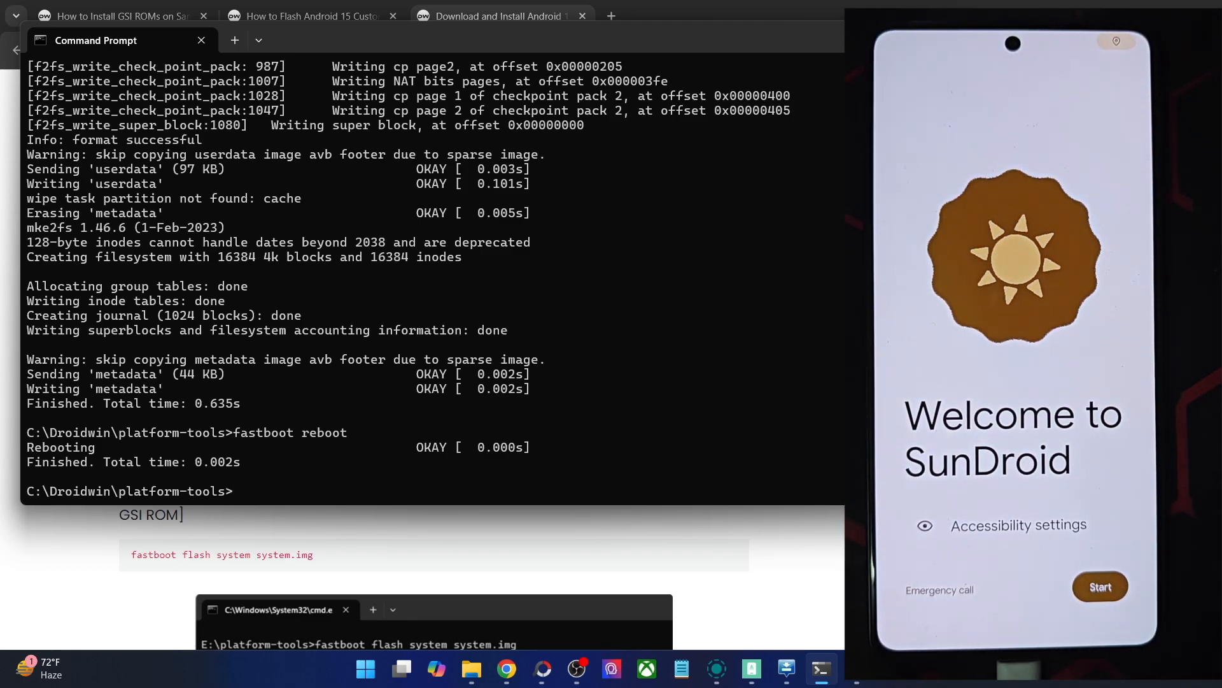
Complete SunDroid setup, skipping SIM, Wi‑Fi and app restore.
left_click(1100, 586)
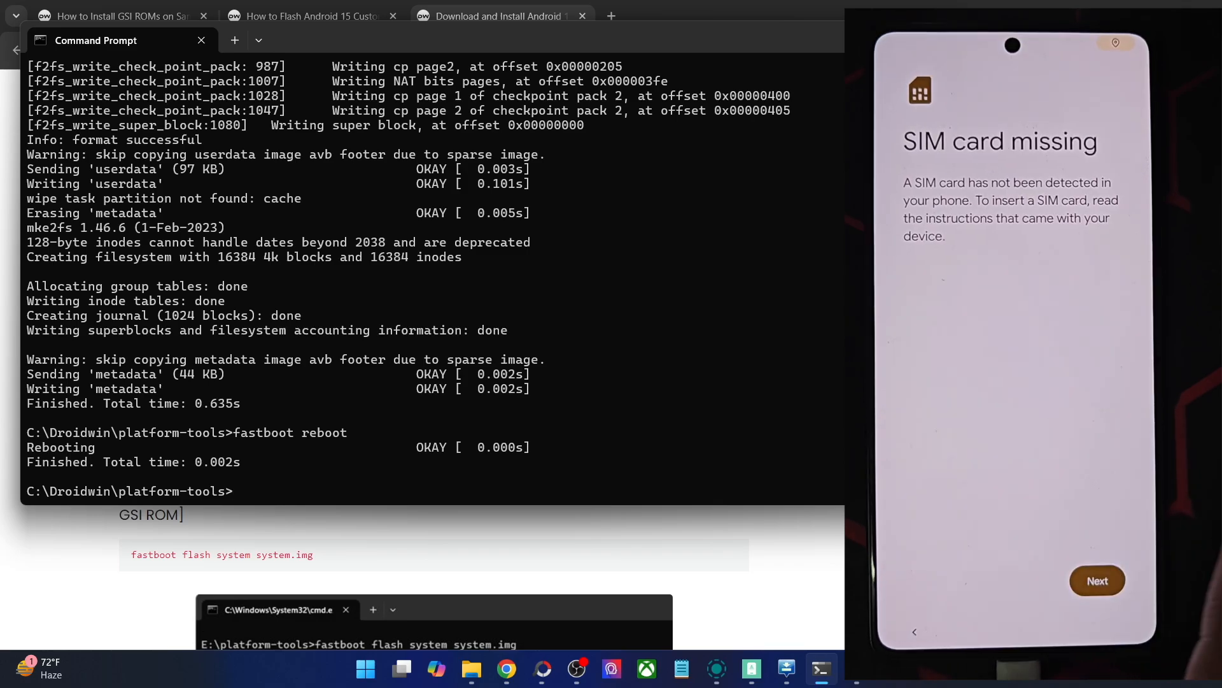
left_click(1096, 581)
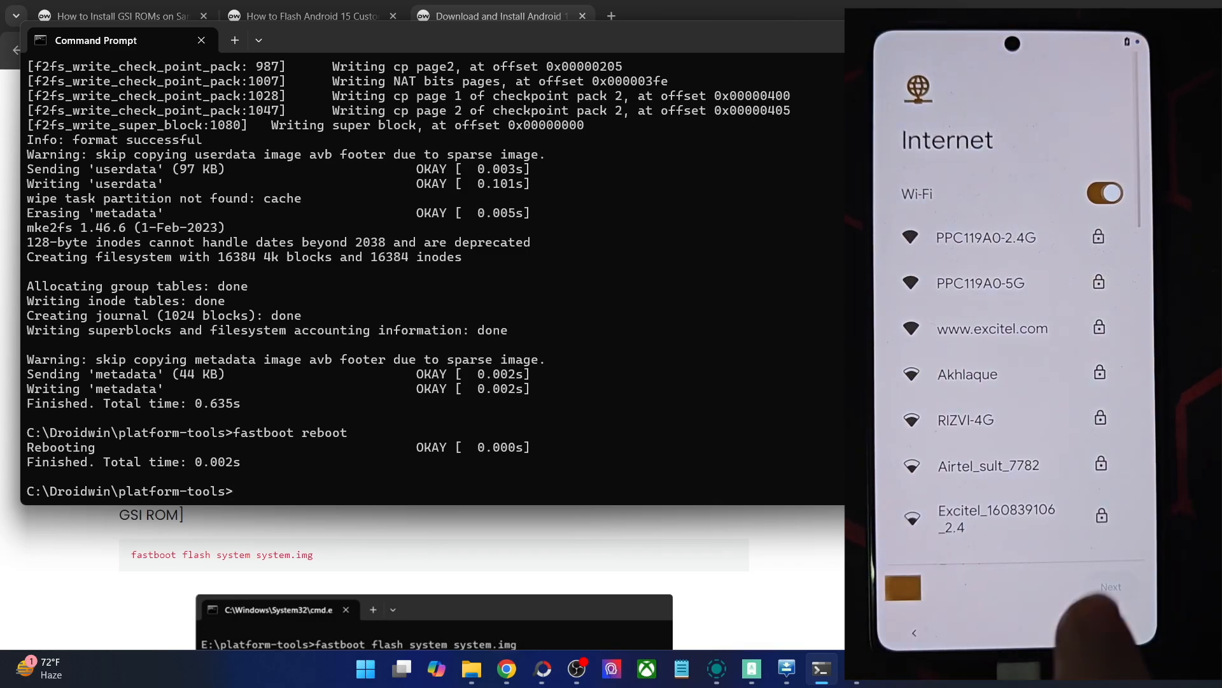
left_click(1110, 585)
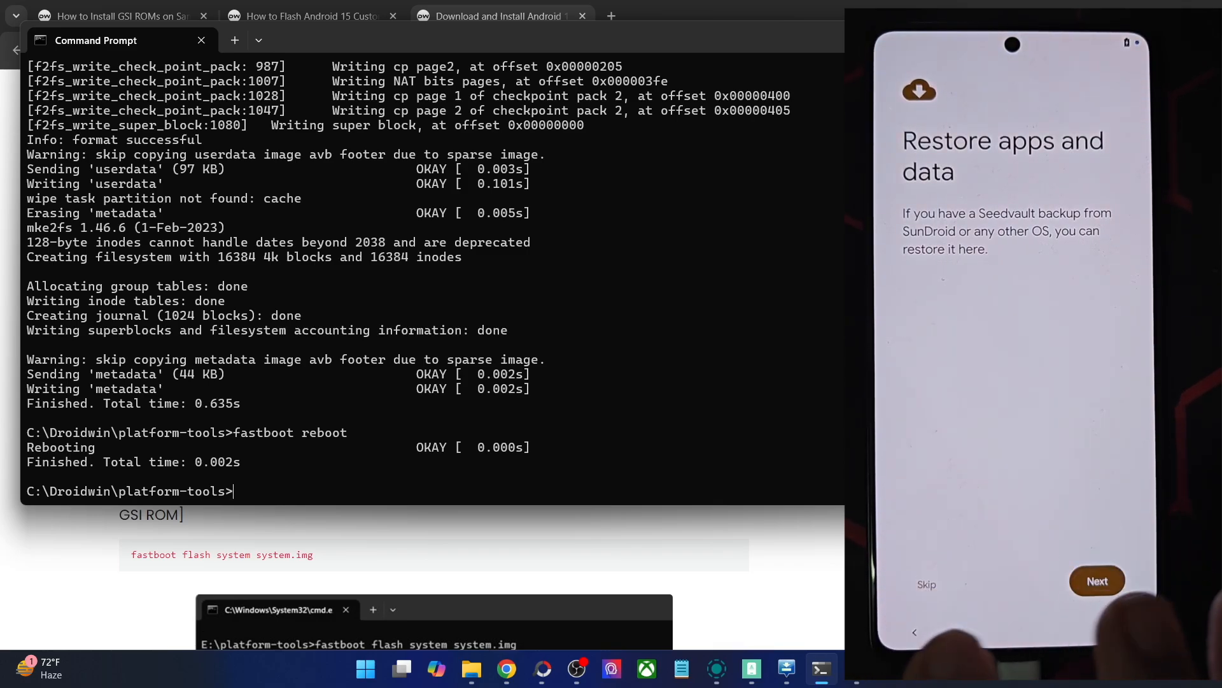
left_click(1096, 581)
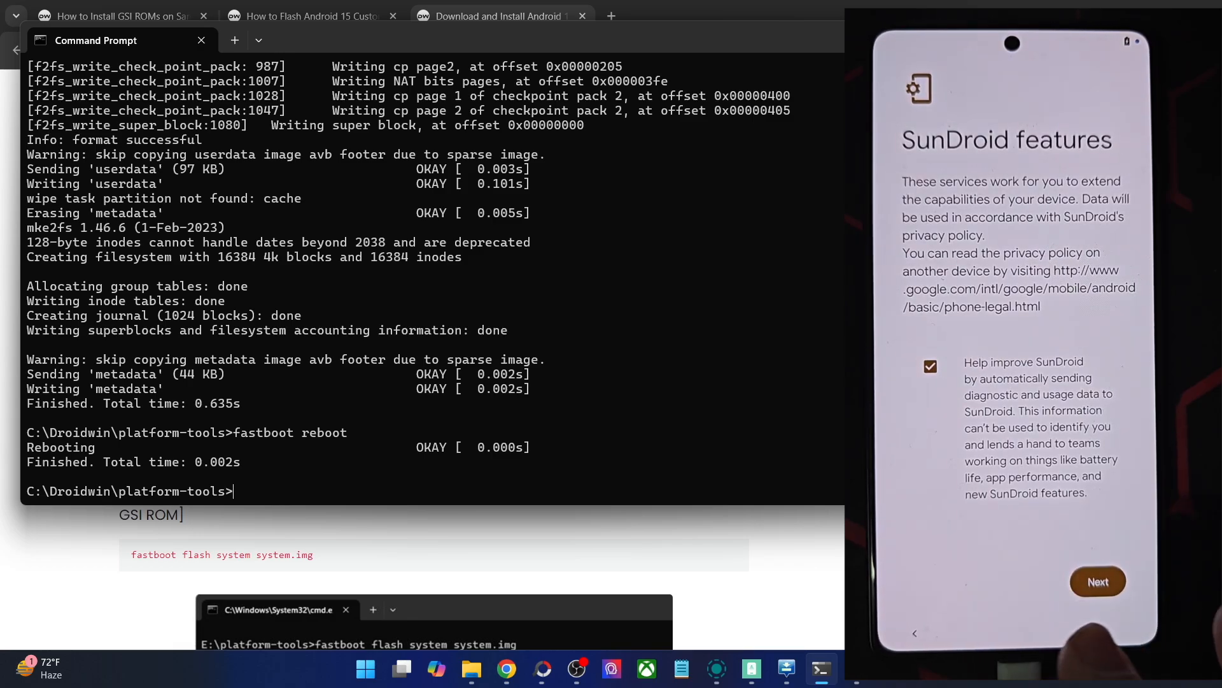
left_click(1096, 580)
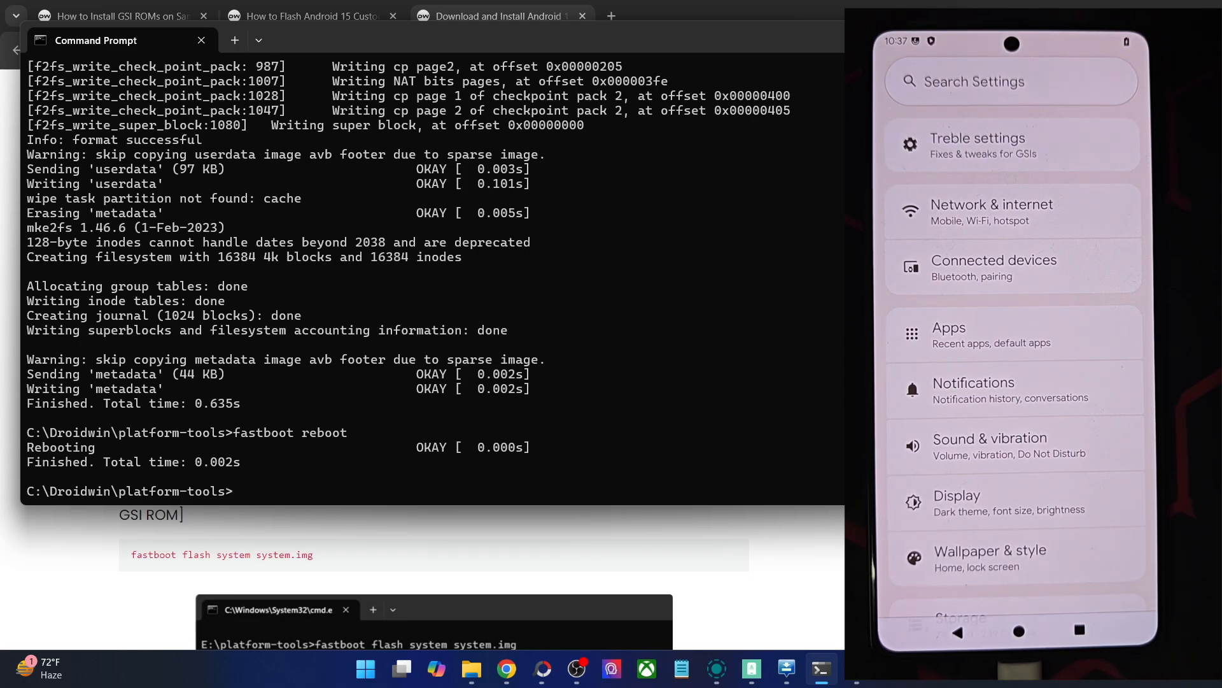
Scroll Settings to About device, then pull down the Quick Settings panel showing 10:38 and 100% battery.
scroll("down", 3)
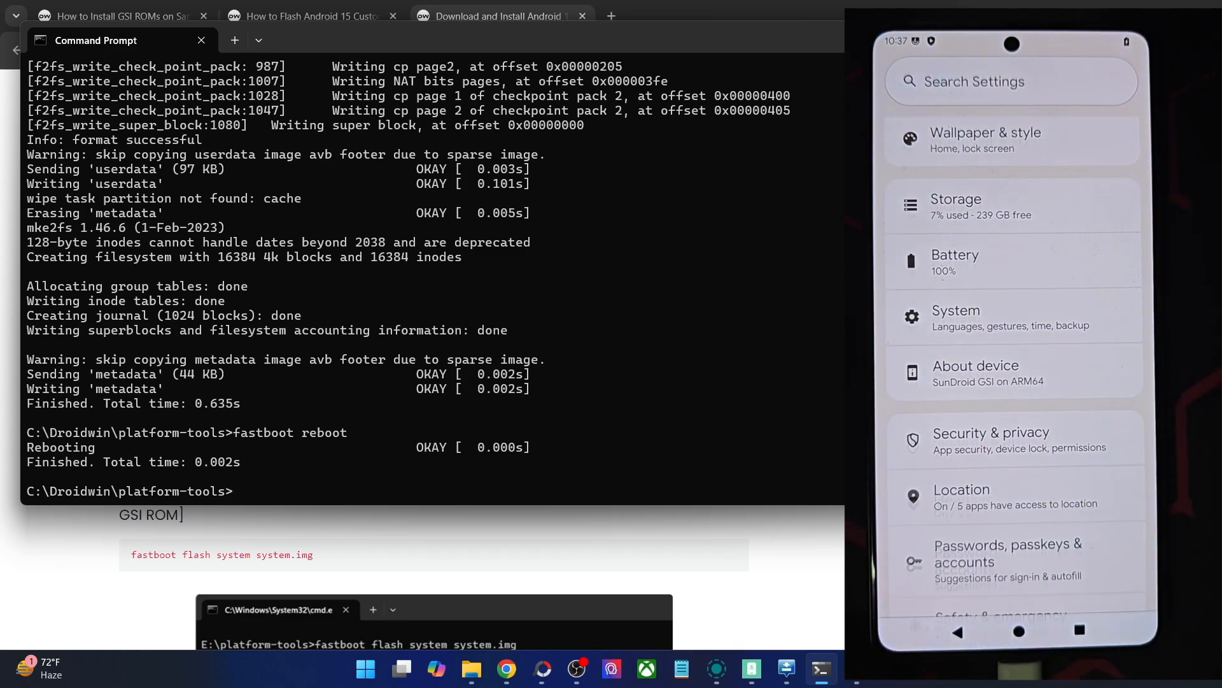
scroll("down", 3)
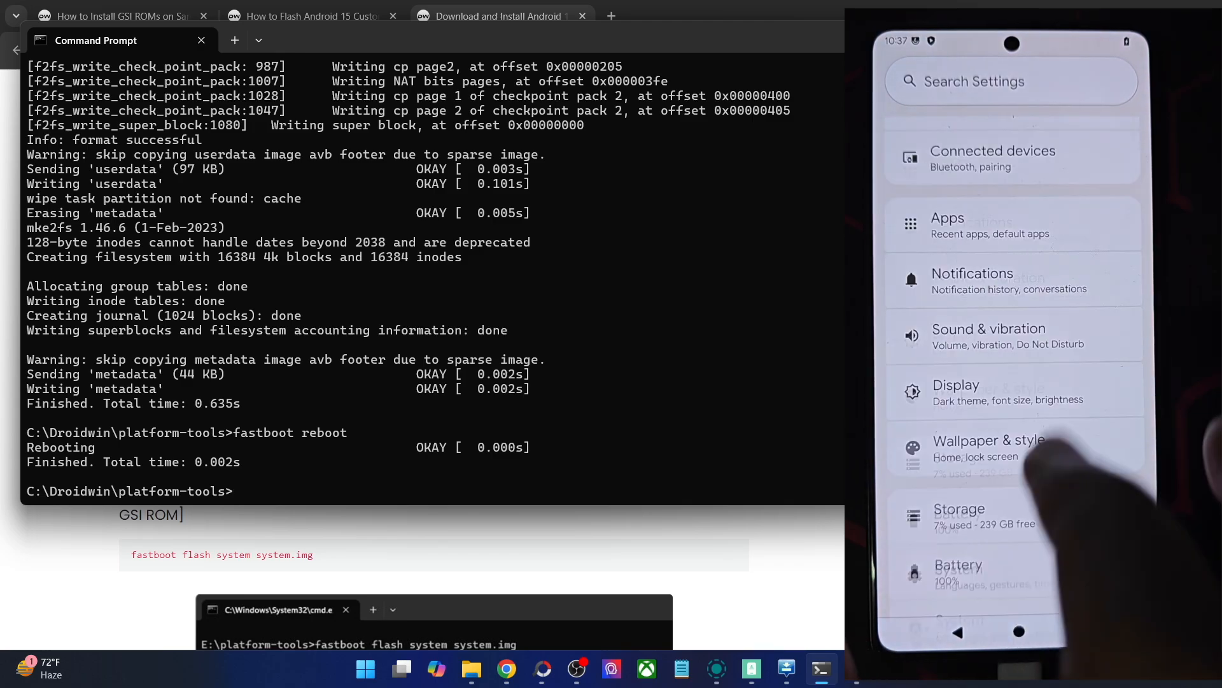
scroll("down", 3)
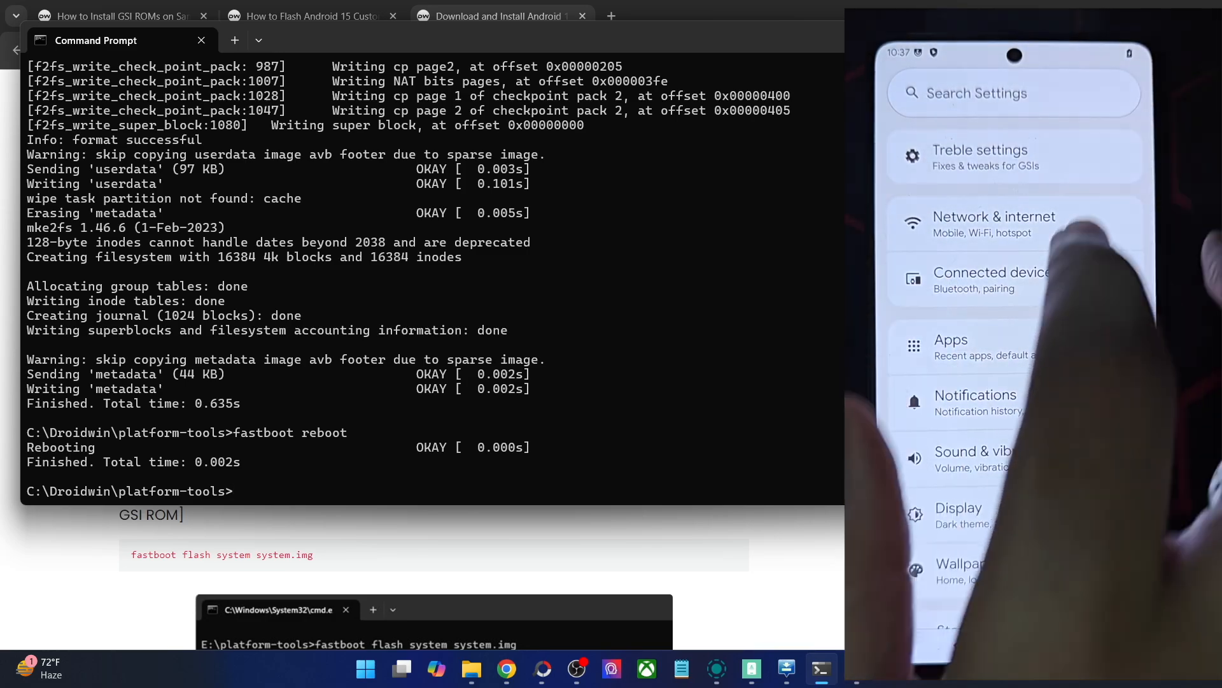
left_click(951, 345)
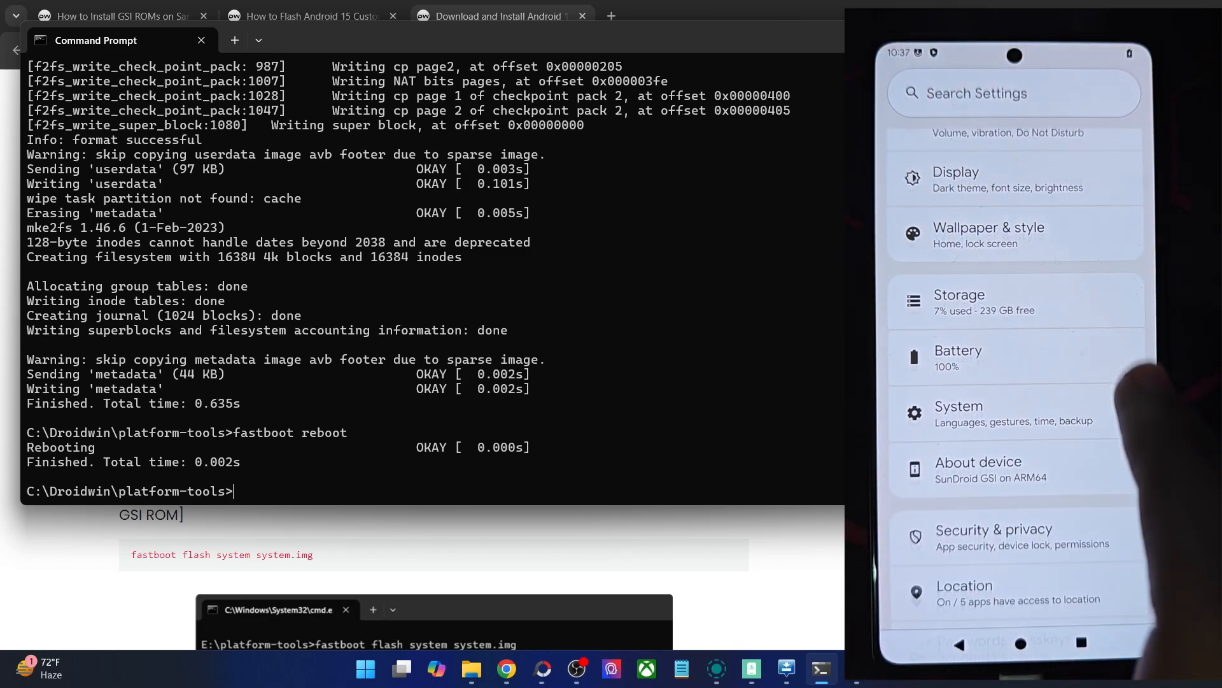
left_click(959, 412)
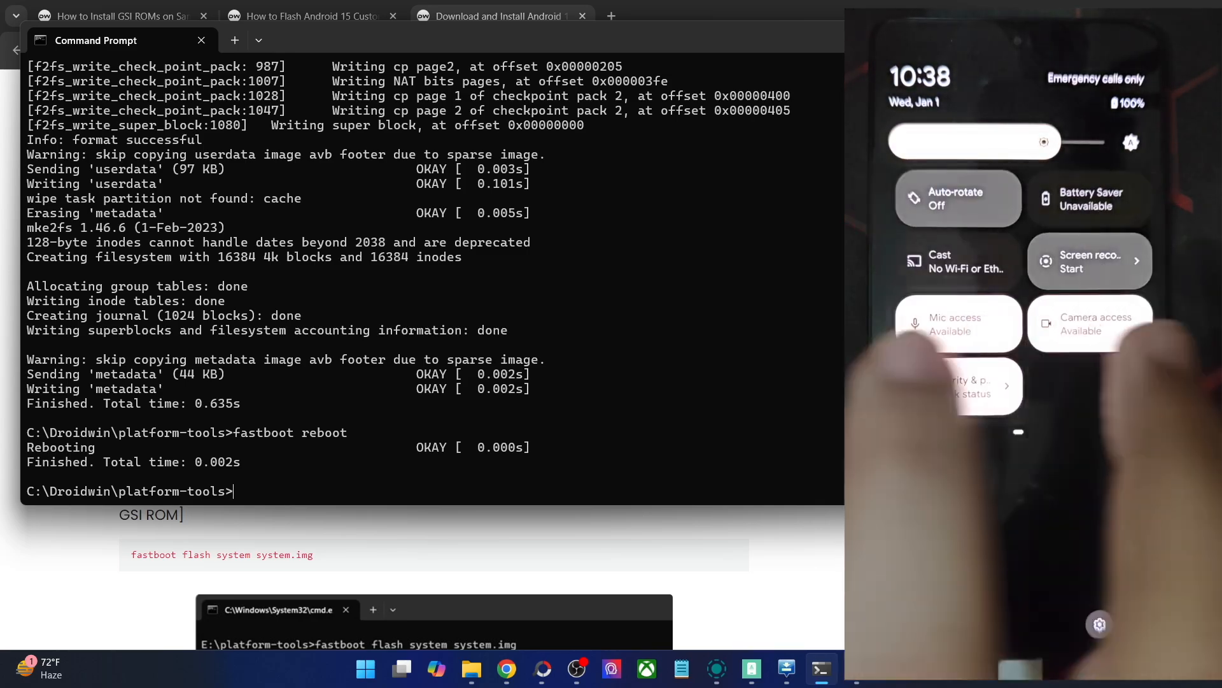
Dismiss Quick Settings and return to the Settings list with About device.
left_click(1088, 260)
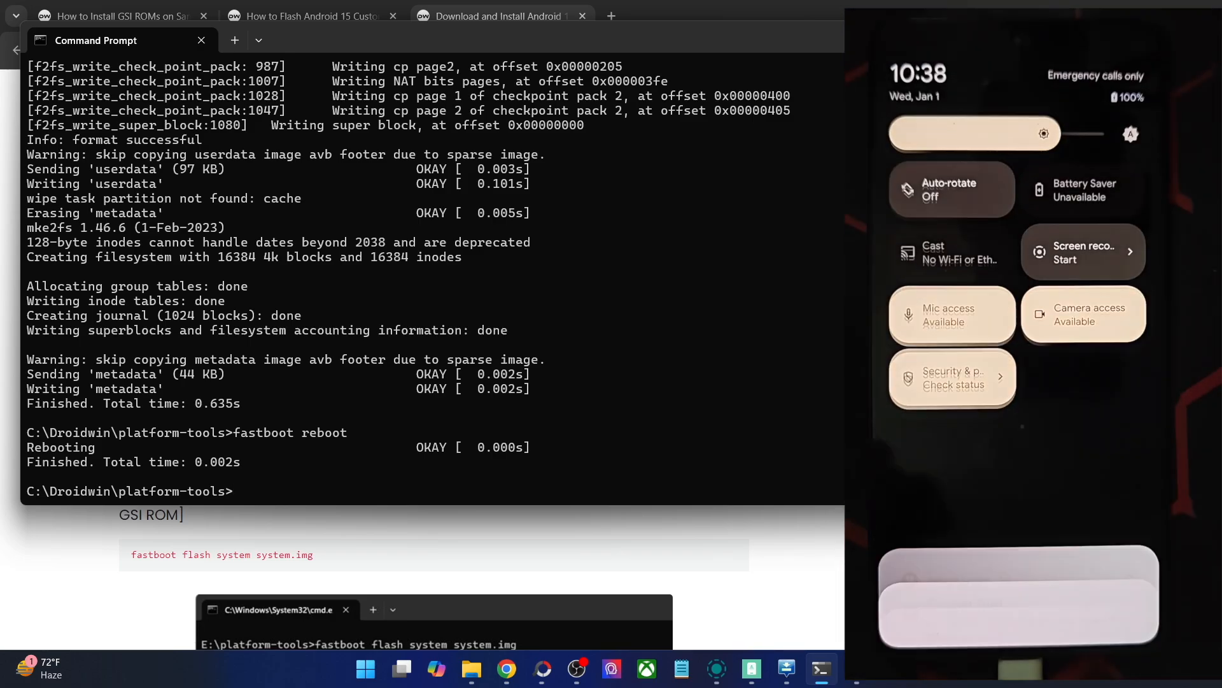
left_click(1083, 252)
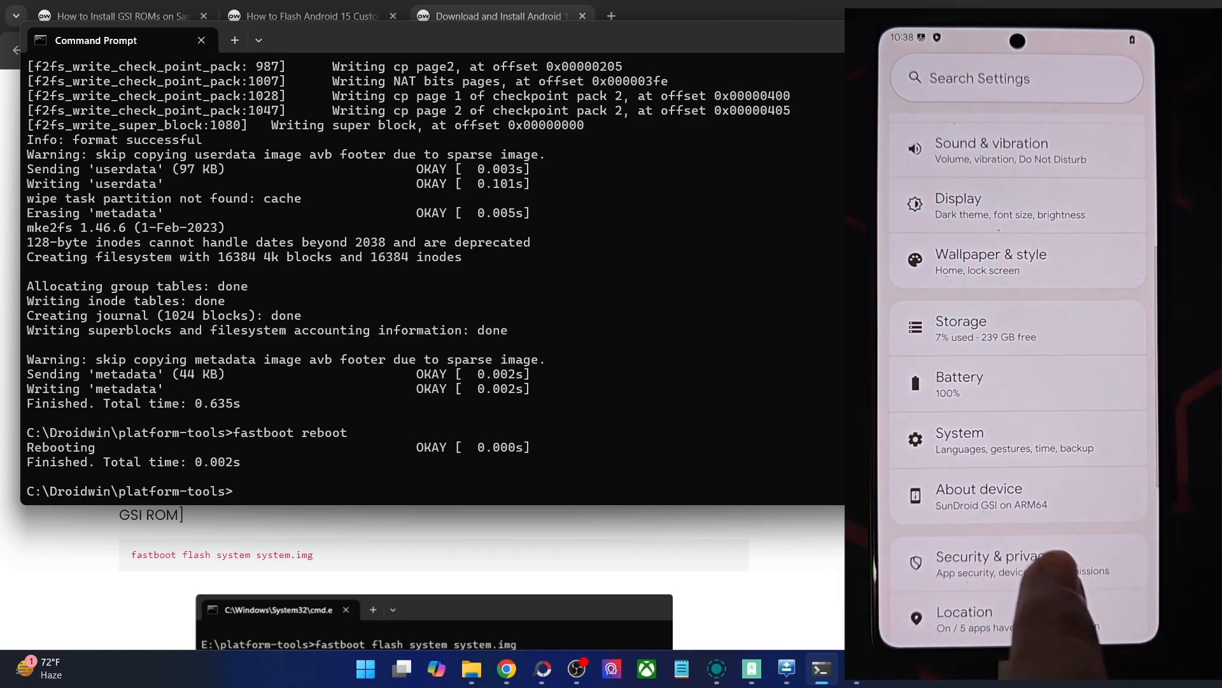
Start Private space setup under Security & privacy and reach the Choose screen lock page.
left_click(990, 561)
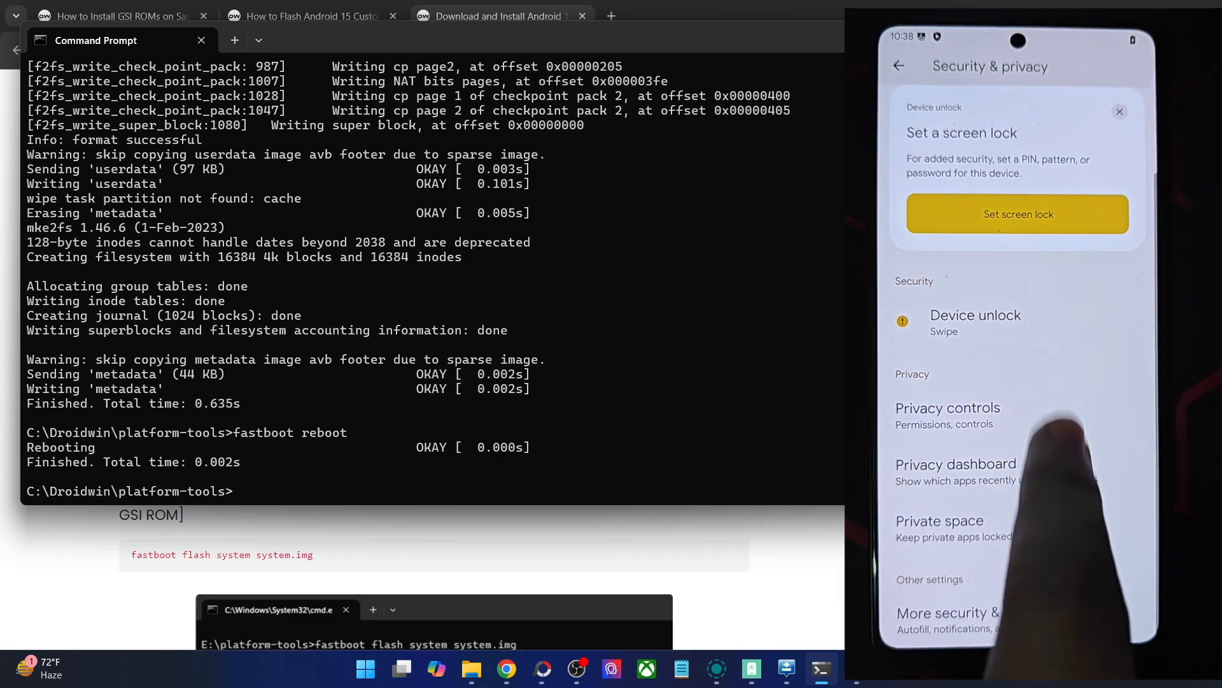
left_click(1016, 214)
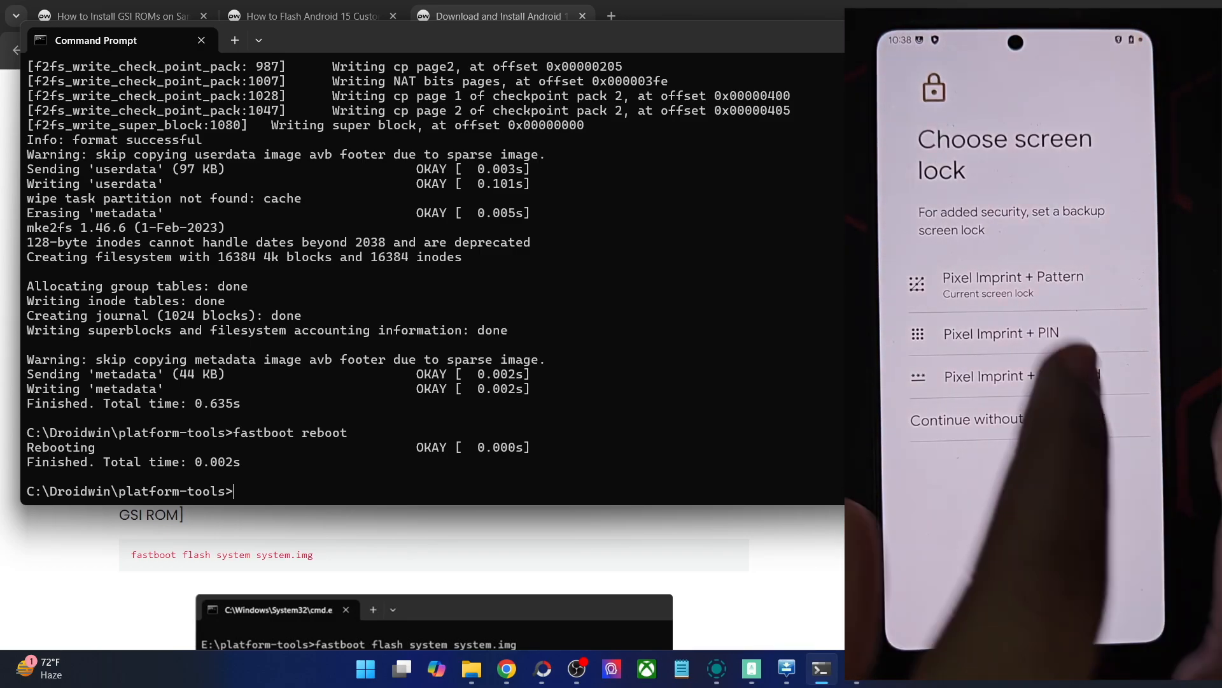
left_click(1014, 284)
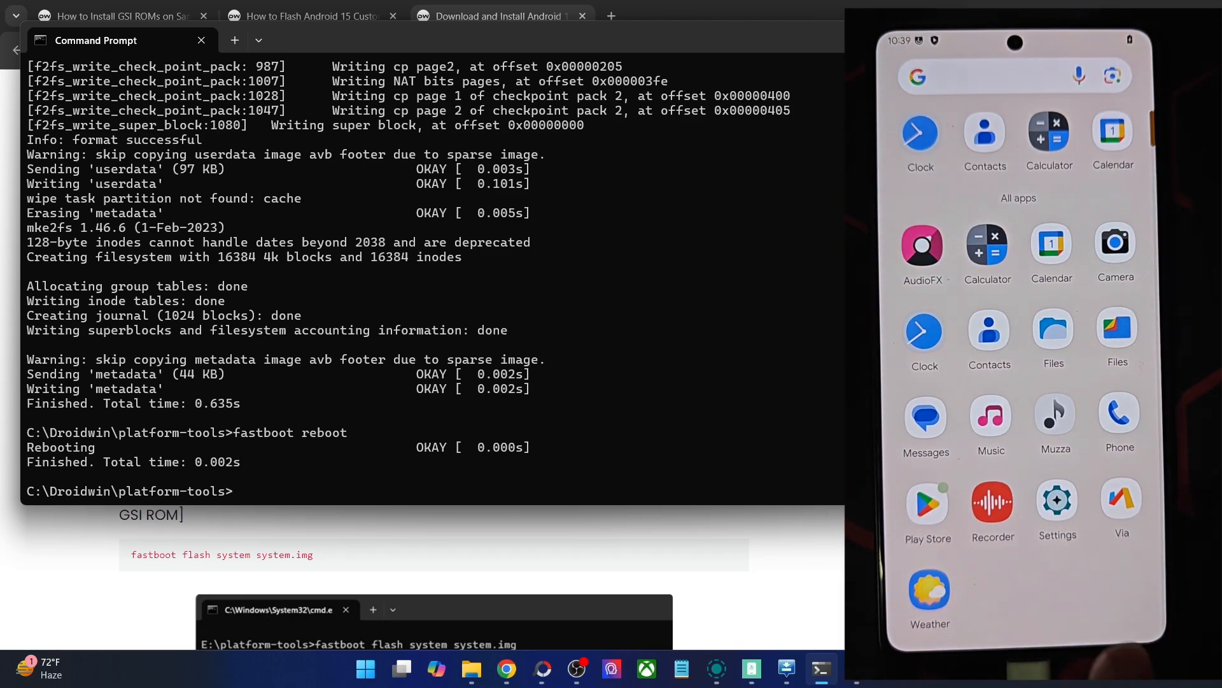
Search the app drawer for 'pri' and relaunch the Settings app.
left_click(998, 75)
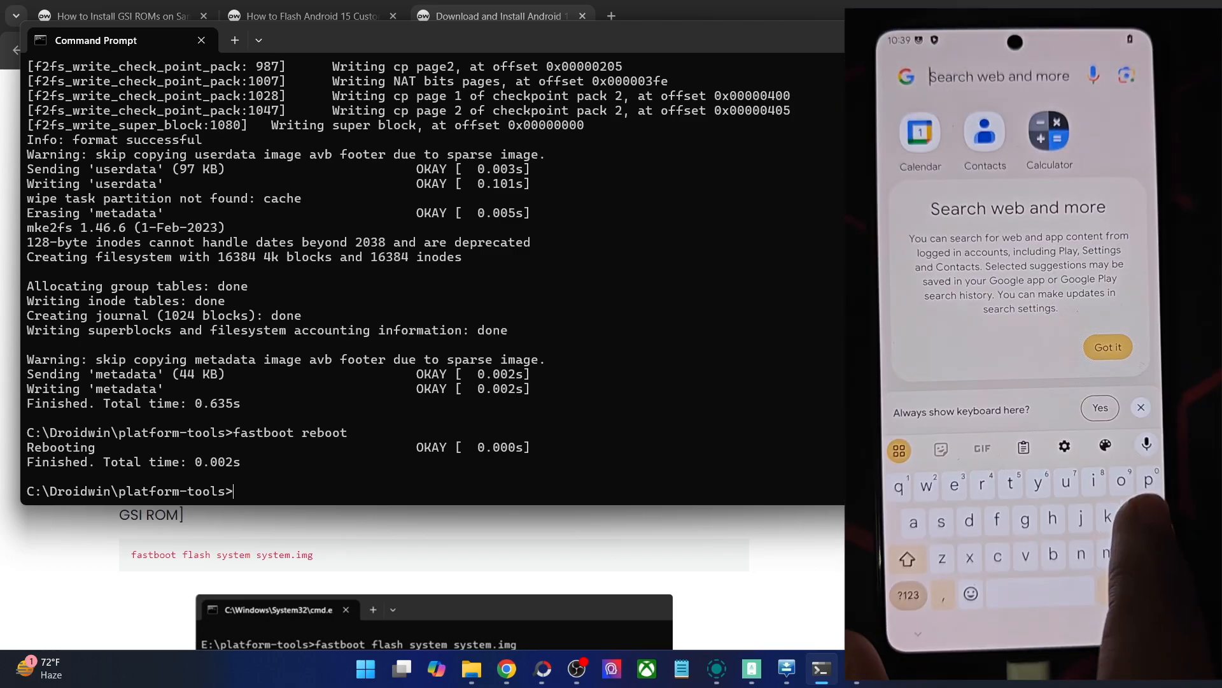
type("pri")
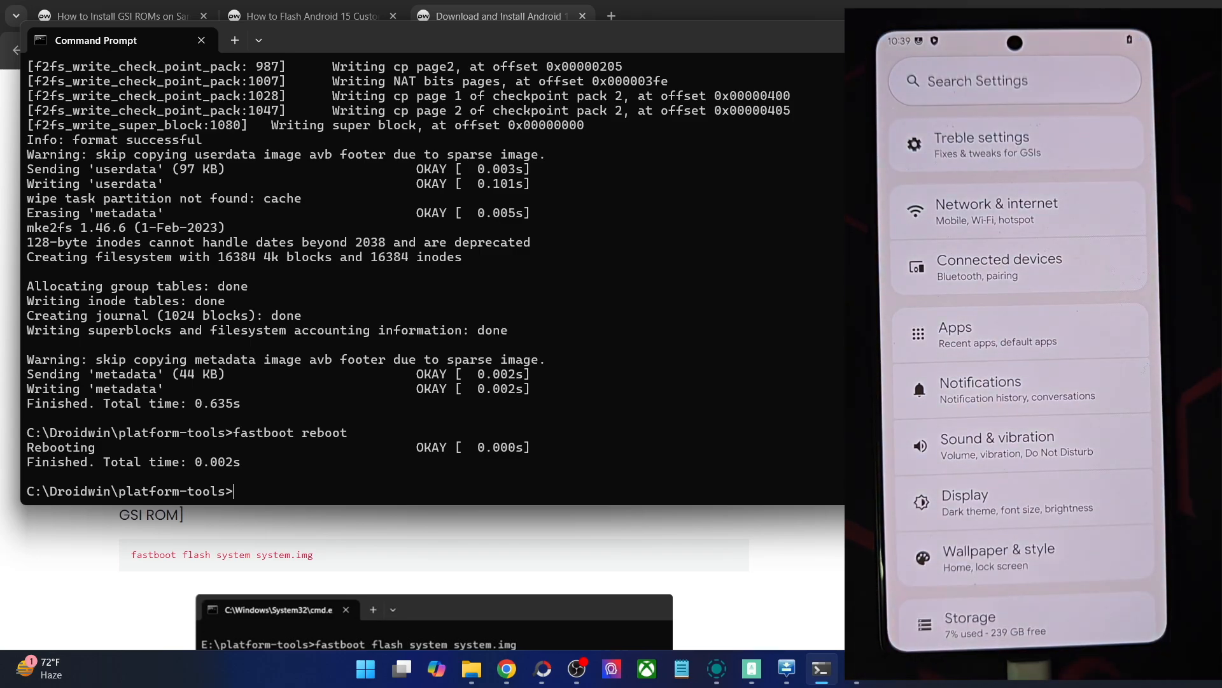
left_click(981, 144)
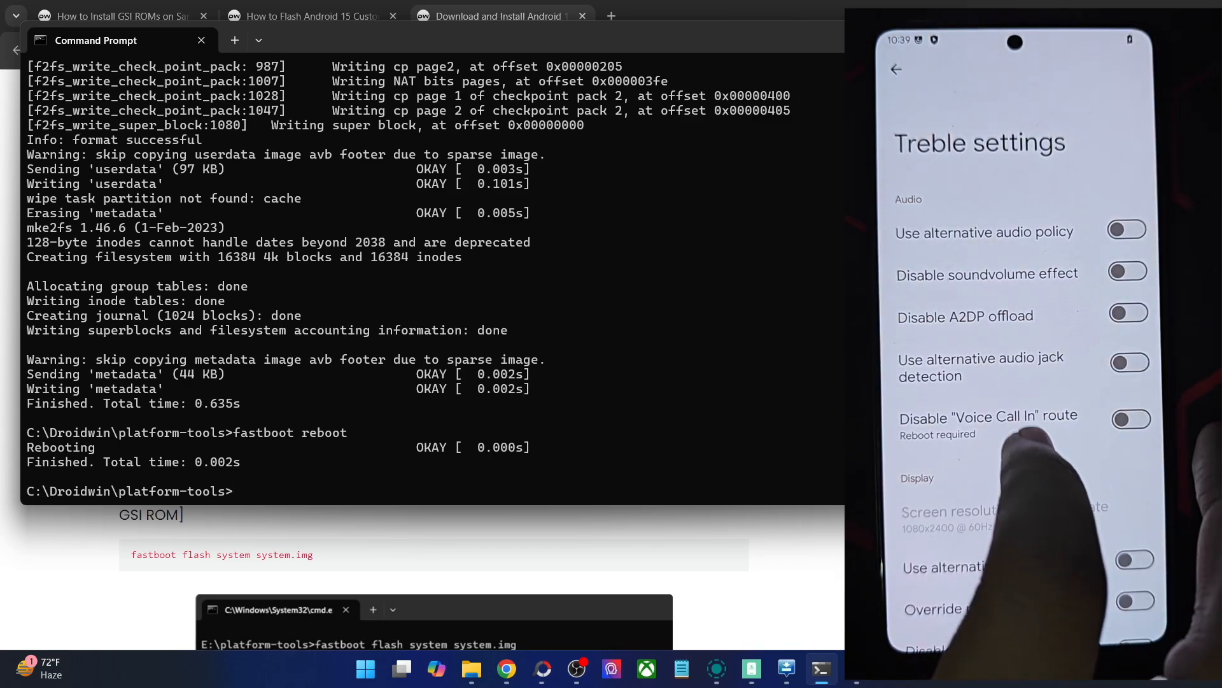
scroll("down", 3)
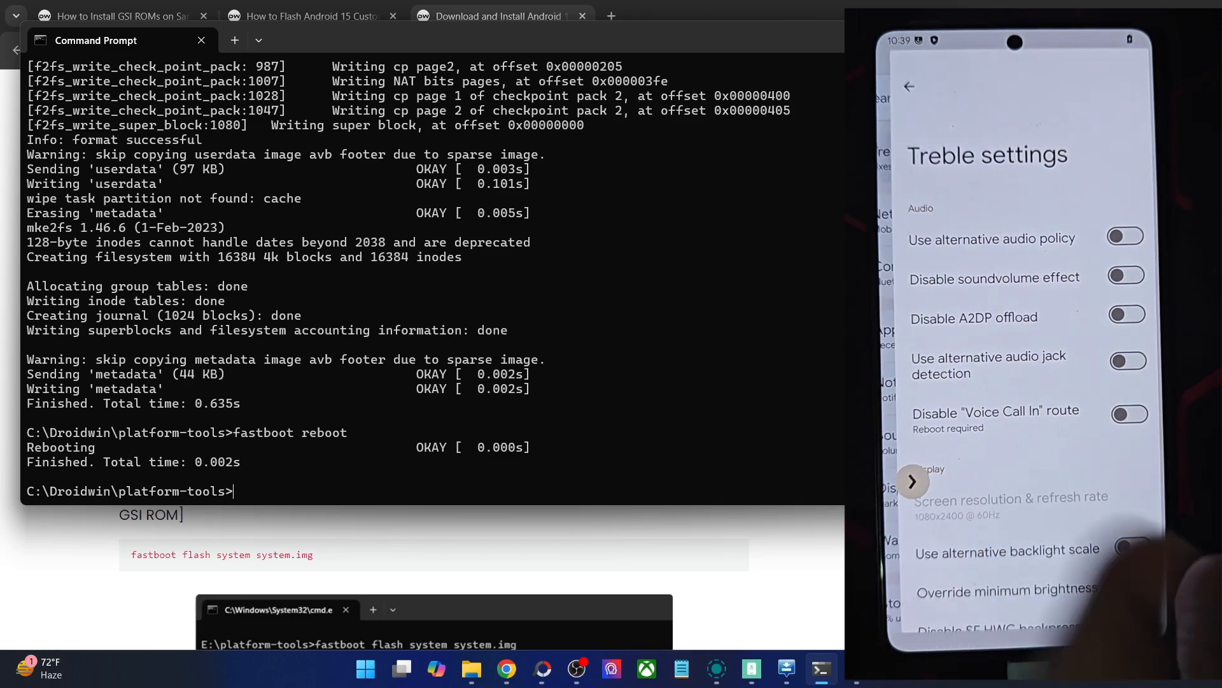
left_click(908, 86)
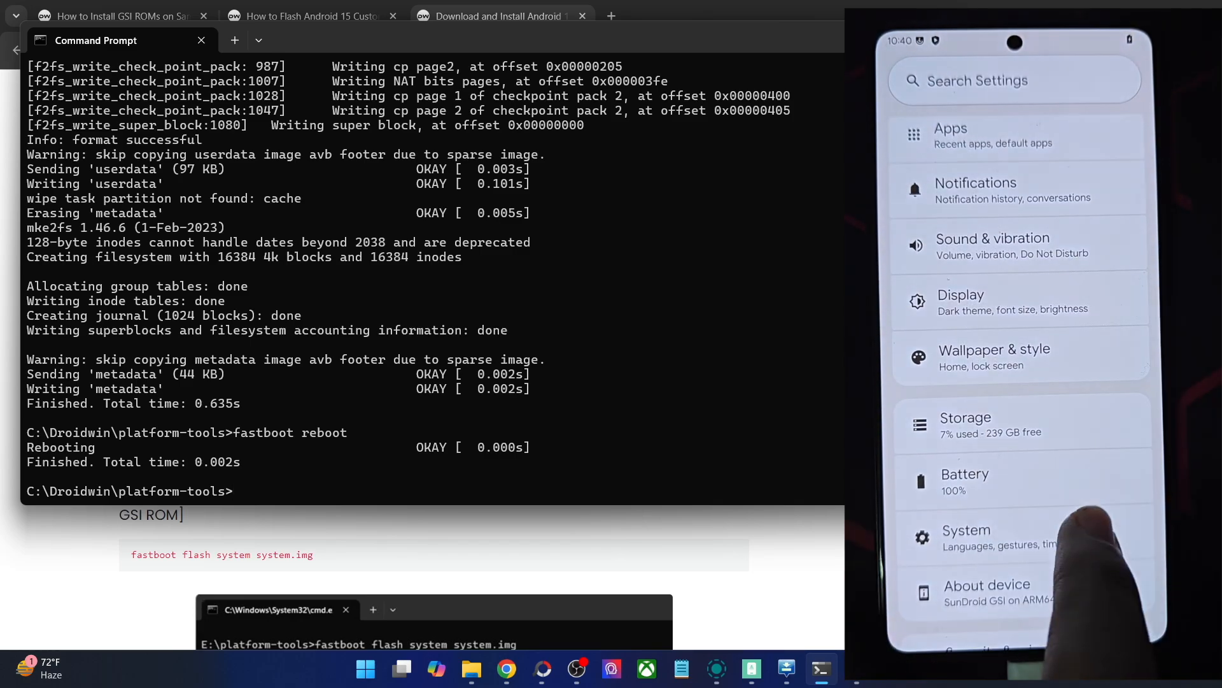
In Wallpaper & style, try the blue petal and orange-and-white wallpapers.
scroll("down", 3)
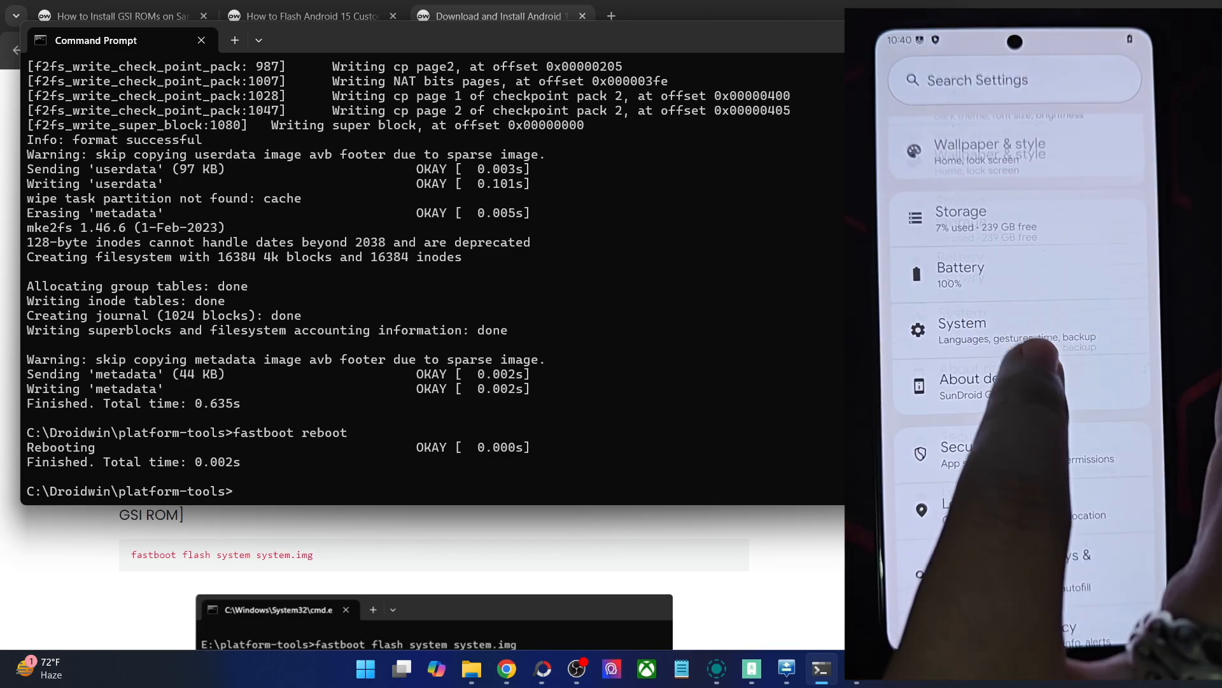
left_click(991, 150)
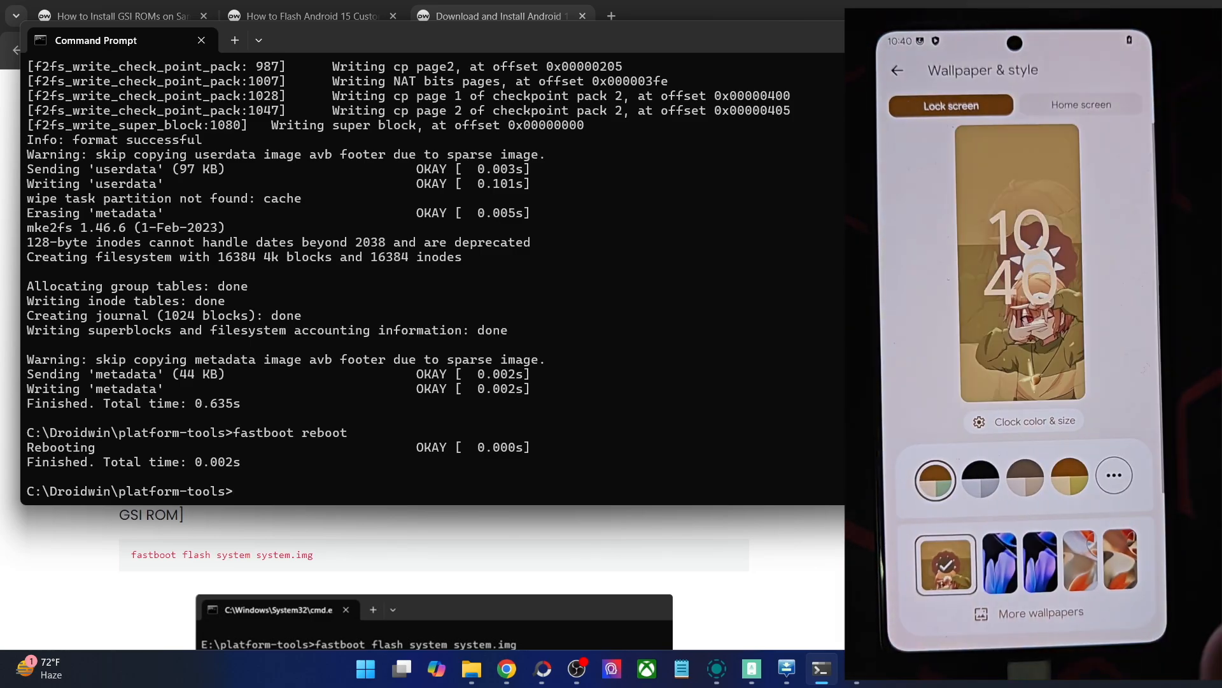
left_click(986, 562)
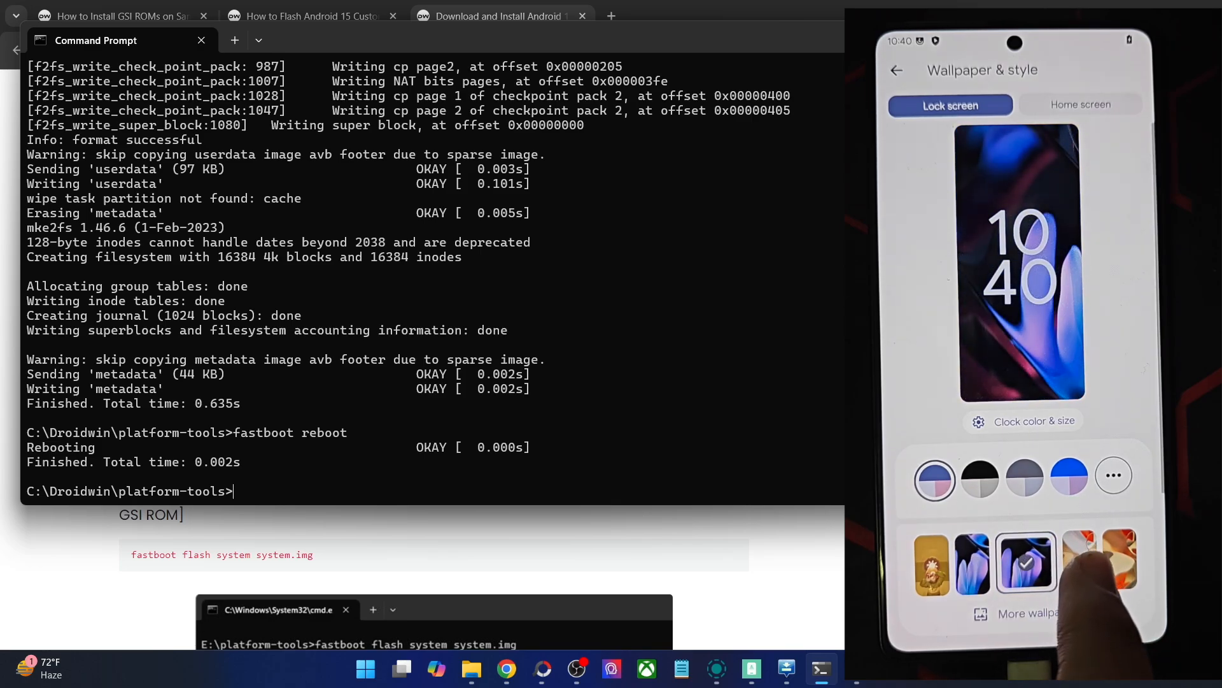
left_click(1067, 563)
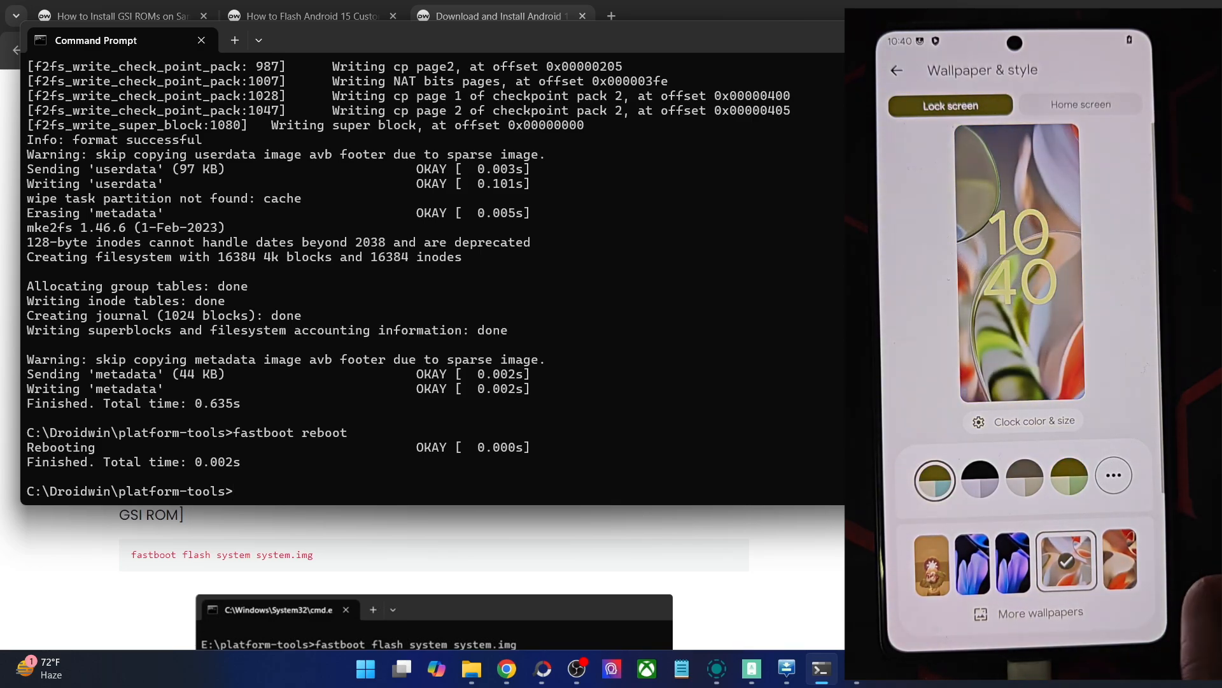
Browse system colours, including palettes not taken from the wallpaper, then return.
left_click(1106, 561)
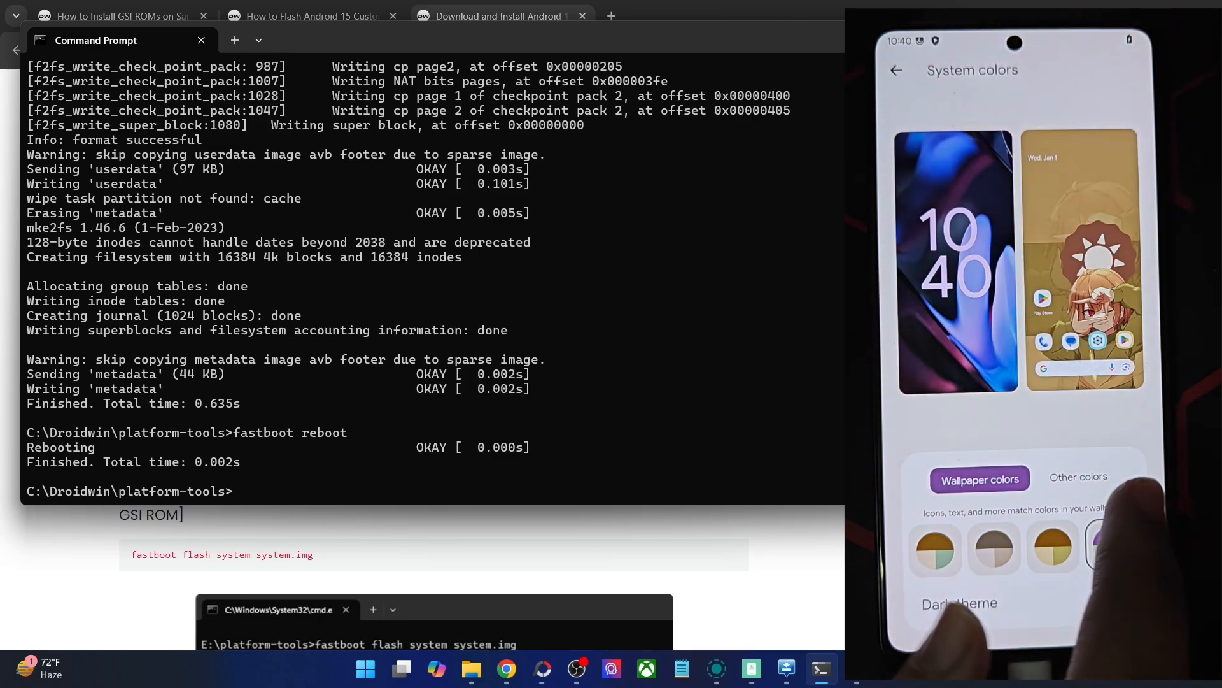
left_click(1077, 476)
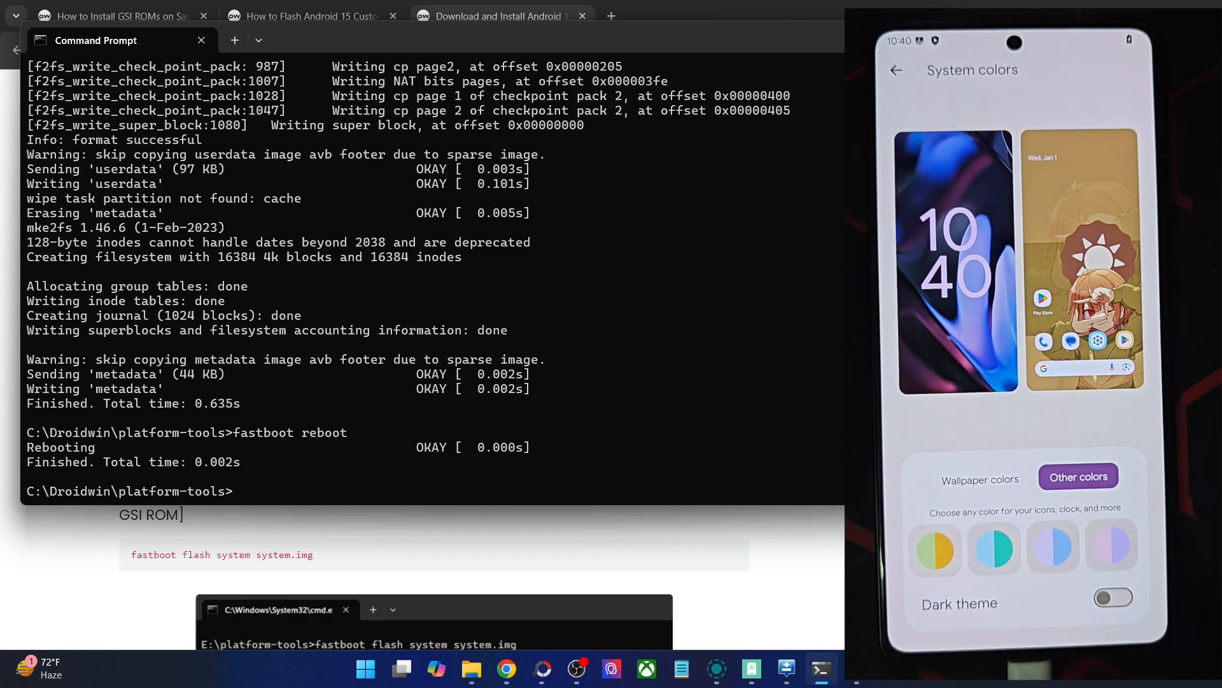
left_click(1113, 597)
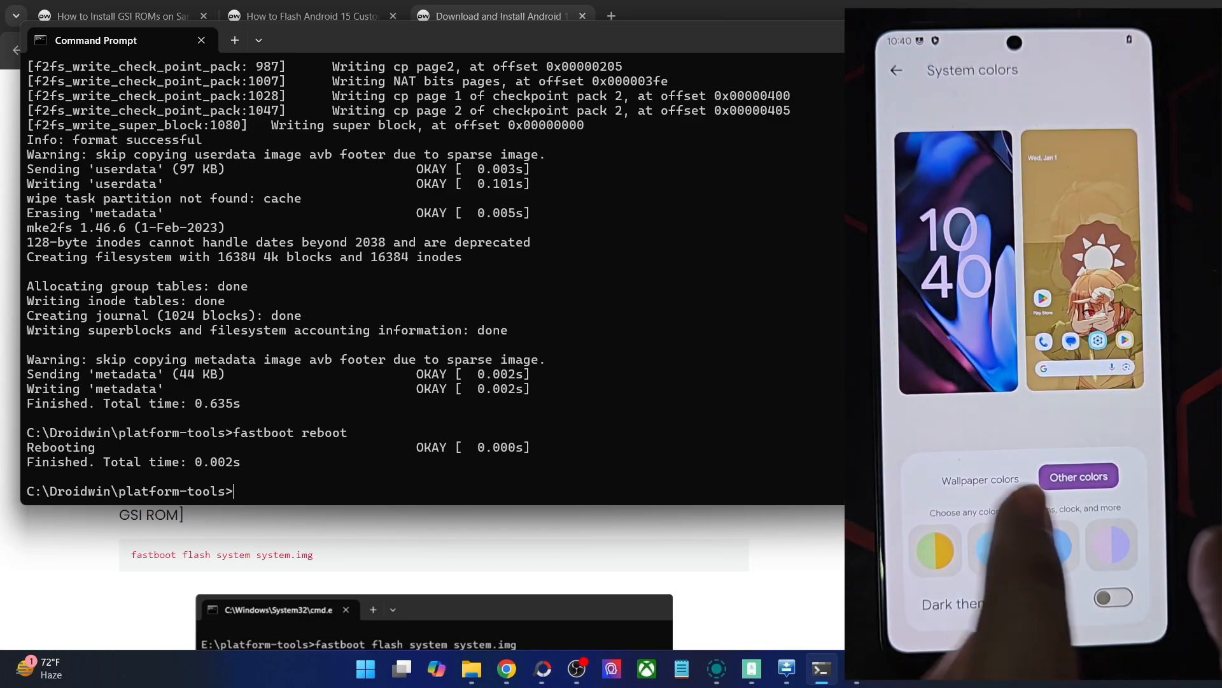
left_click(980, 478)
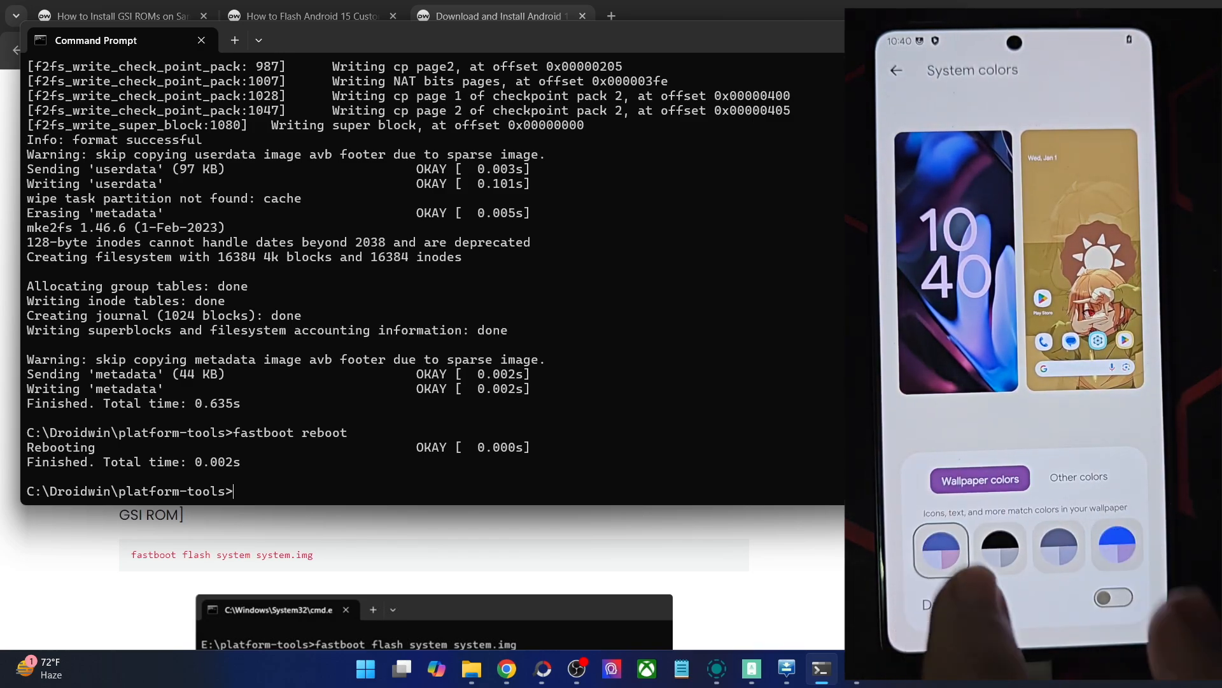
left_click(895, 70)
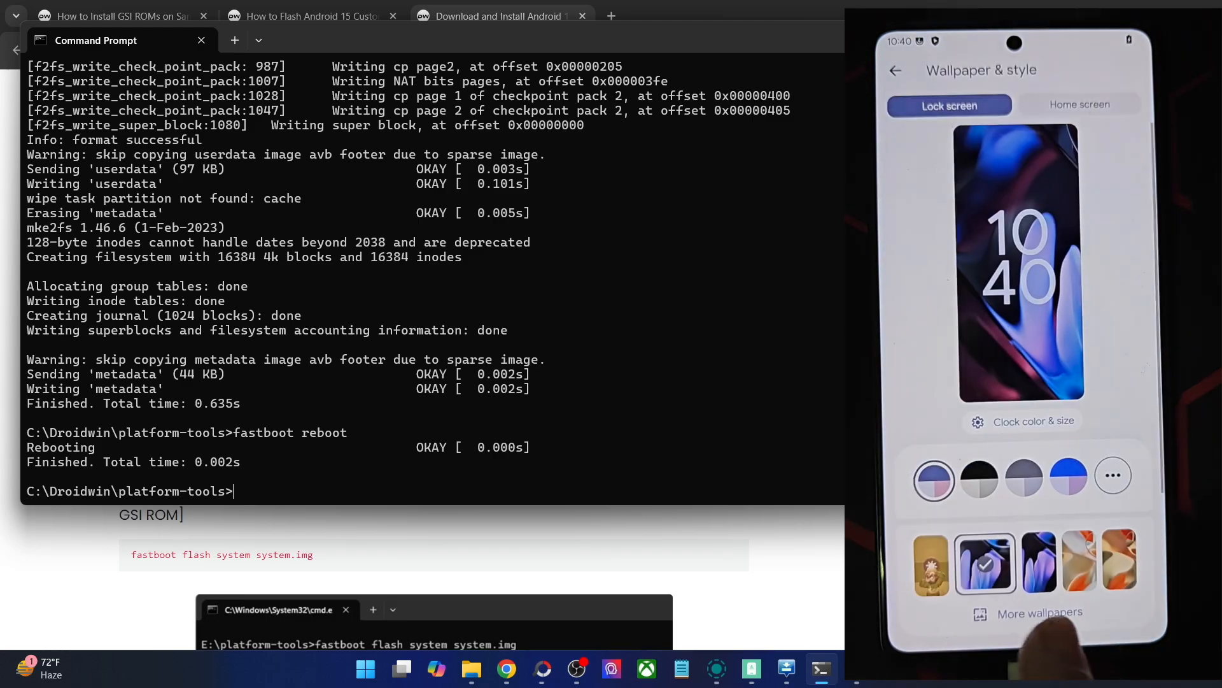
Reselect the illustrated character wallpaper and set the home-screen app grid to 5x5.
left_click(944, 562)
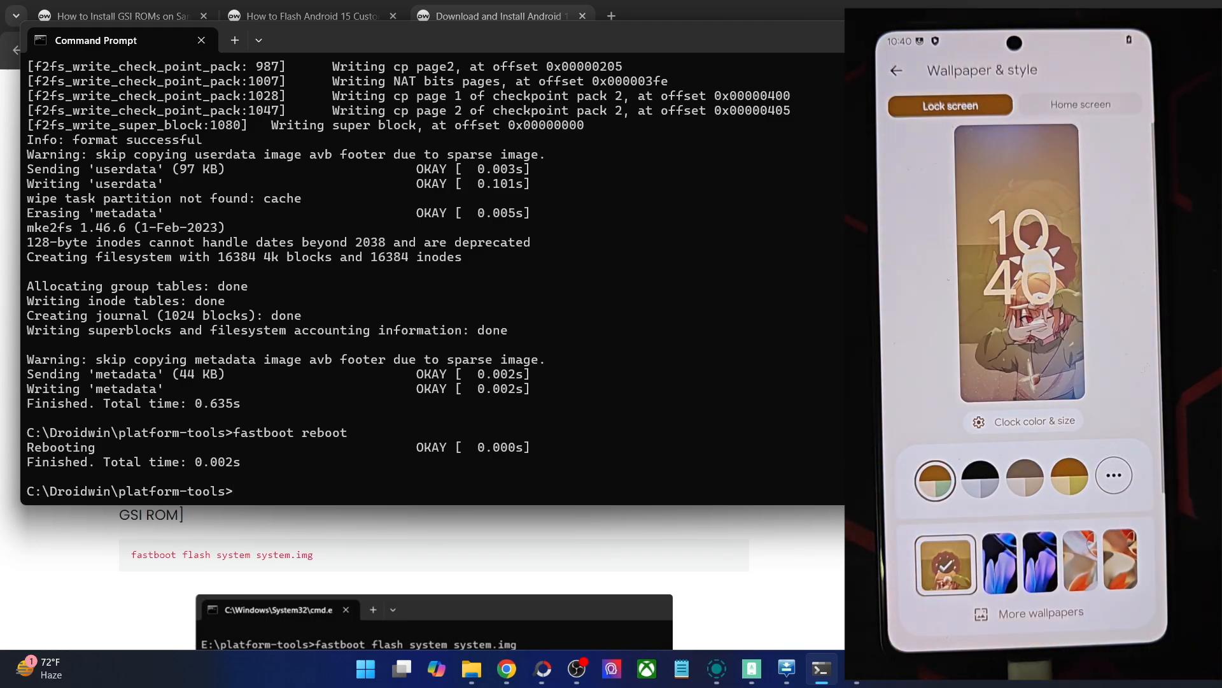
scroll("down", 3)
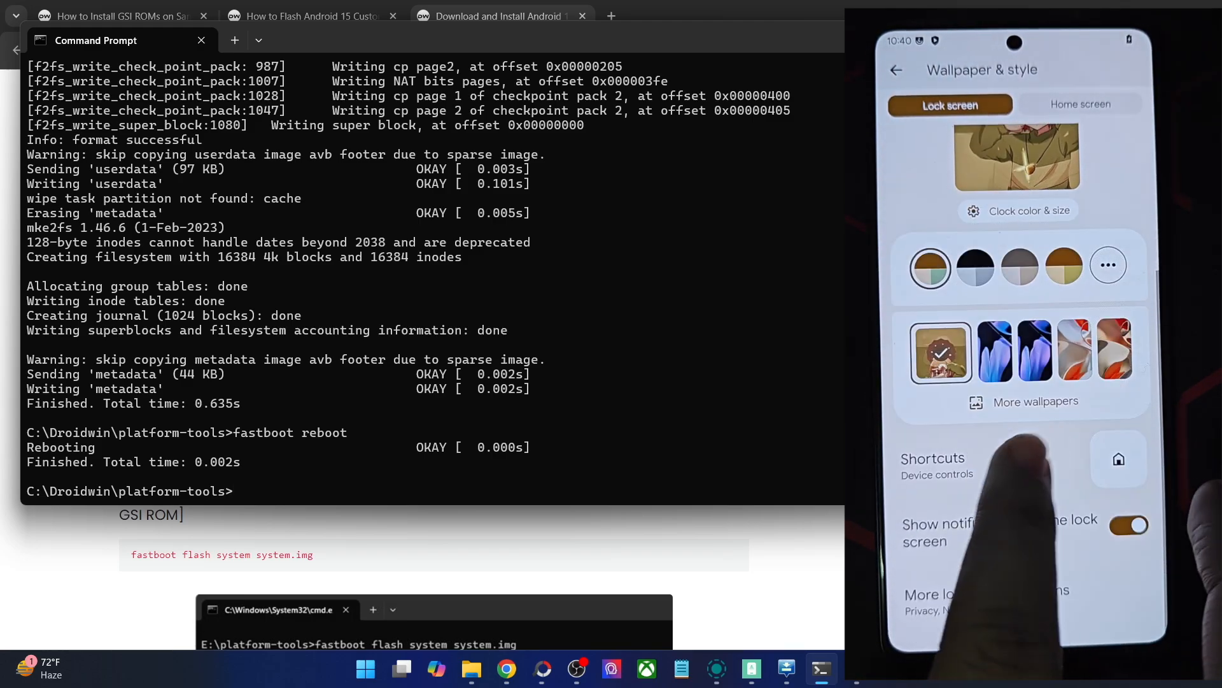
left_click(1081, 103)
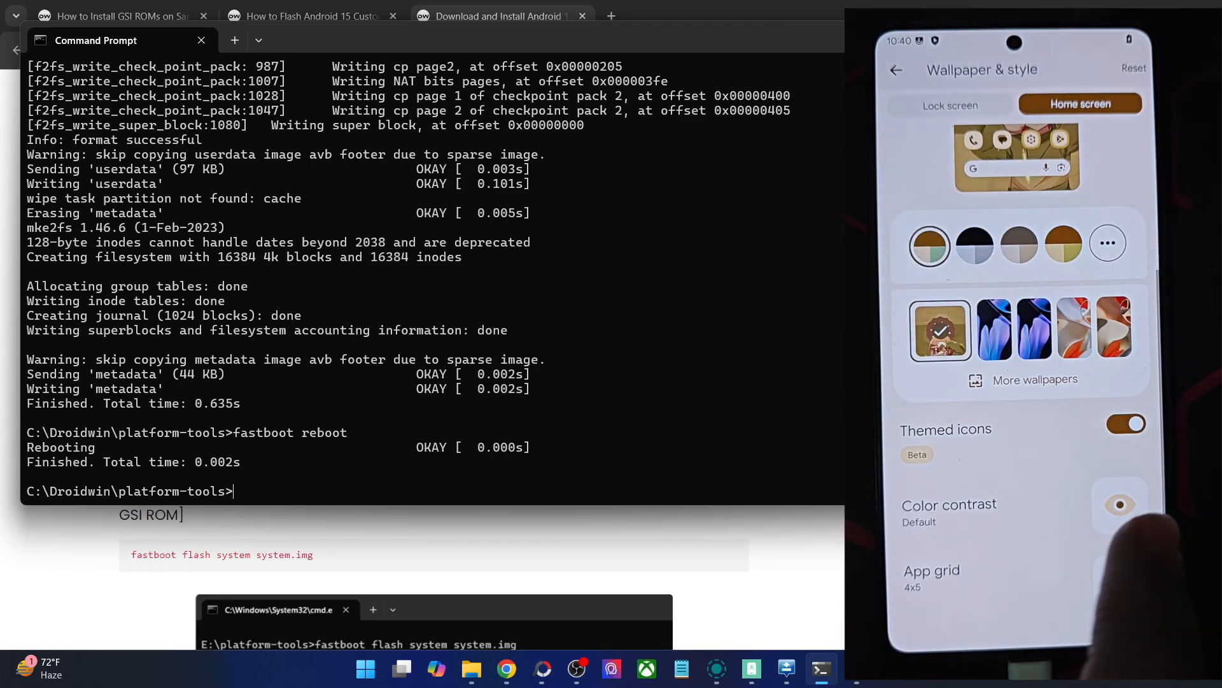
left_click(931, 576)
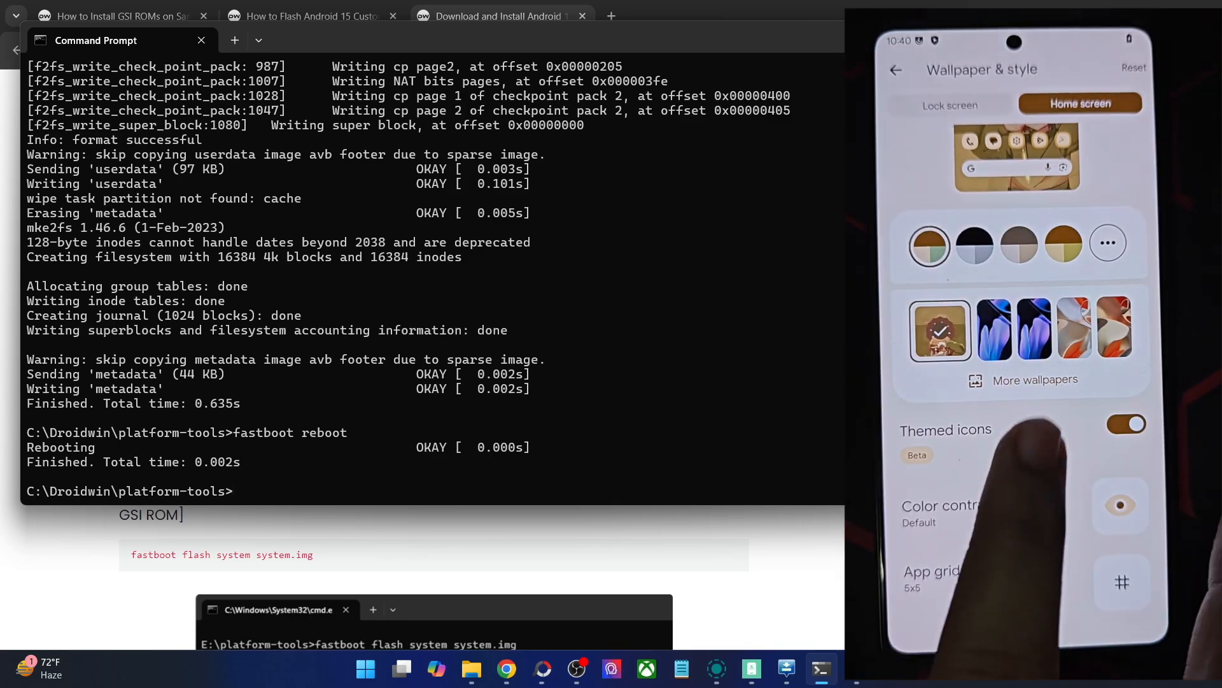
left_click(895, 69)
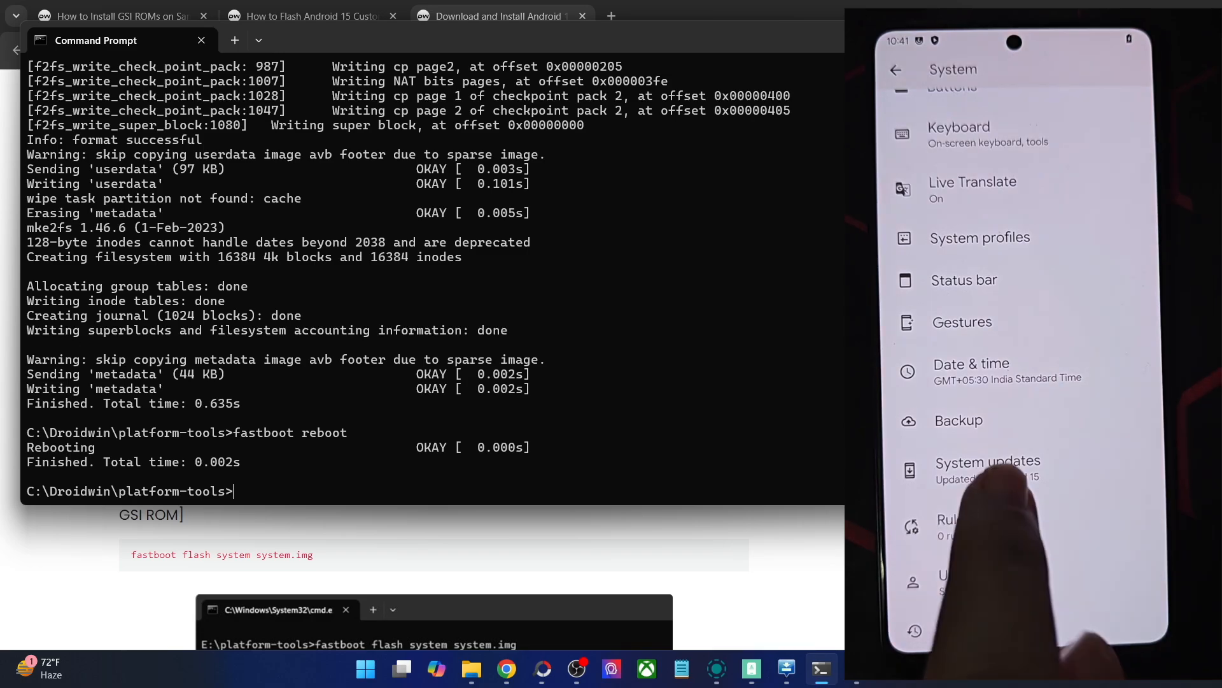
View the Gestures options under System and return to the main Settings list.
left_click(988, 461)
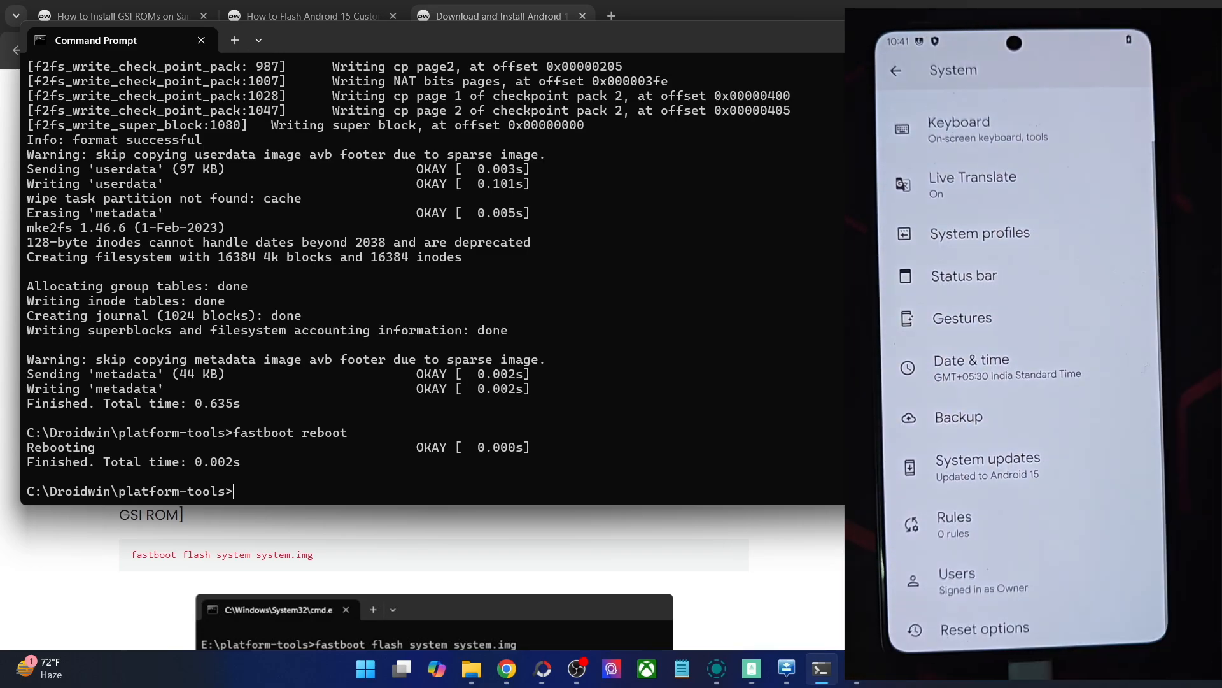
left_click(961, 317)
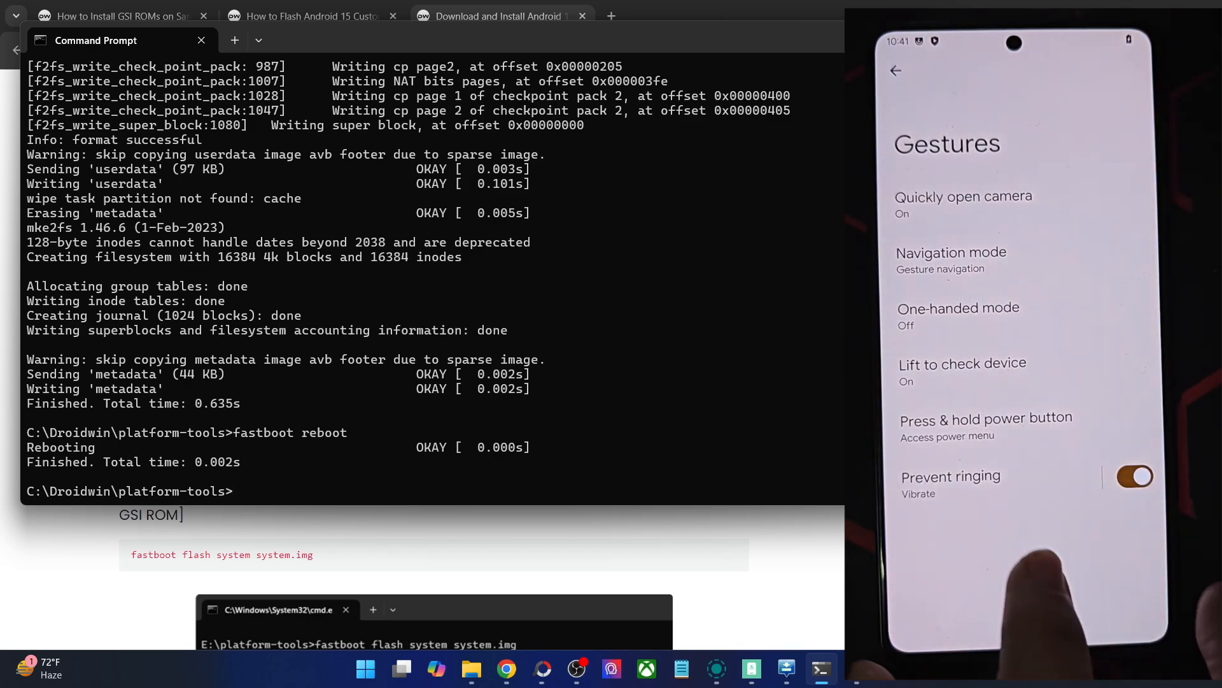
left_click(895, 70)
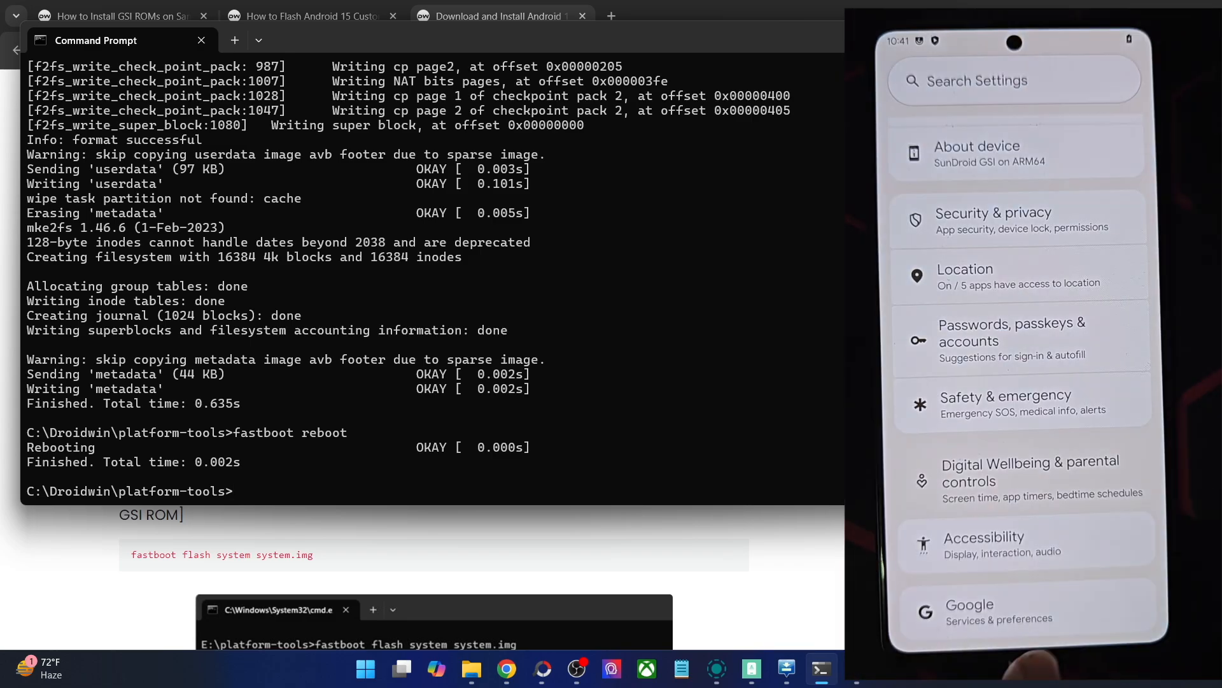
Show About device with Model SunDroid GSI on ARM64, Android 15 and SunDroid 1.5 Arise.
scroll("down", 3)
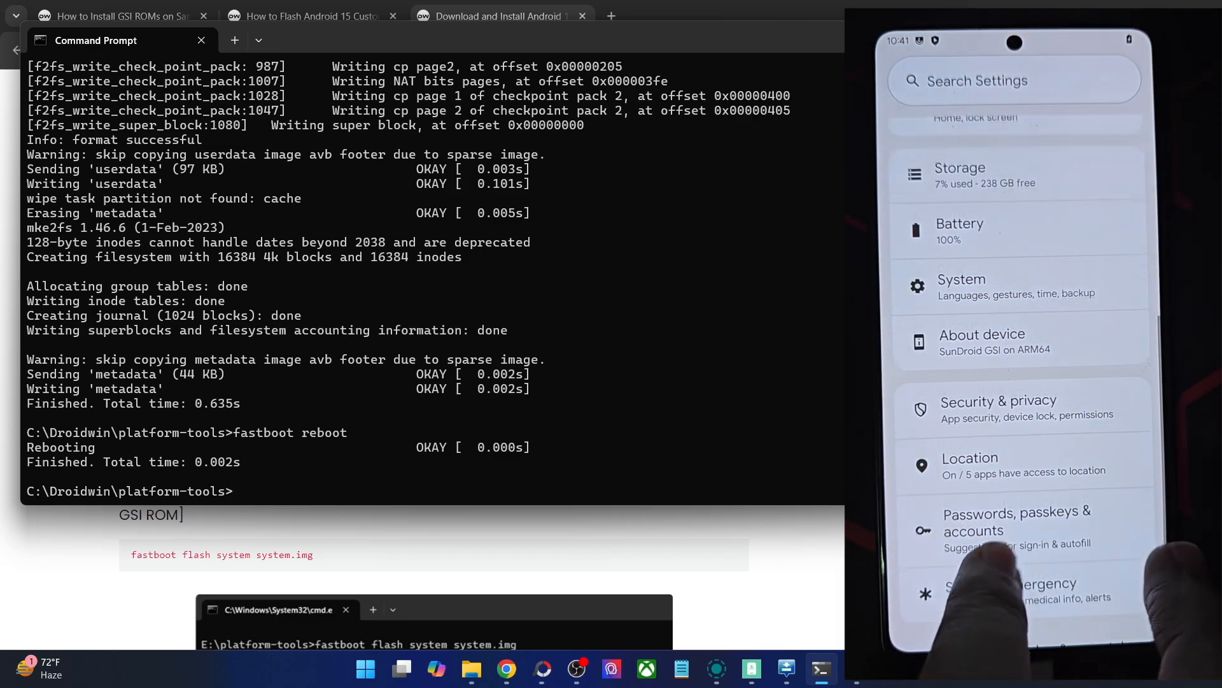
left_click(982, 342)
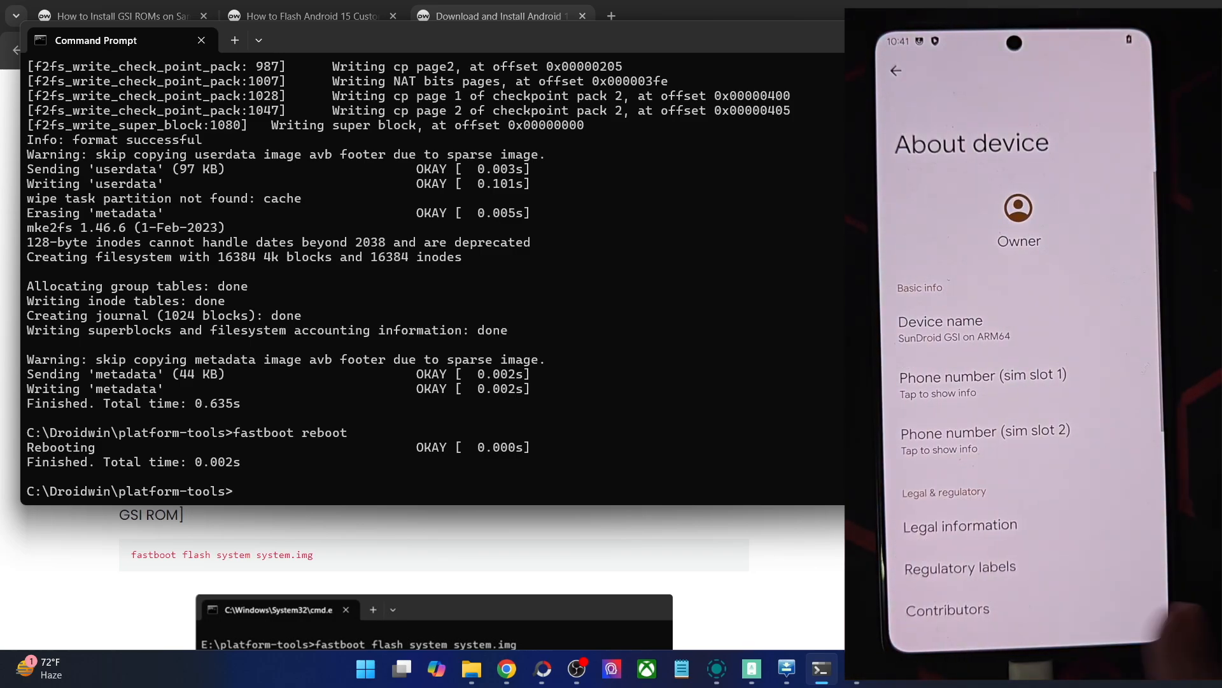
scroll("down", 3)
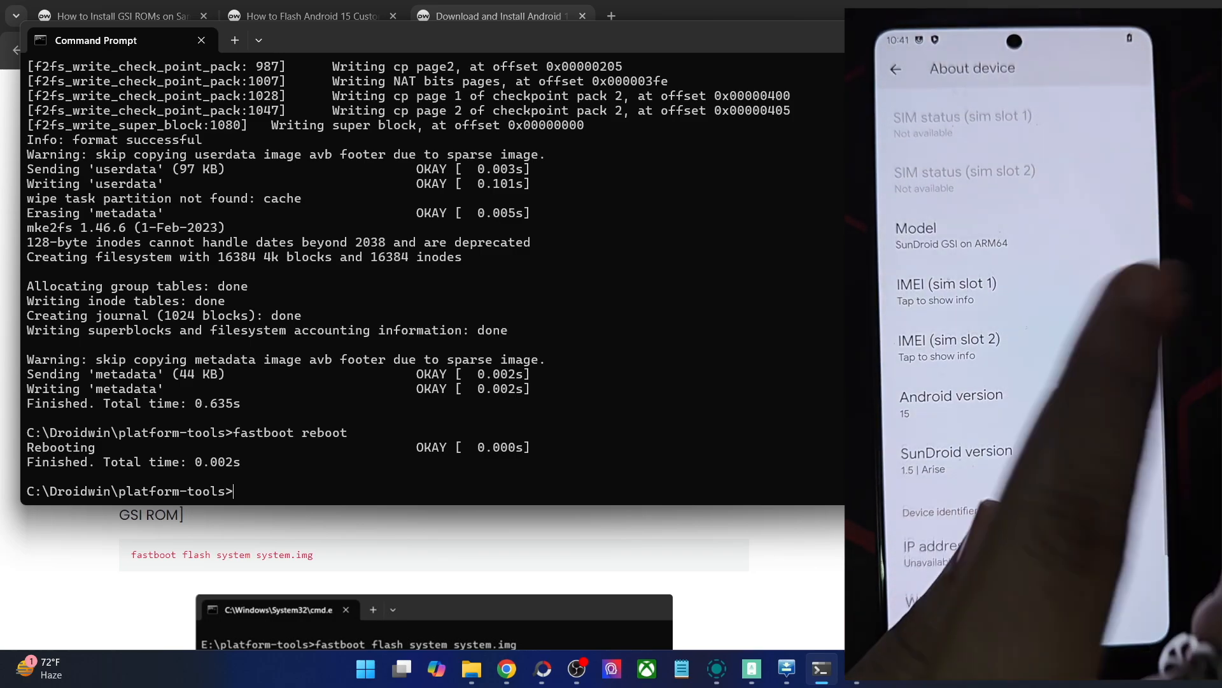